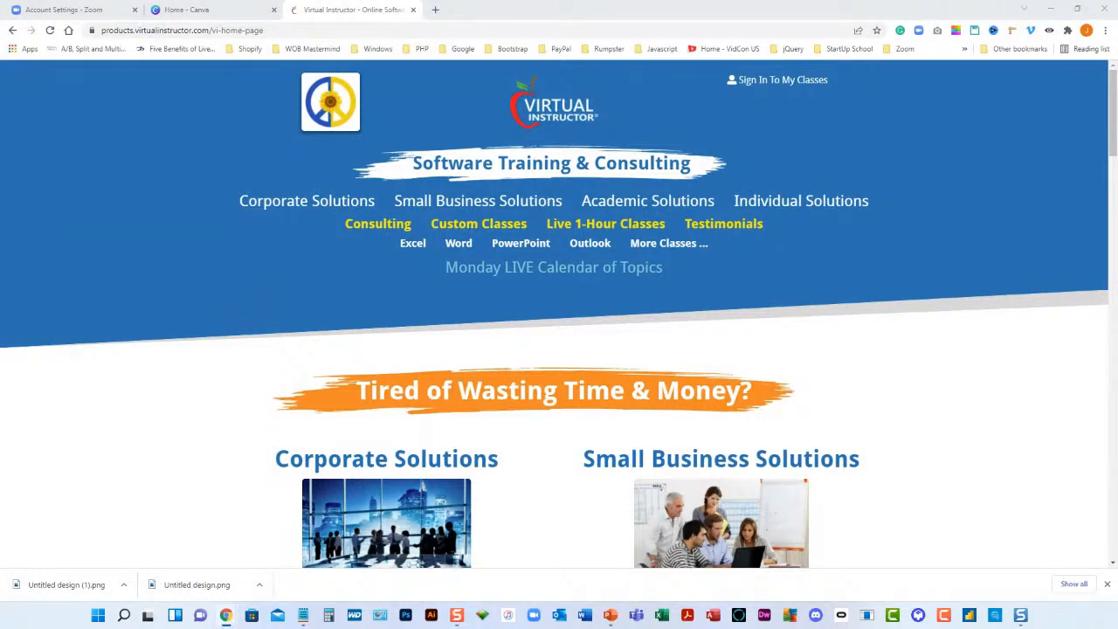
{"action": "mouse_move", "coordinate": [389, 421]}
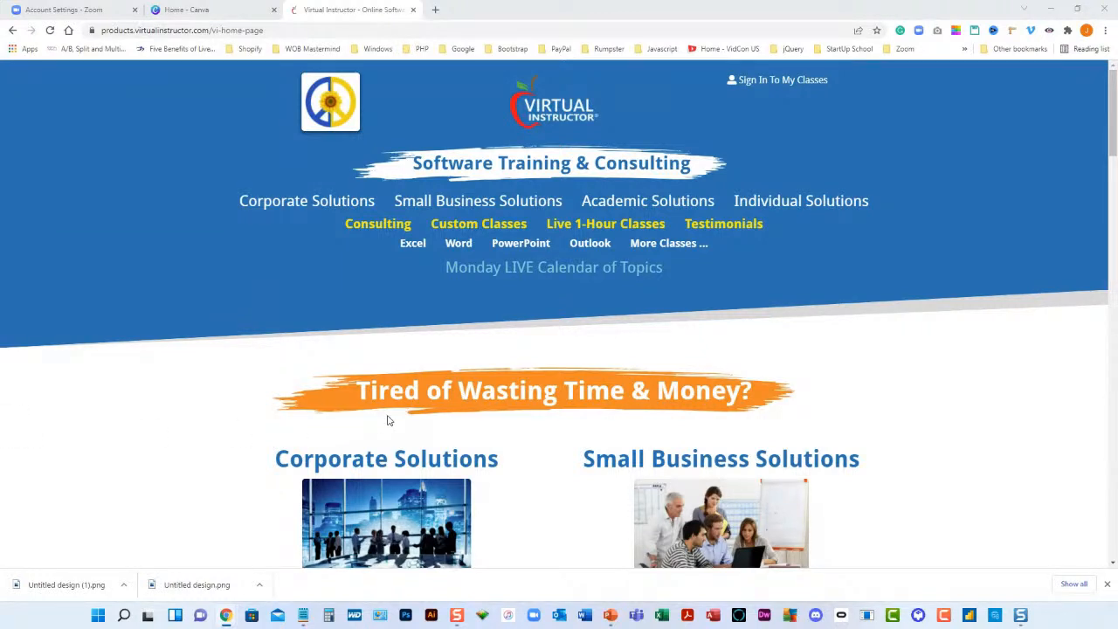
{"action": "mouse_move", "coordinate": [548, 307]}
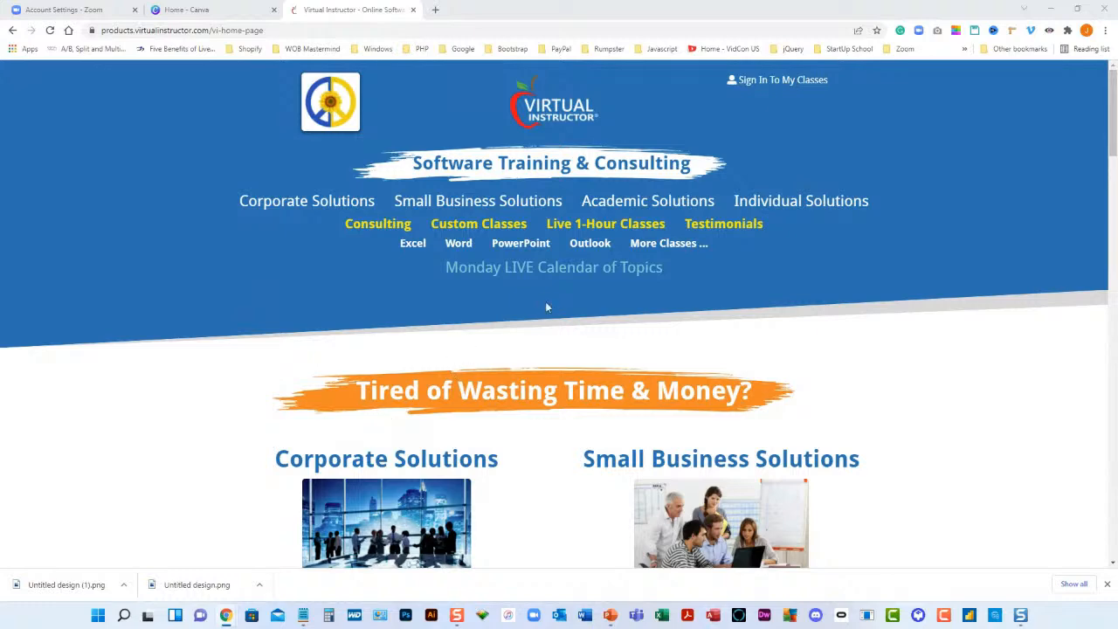
{"action": "mouse_move", "coordinate": [561, 267]}
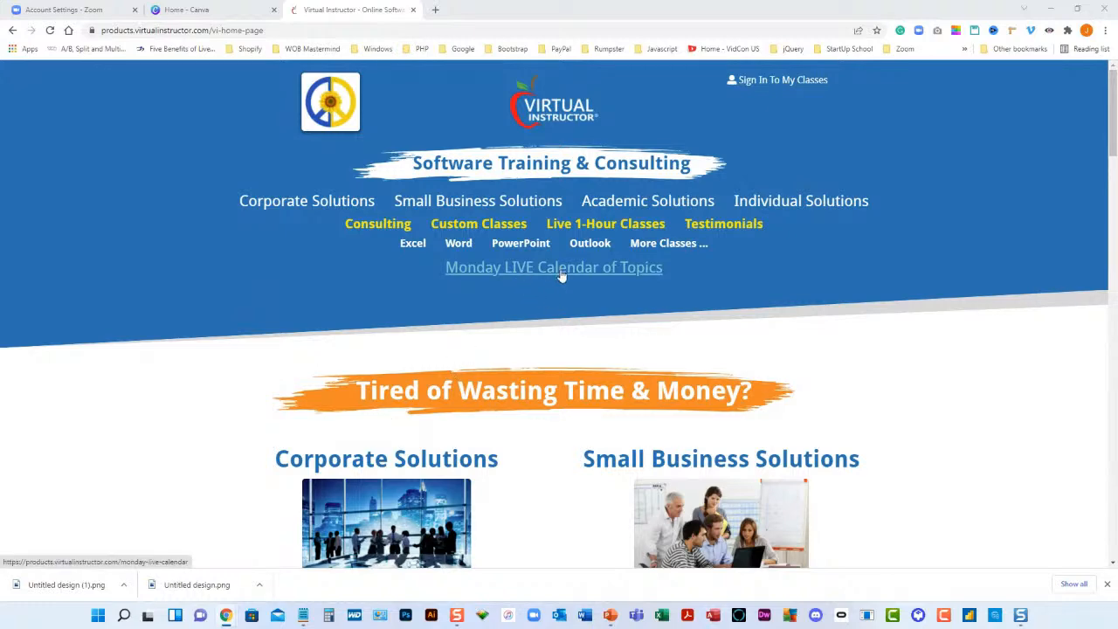
Open the Monday LIVE Calendar of Topics and browse upcoming topics, including custom Zoom filters.
{"action": "left_click", "coordinate": [553, 266]}
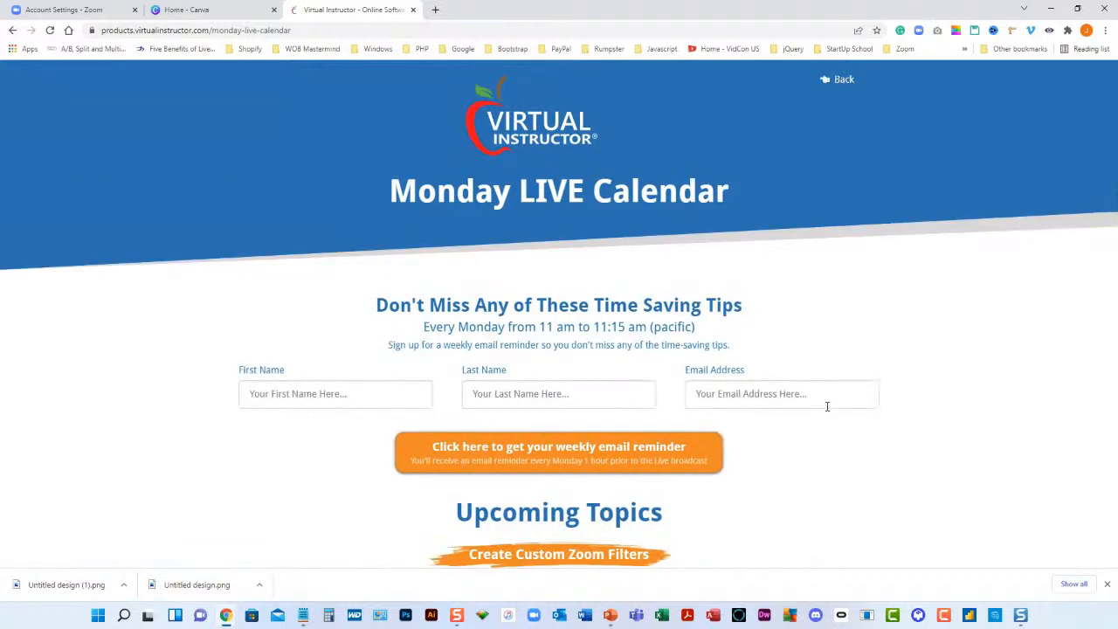
{"action": "scroll", "scroll_direction": "down", "scroll_amount": 3}
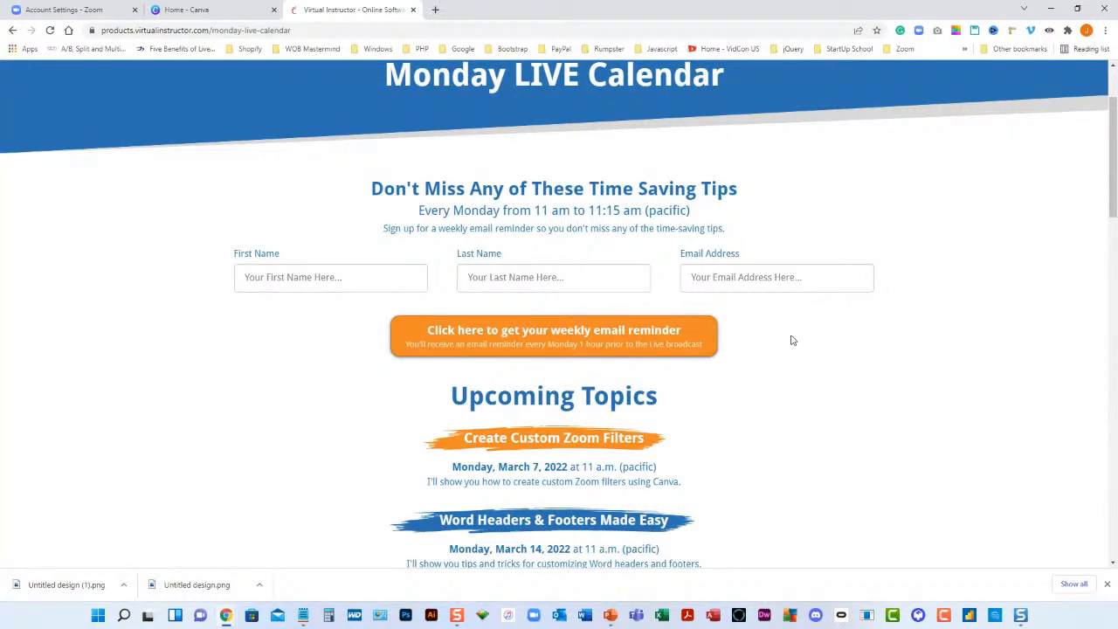
{"action": "mouse_move", "coordinate": [787, 341]}
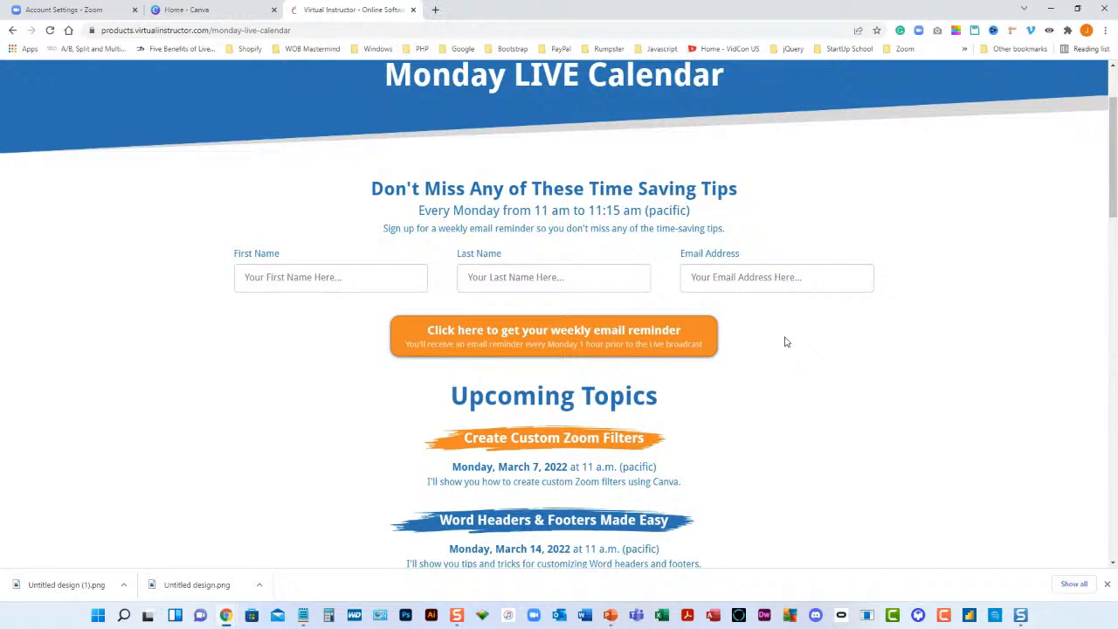
{"action": "scroll", "scroll_direction": "down", "scroll_amount": 3}
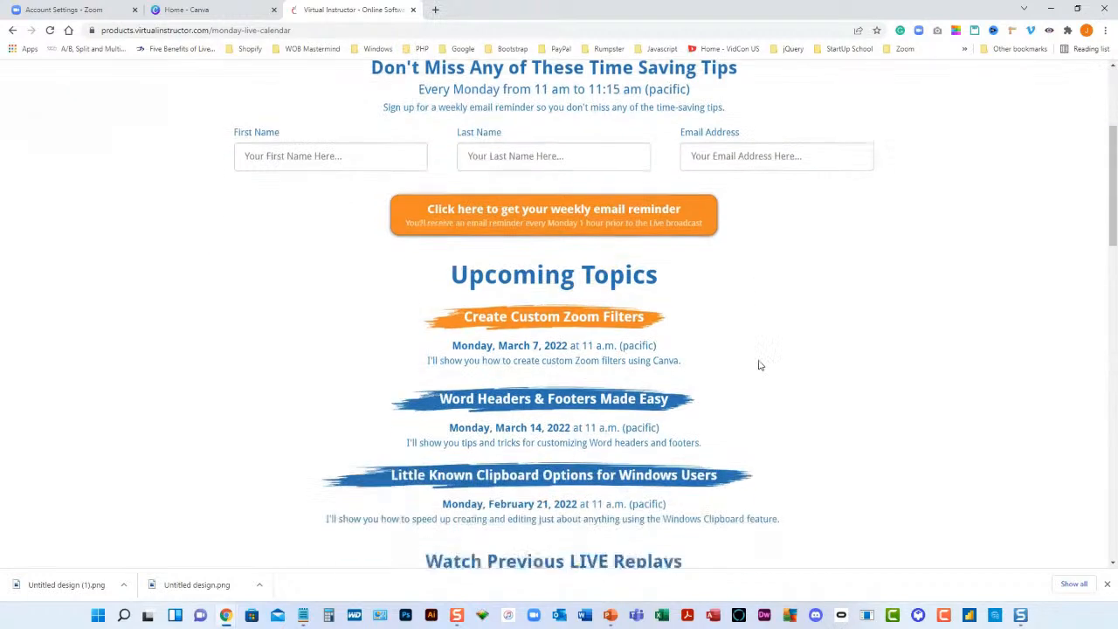
{"action": "scroll", "scroll_direction": "down", "scroll_amount": 3}
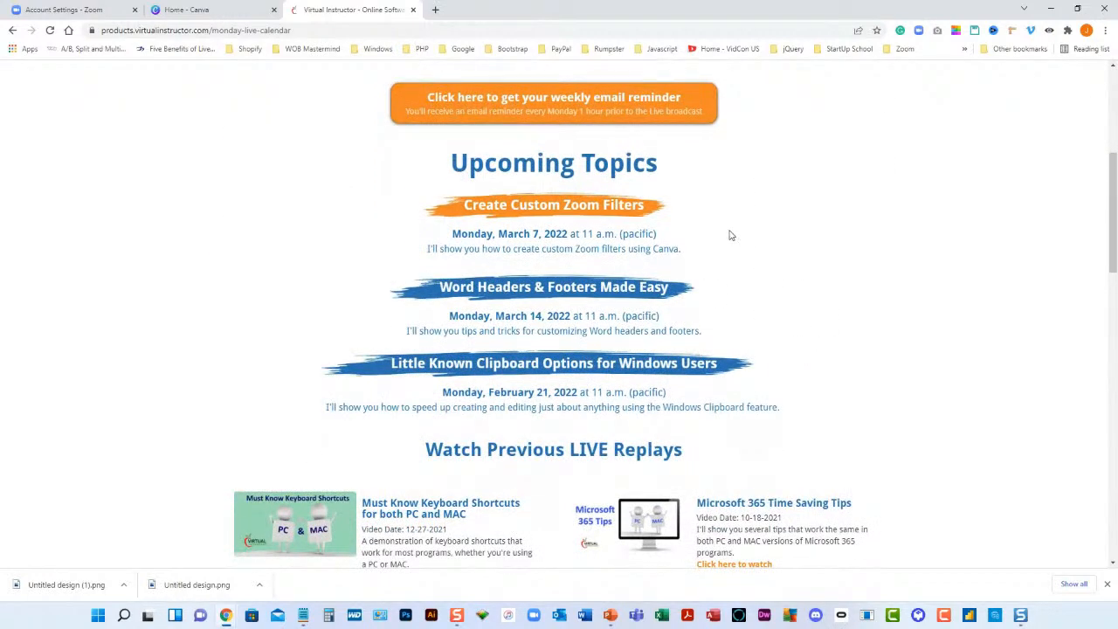
{"action": "mouse_move", "coordinate": [776, 278]}
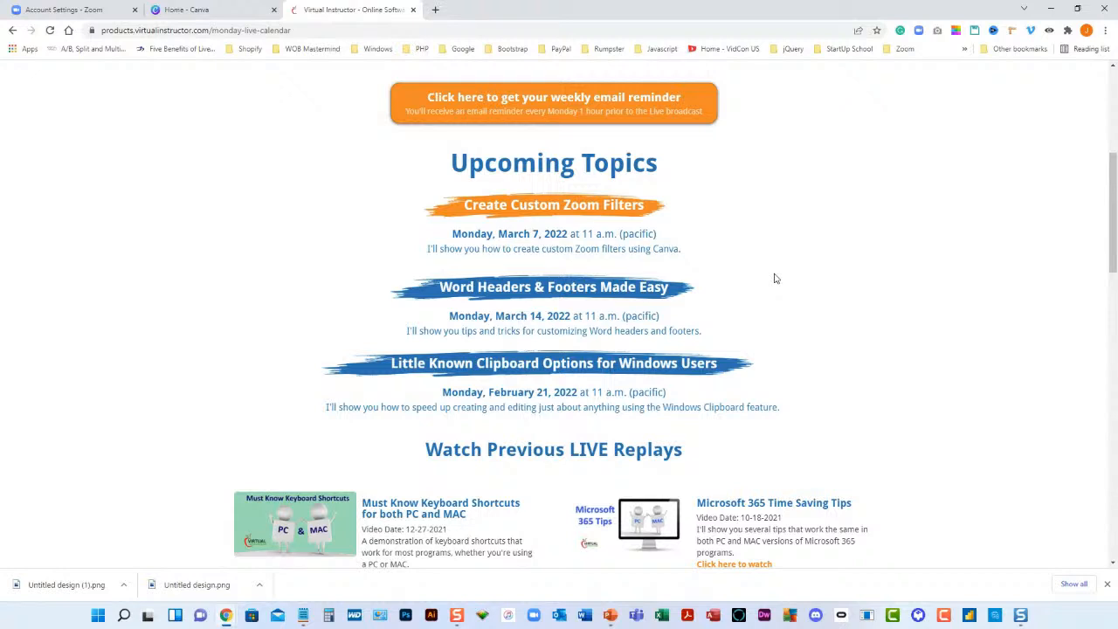
{"action": "mouse_move", "coordinate": [768, 287]}
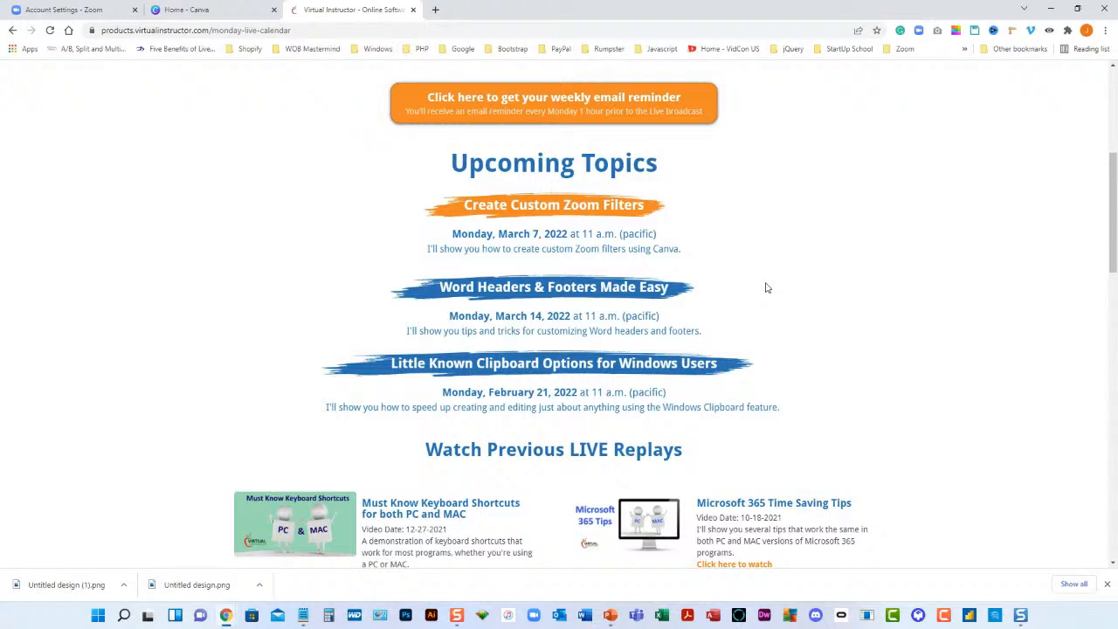
{"action": "mouse_move", "coordinate": [757, 309]}
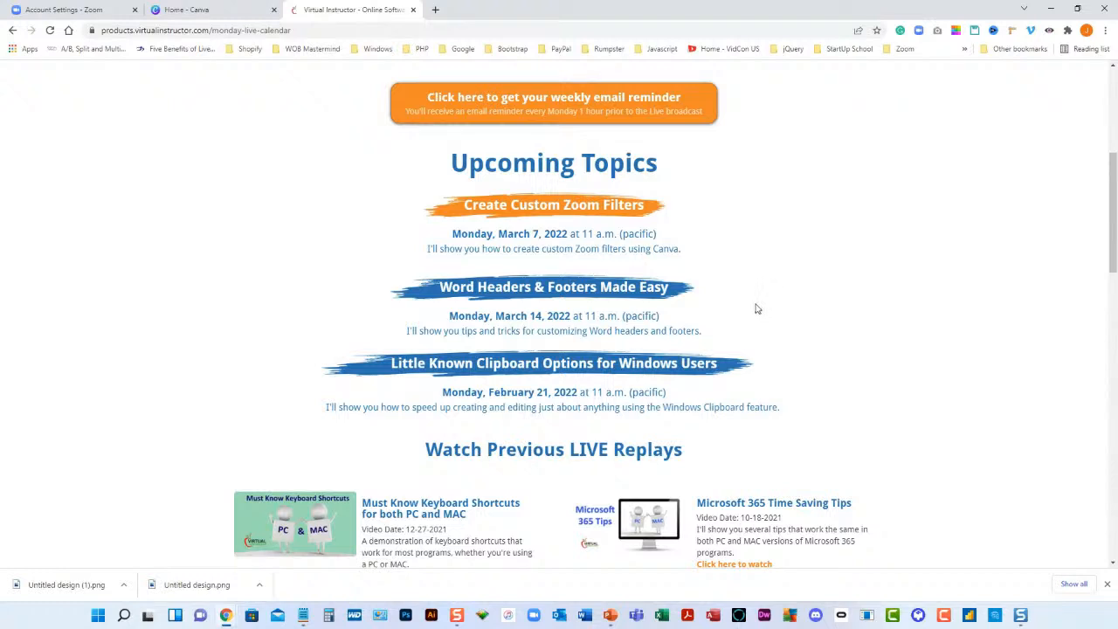
{"action": "mouse_move", "coordinate": [756, 393]}
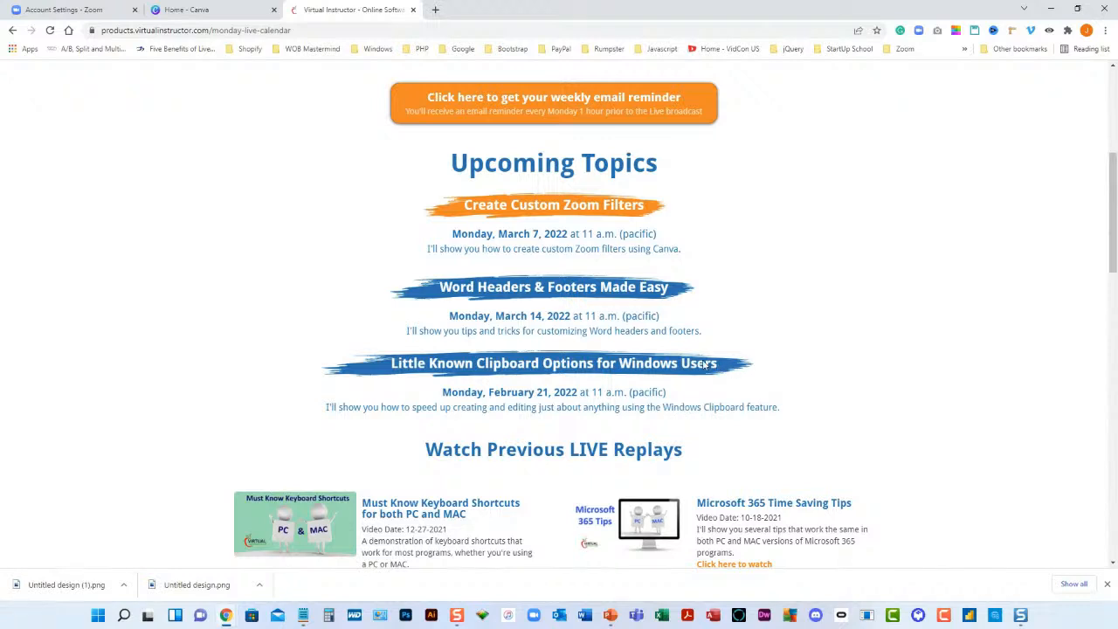
{"action": "mouse_move", "coordinate": [687, 389]}
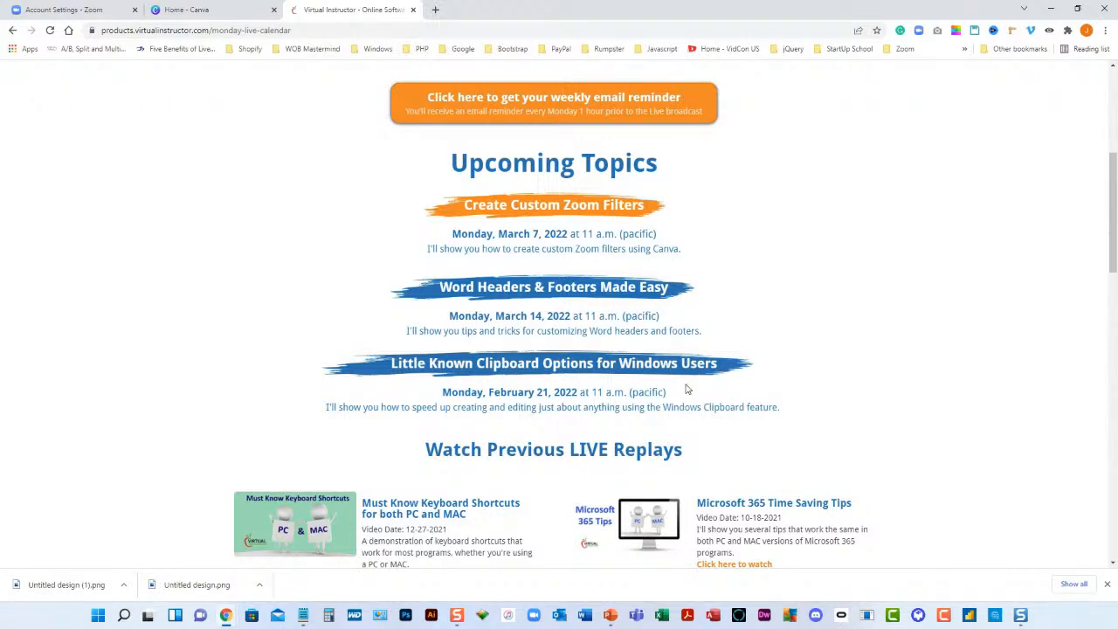
{"action": "mouse_move", "coordinate": [730, 393]}
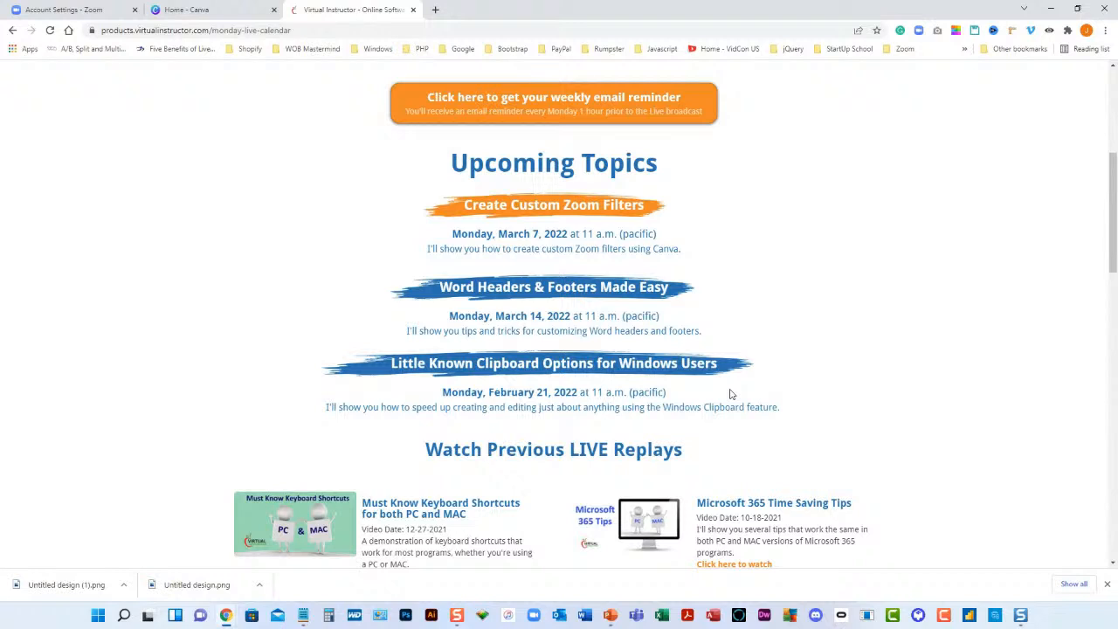
{"action": "mouse_move", "coordinate": [713, 392]}
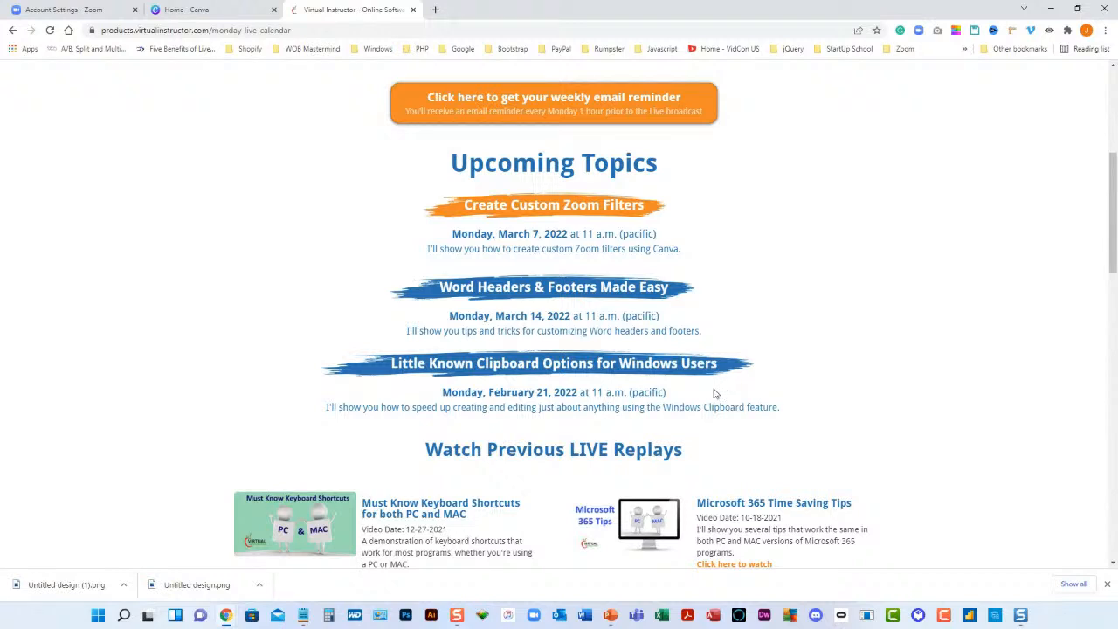
{"action": "mouse_move", "coordinate": [712, 394]}
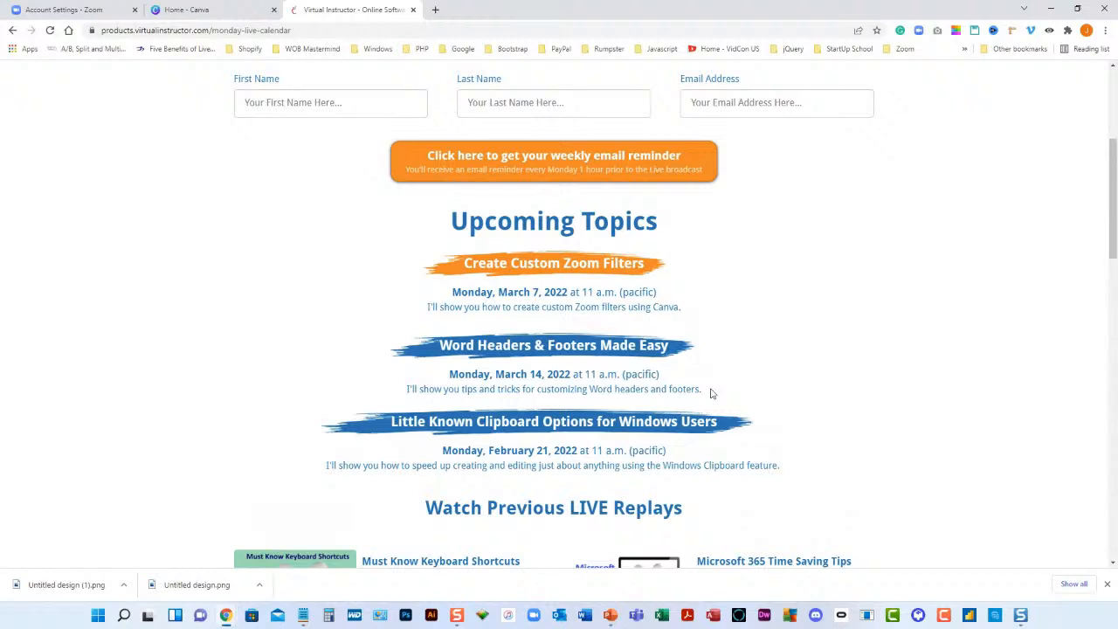
{"action": "scroll", "scroll_direction": "up", "scroll_amount": 3}
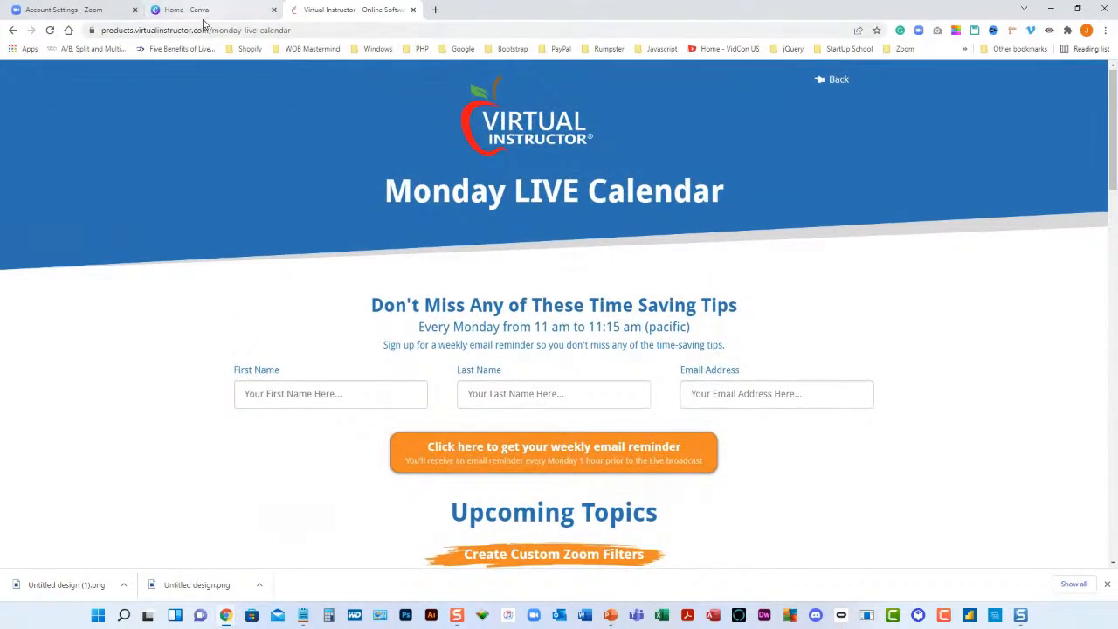
{"action": "mouse_move", "coordinate": [207, 11]}
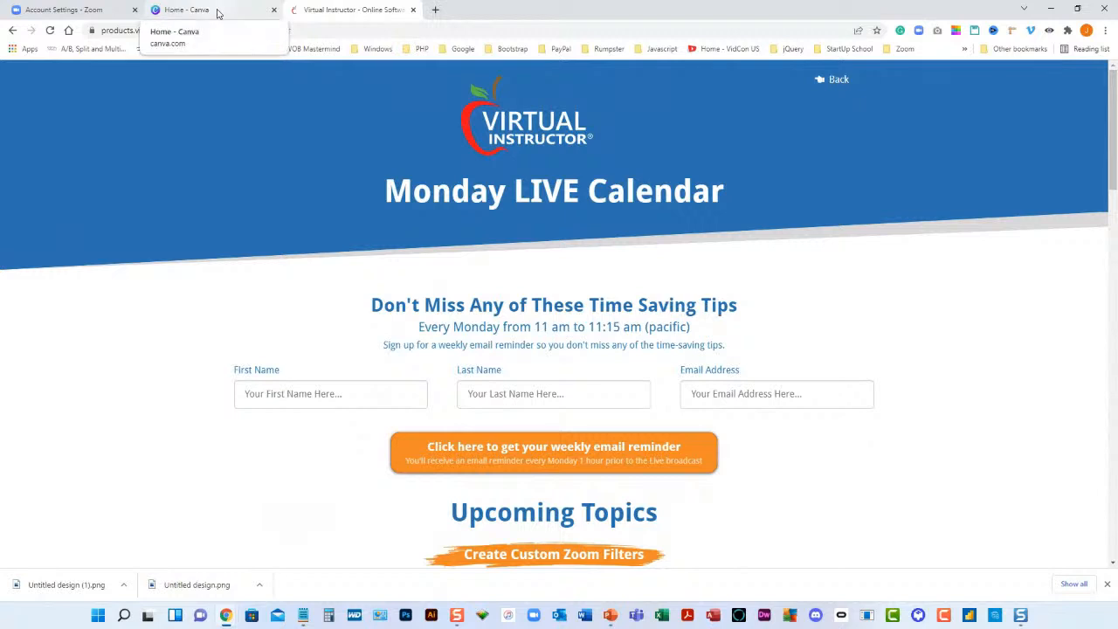
In Canva, search 'Zoom' and choose the Zoom Virtual Background design type.
{"action": "left_click", "coordinate": [210, 10]}
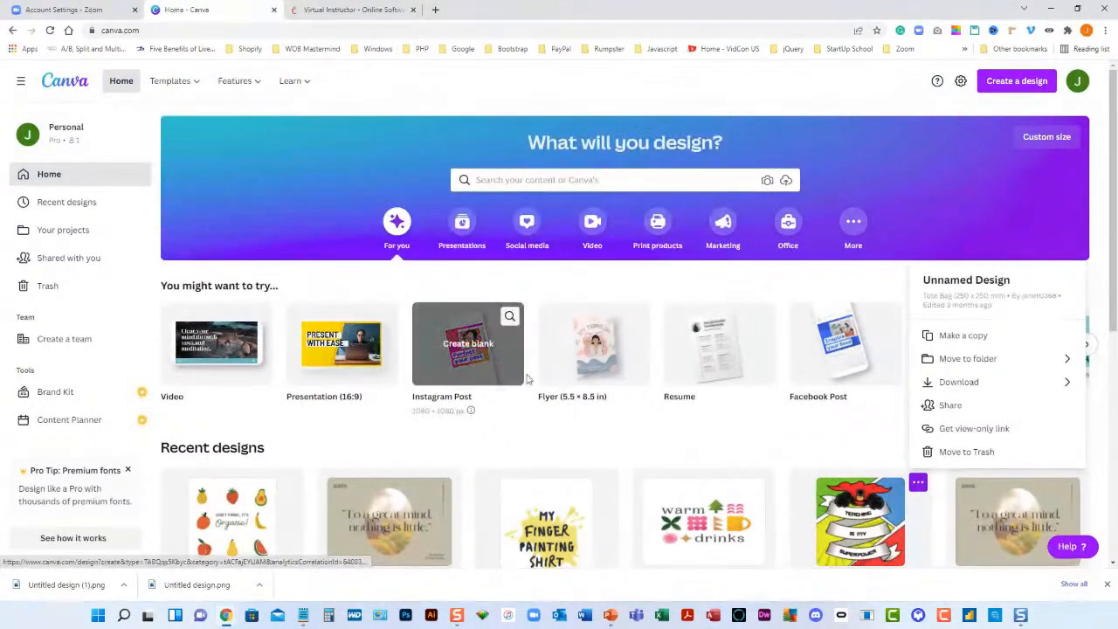
{"action": "mouse_move", "coordinate": [650, 439]}
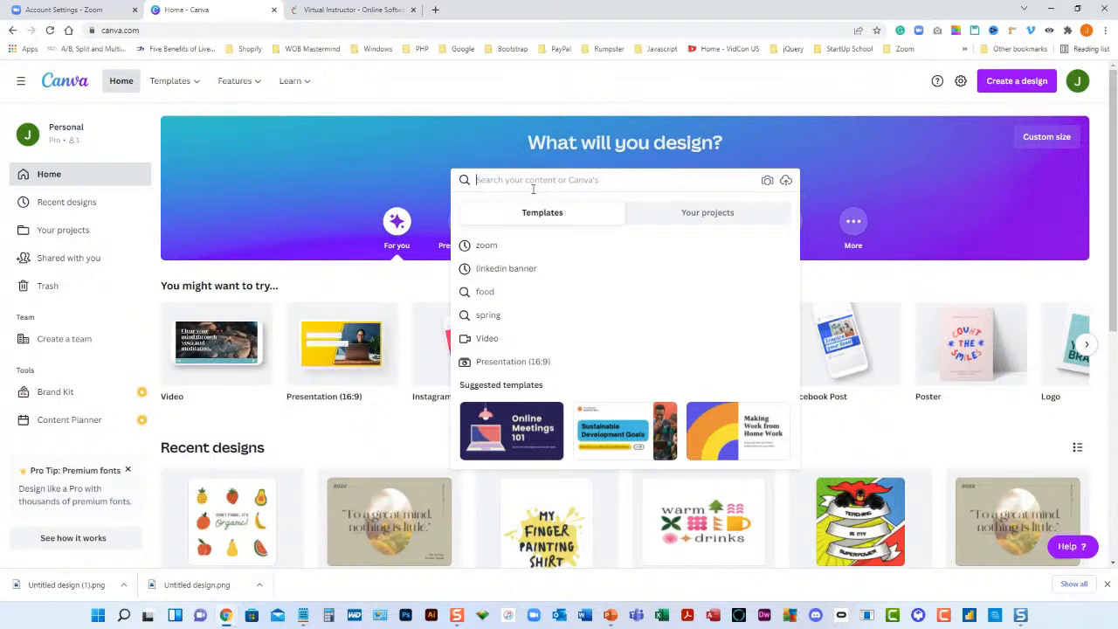
{"action": "type", "text": "z"}
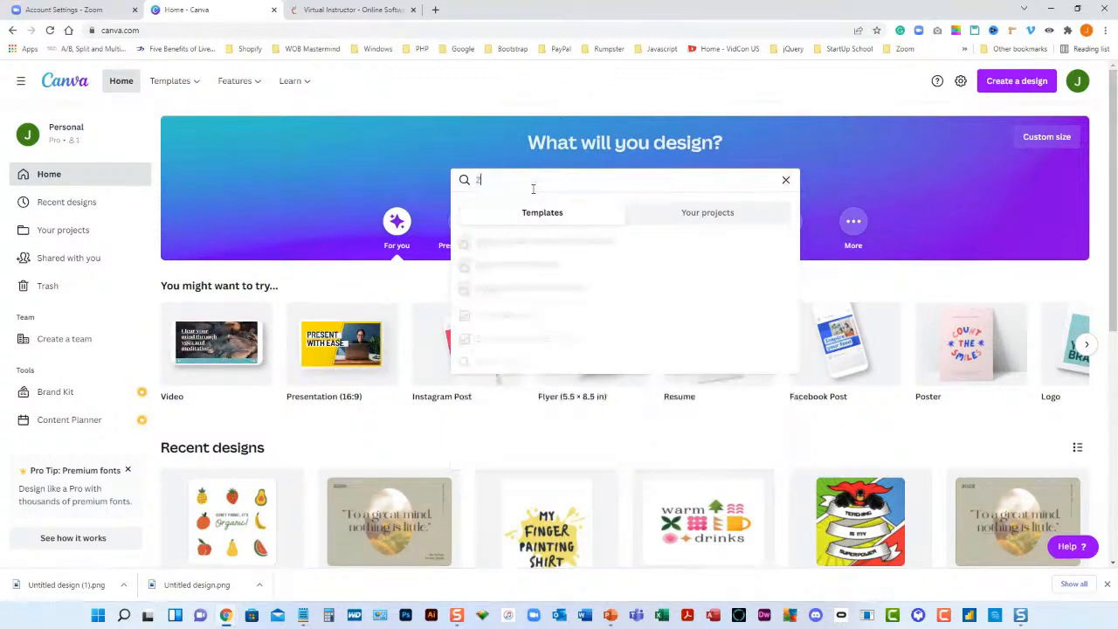
{"action": "type", "text": "Zoom"}
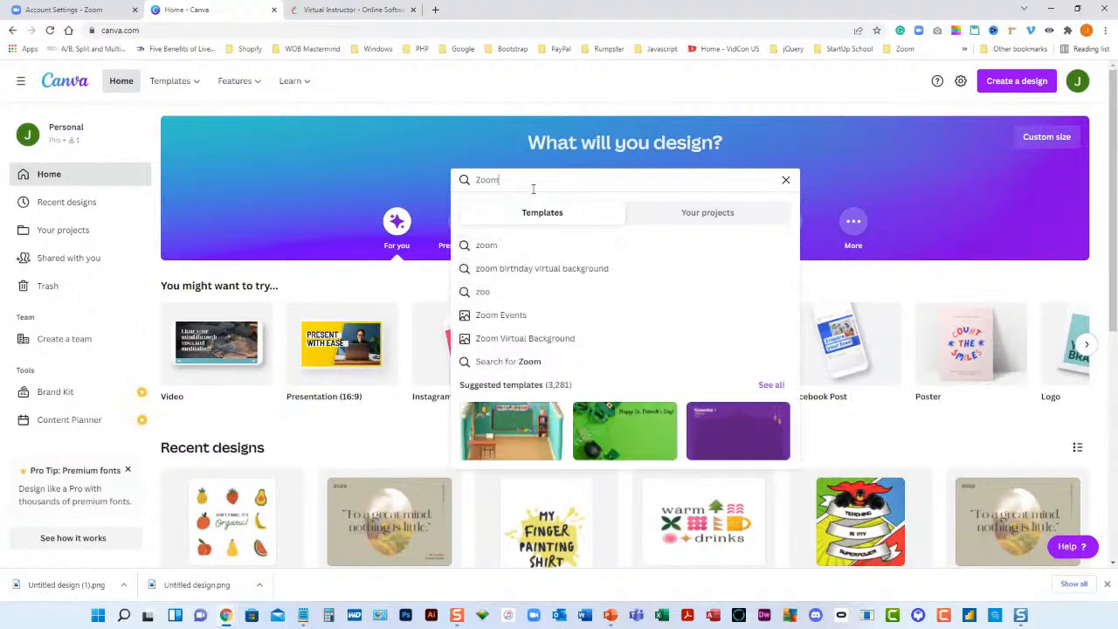
{"action": "mouse_move", "coordinate": [534, 346]}
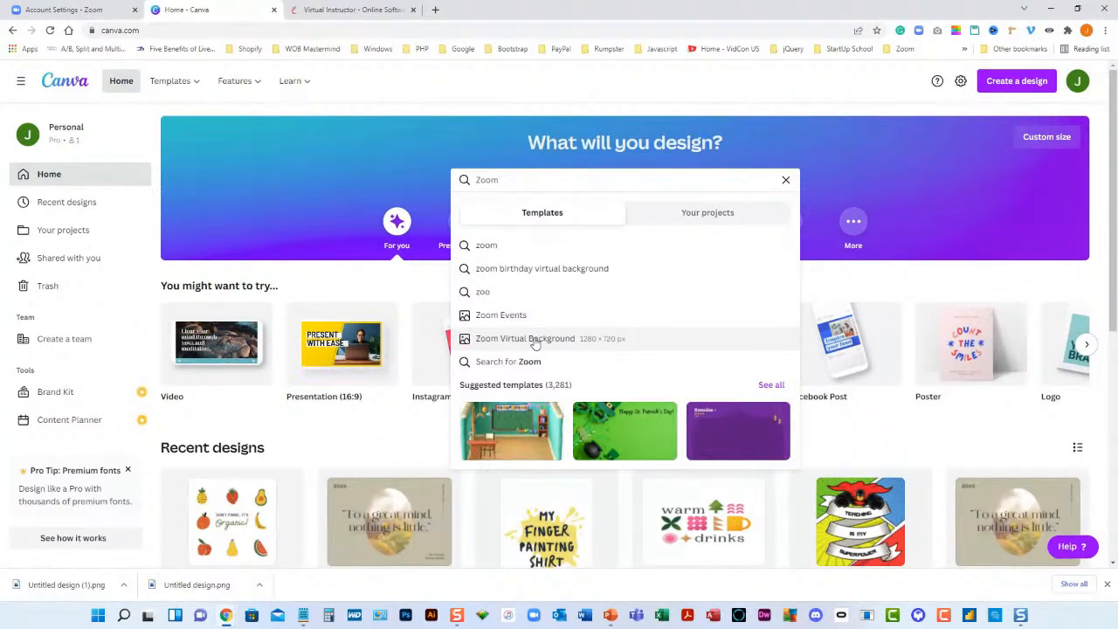
{"action": "left_click", "coordinate": [526, 338]}
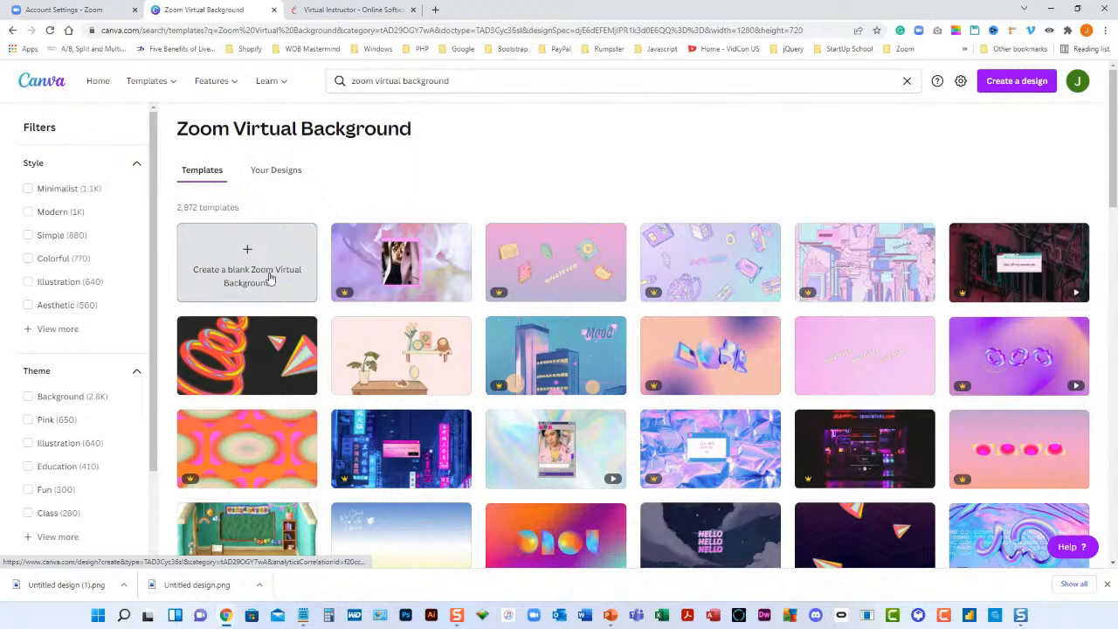
Start a blank Zoom Virtual Background design and show the Brand Kit logos panel.
{"action": "left_click", "coordinate": [248, 262]}
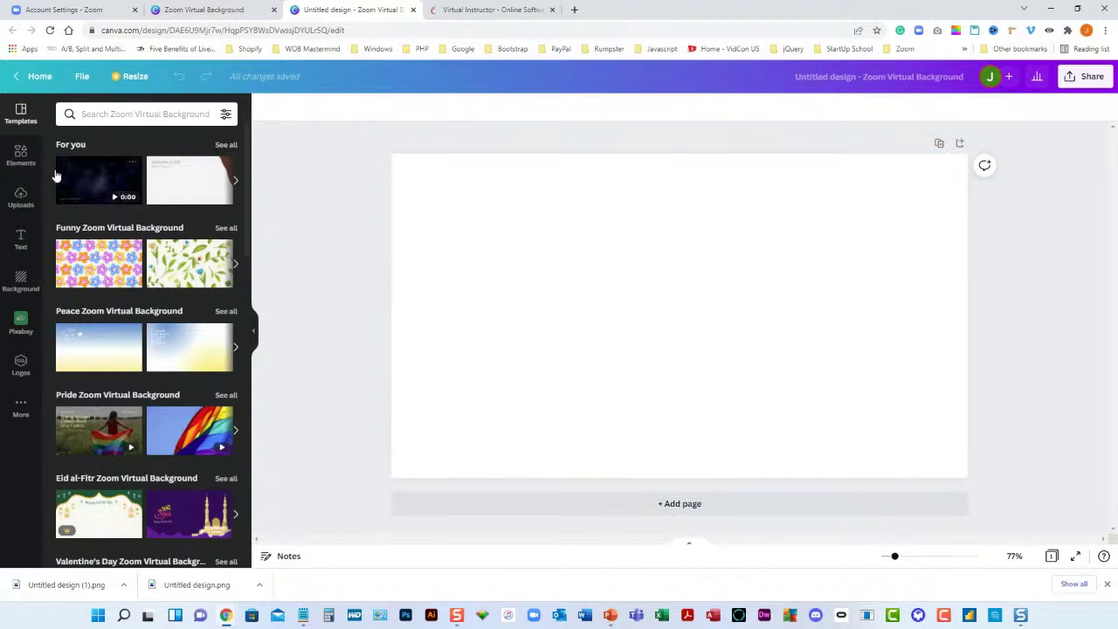
{"action": "left_click", "coordinate": [468, 367]}
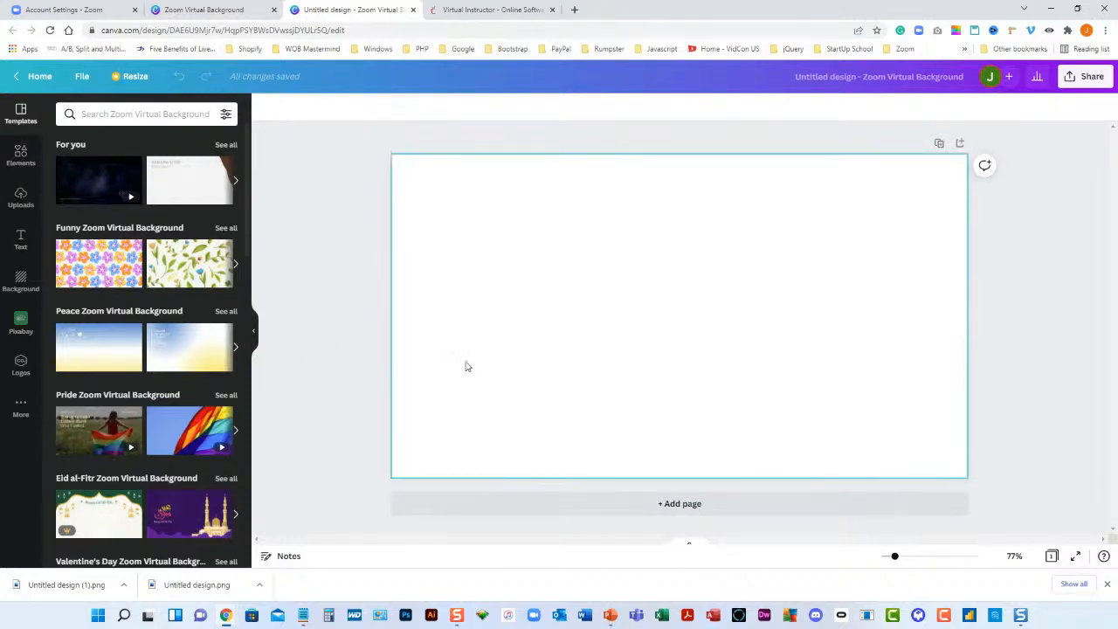
{"action": "left_click", "coordinate": [21, 364]}
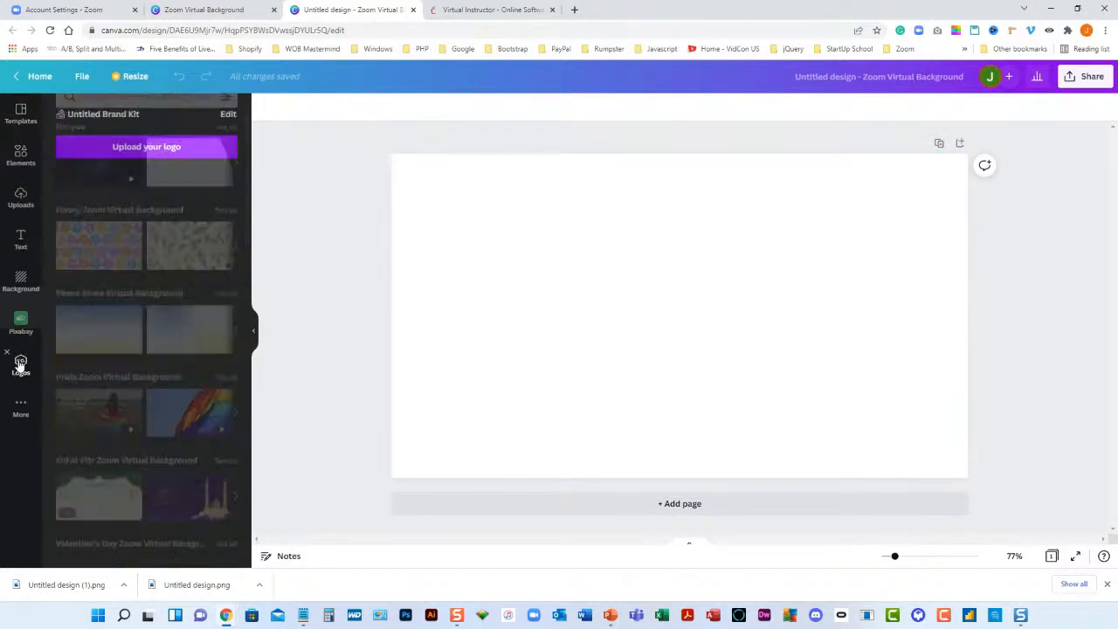
{"action": "left_click", "coordinate": [21, 361]}
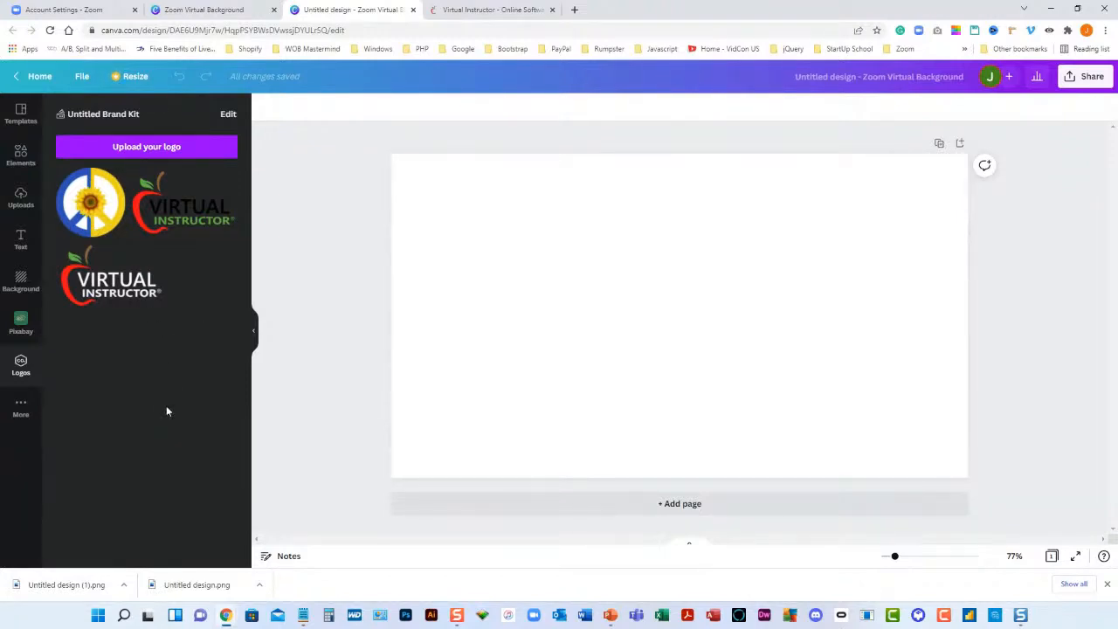
{"action": "mouse_move", "coordinate": [118, 244]}
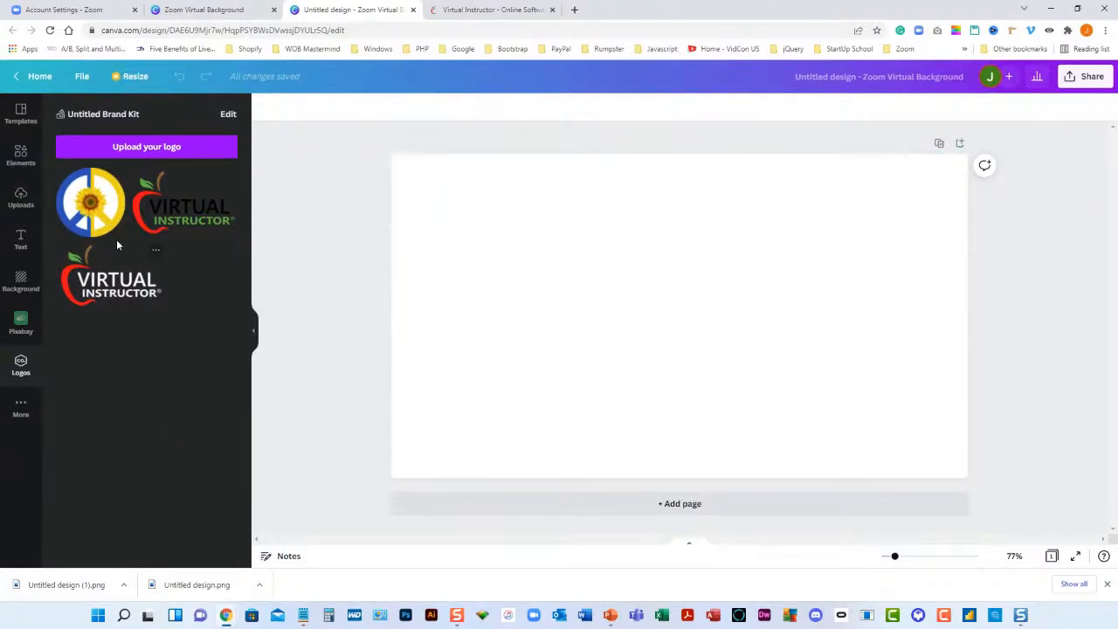
{"action": "mouse_move", "coordinate": [101, 209]}
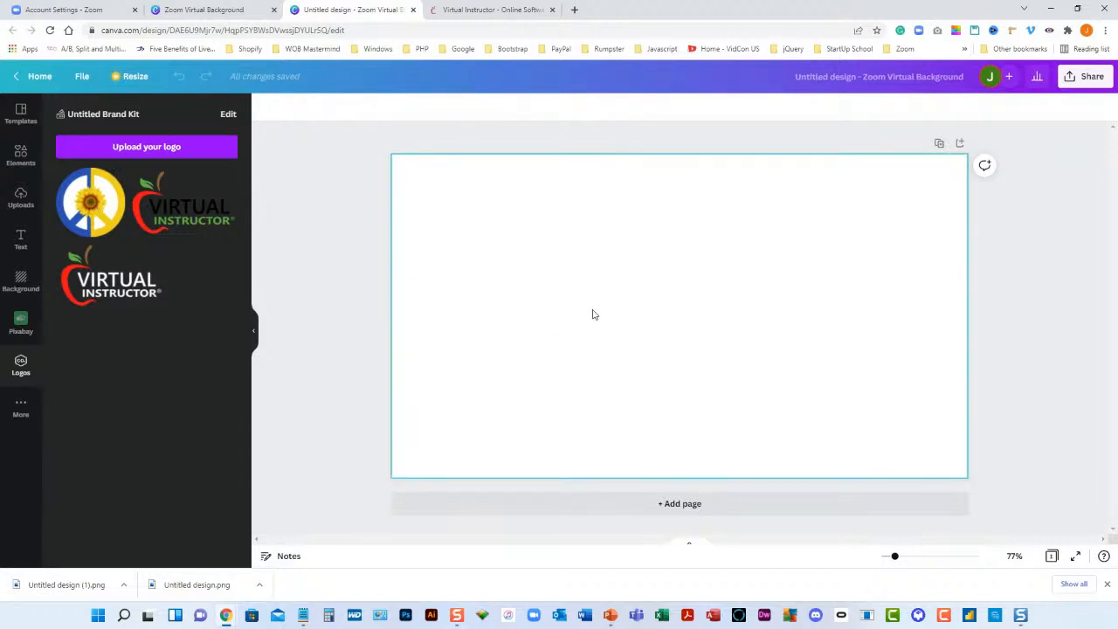
{"action": "mouse_move", "coordinate": [532, 296]}
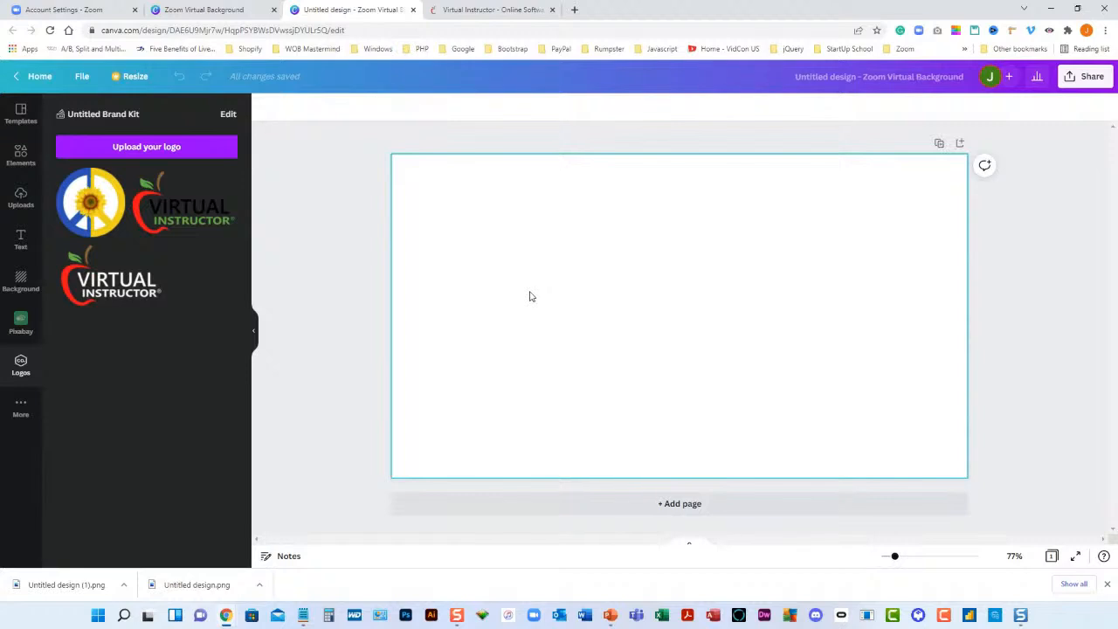
{"action": "mouse_move", "coordinate": [396, 242]}
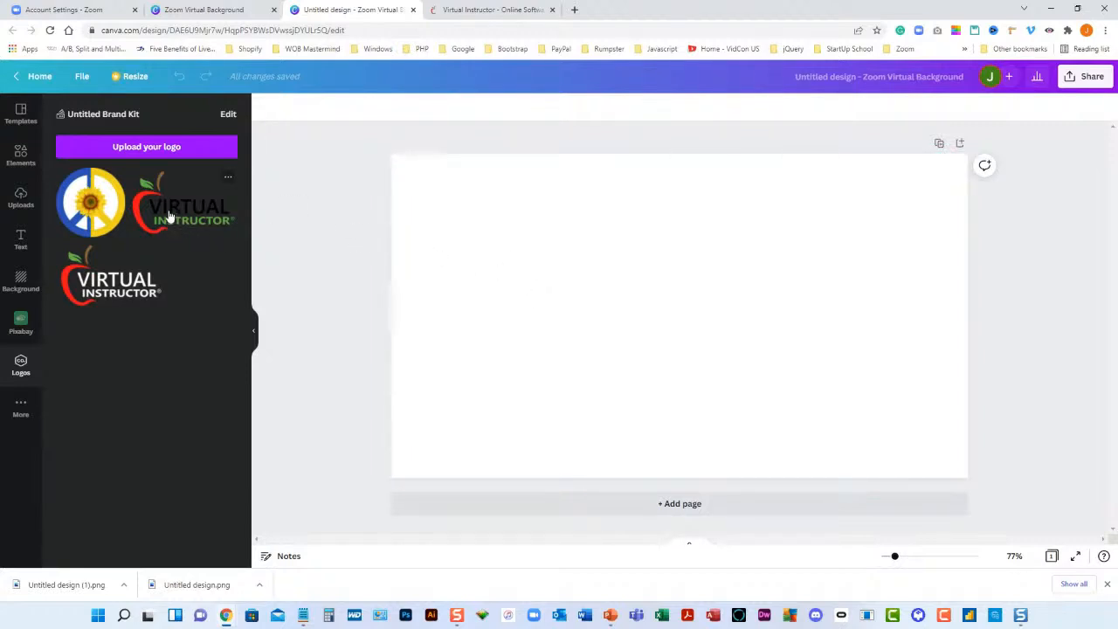
{"action": "mouse_move", "coordinate": [196, 205]}
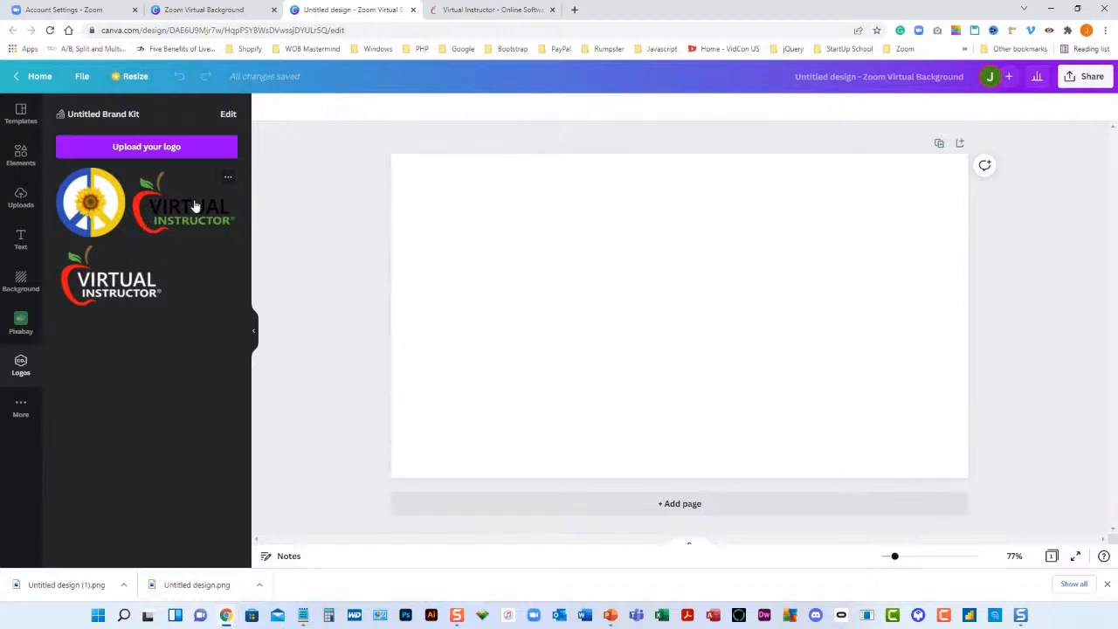
{"action": "mouse_move", "coordinate": [112, 277]}
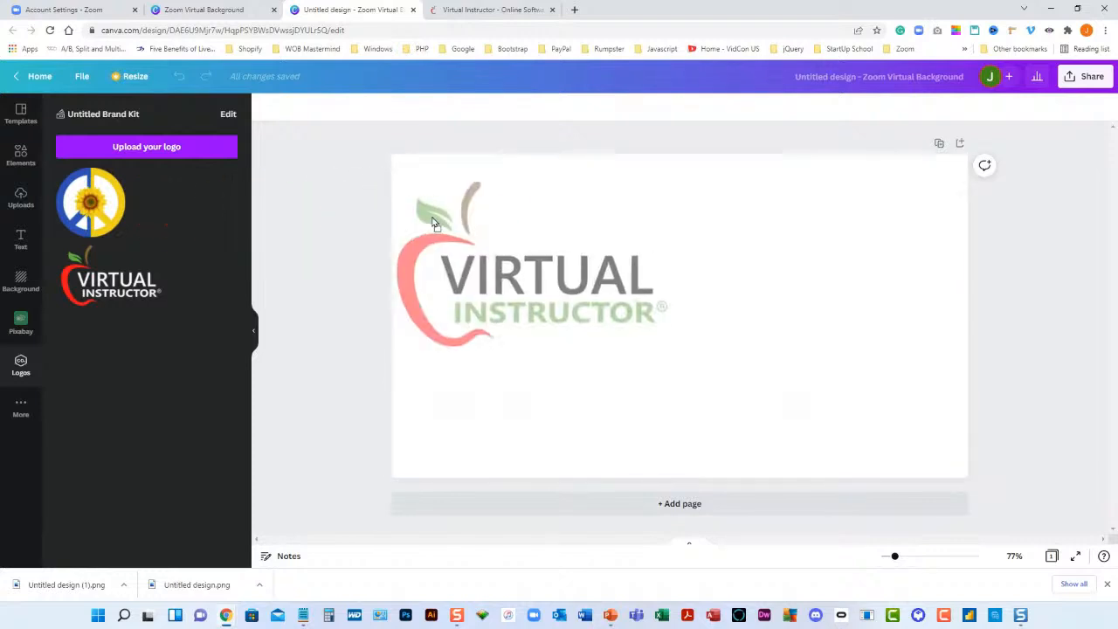
Add and resize the Virtual Instructor logo top-left and sunflower peace logo top-right.
{"action": "left_click", "coordinate": [533, 262]}
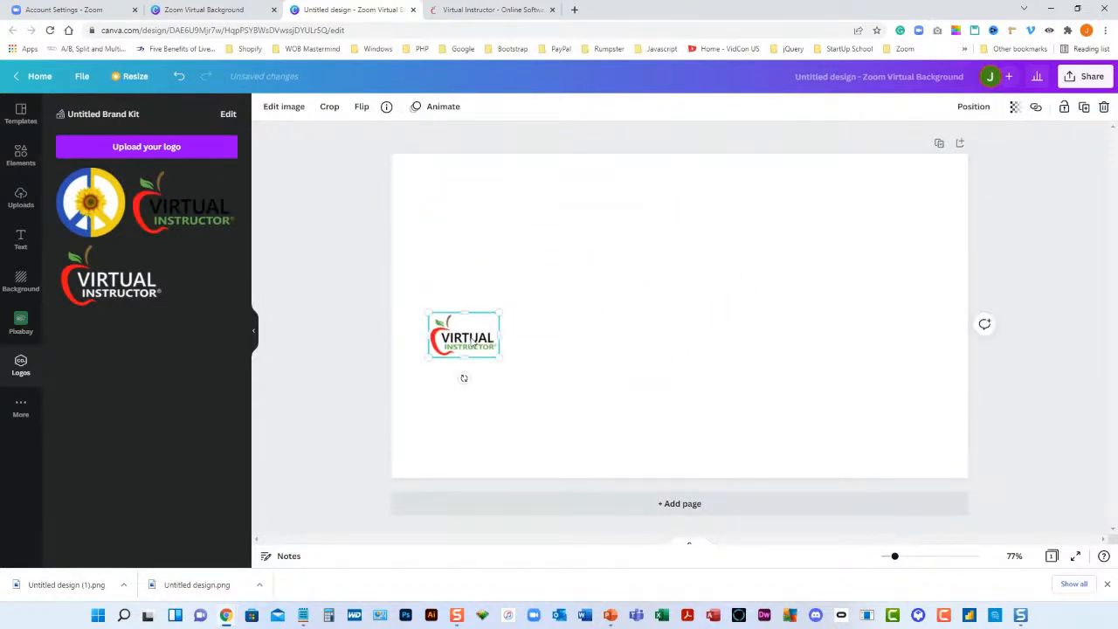
{"action": "left_click_drag", "start_coordinate": [464, 334], "coordinate": [458, 215]}
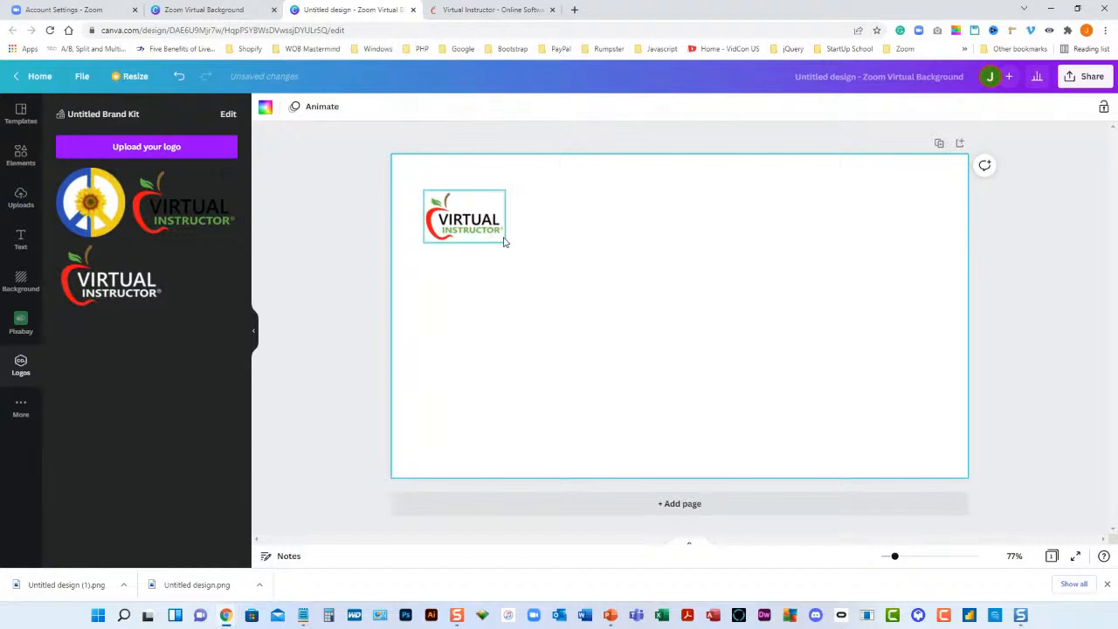
{"action": "left_click", "coordinate": [91, 217]}
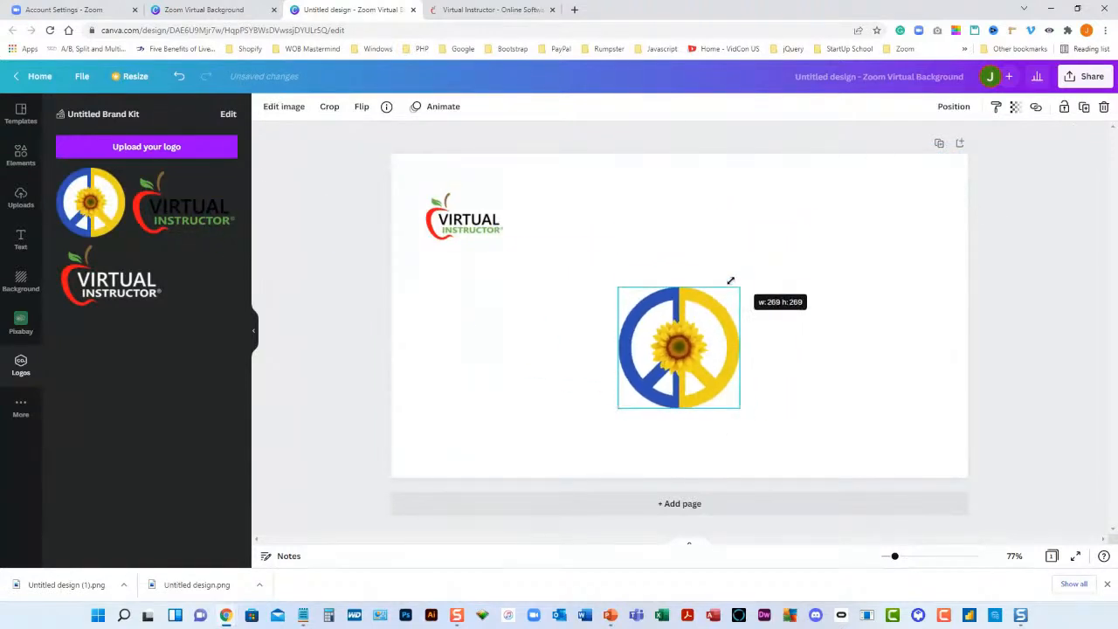
{"action": "left_click_drag", "start_coordinate": [679, 347], "coordinate": [844, 238]}
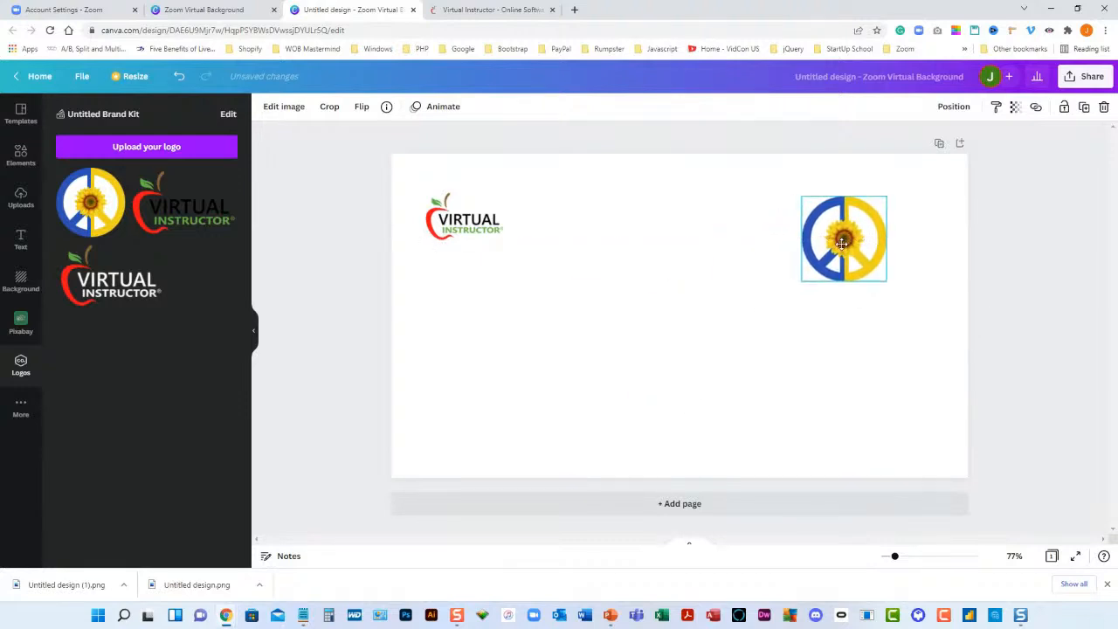
{"action": "left_click_drag", "start_coordinate": [843, 238], "coordinate": [873, 227]}
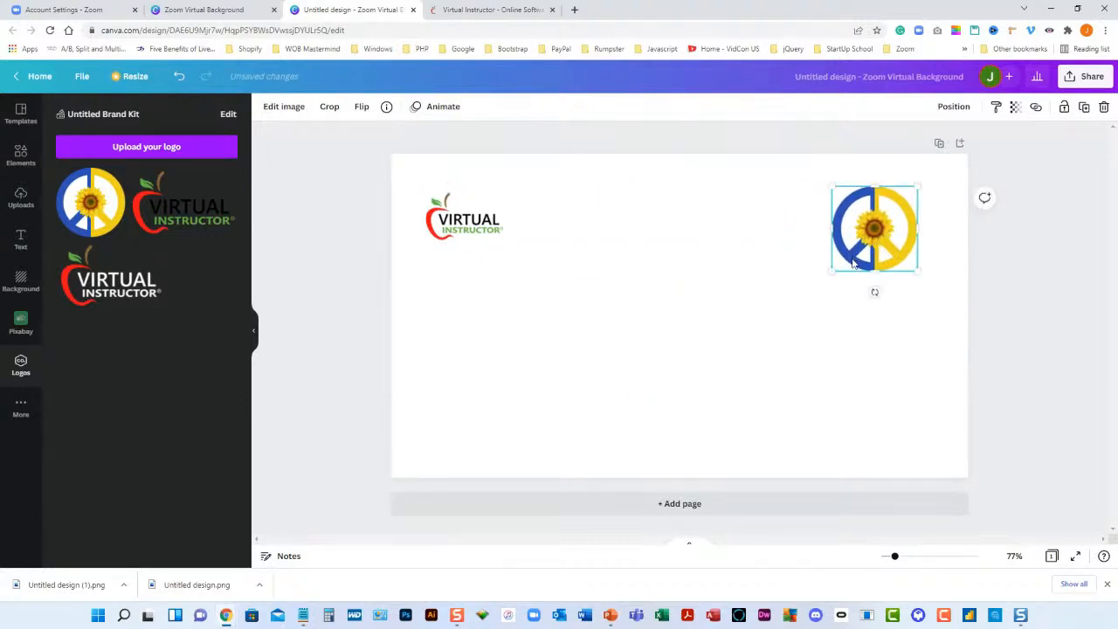
{"action": "left_click", "coordinate": [616, 339]}
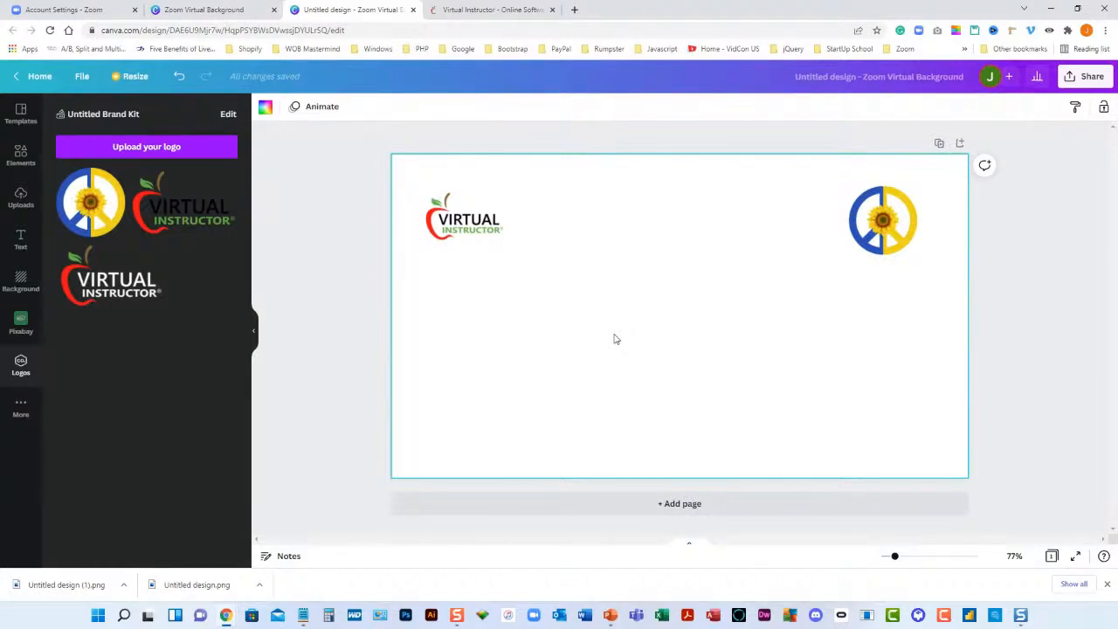
{"action": "mouse_move", "coordinate": [684, 336]}
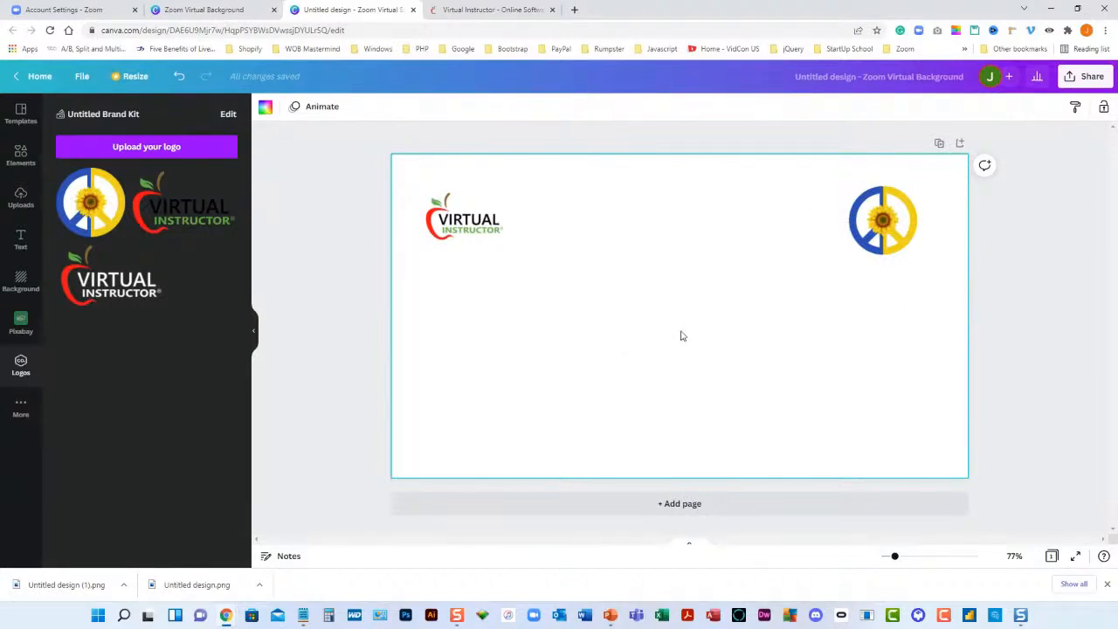
{"action": "left_click", "coordinate": [465, 217]}
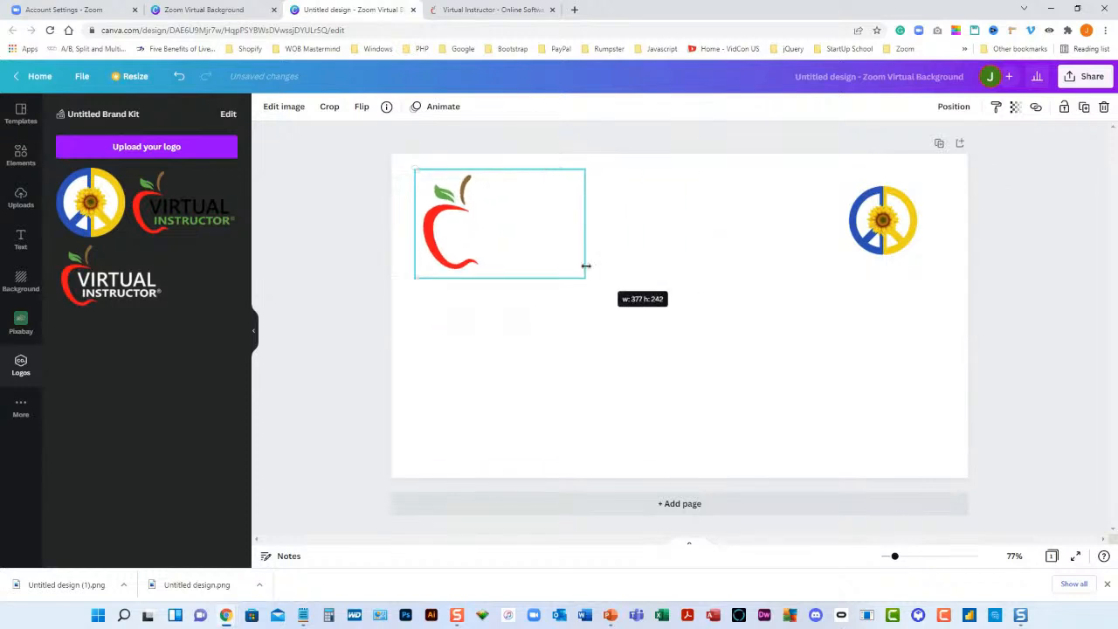
{"action": "left_click_drag", "start_coordinate": [585, 278], "coordinate": [485, 236]}
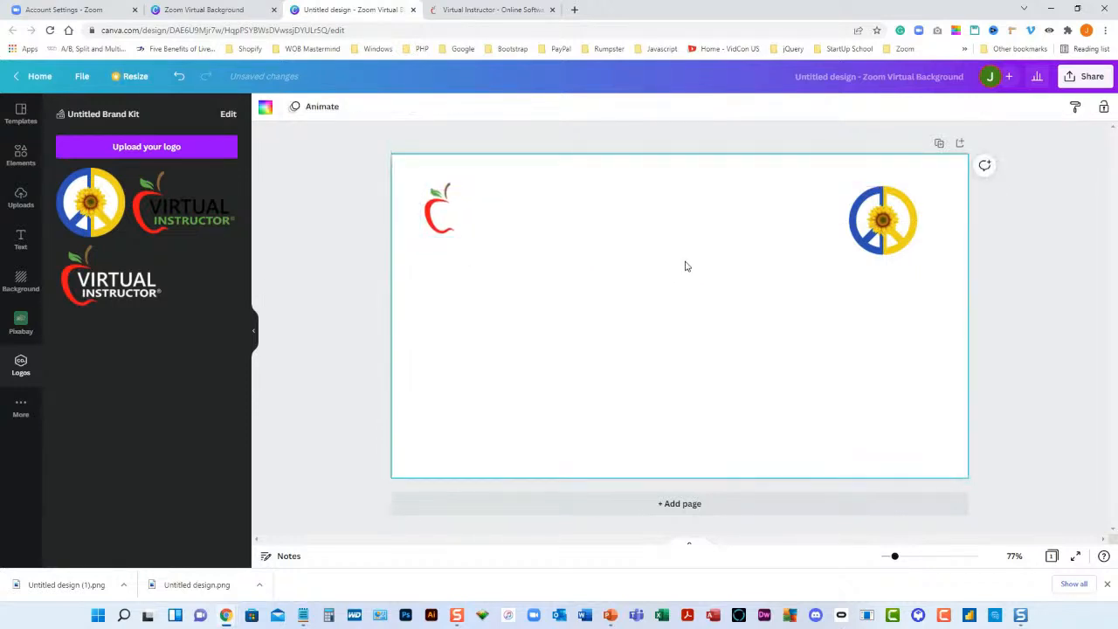
{"action": "mouse_move", "coordinate": [618, 395]}
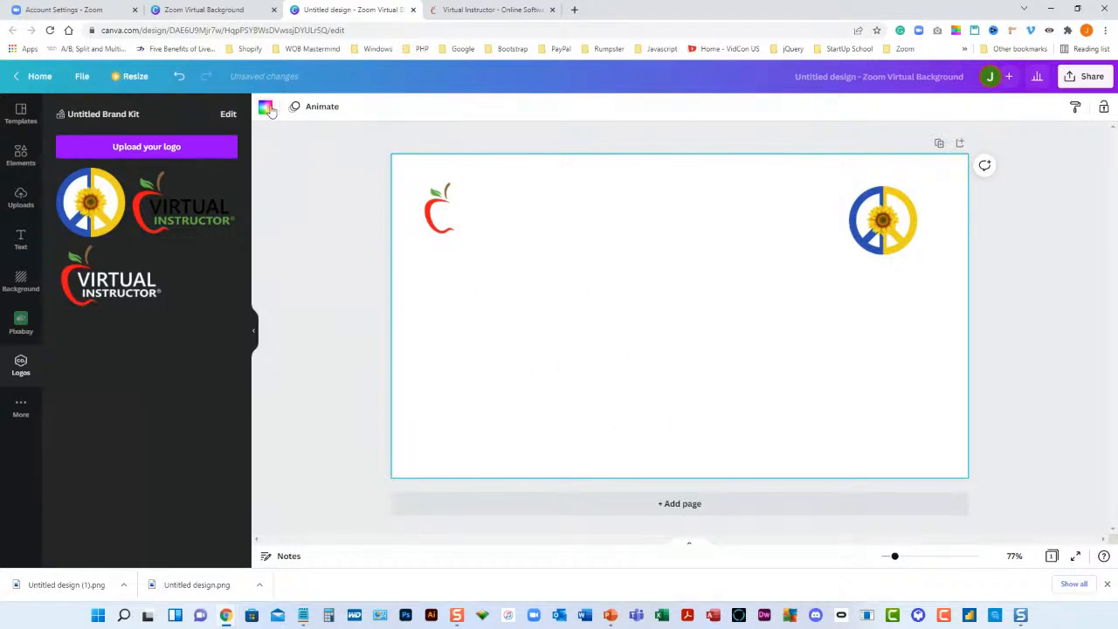
{"action": "mouse_move", "coordinate": [265, 106]}
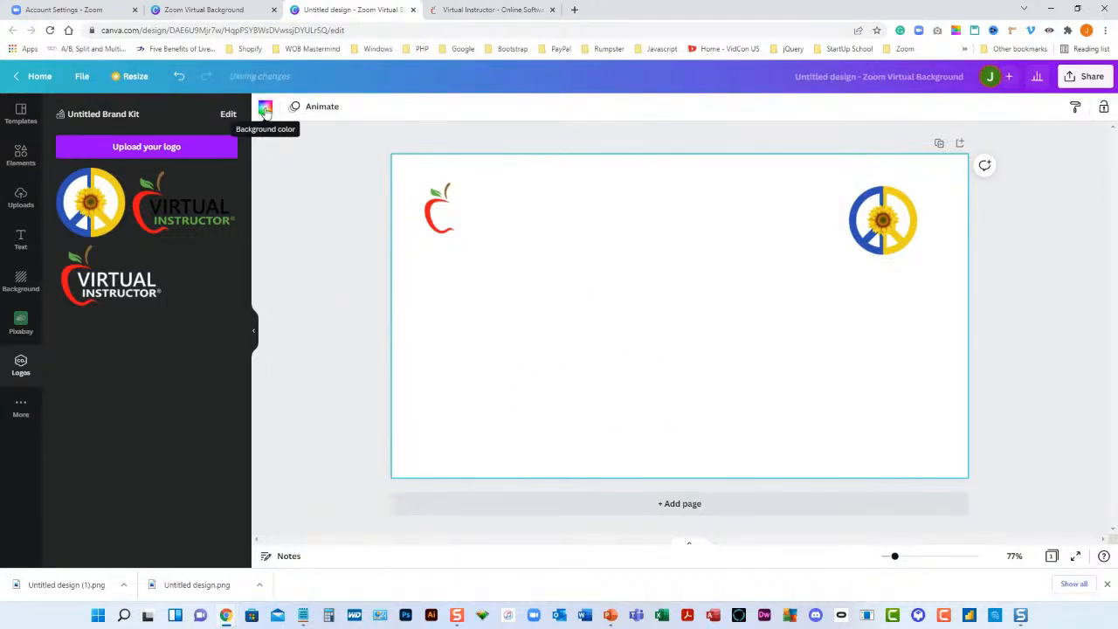
Set the page background colour to black from the Brand colors.
{"action": "left_click", "coordinate": [266, 107]}
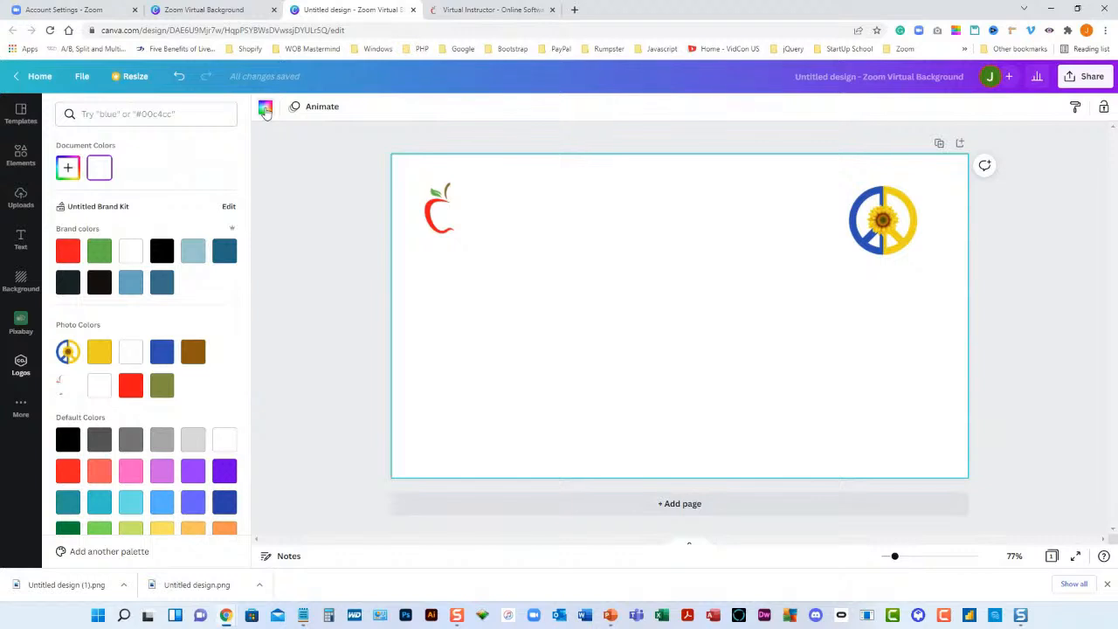
{"action": "left_click", "coordinate": [162, 251]}
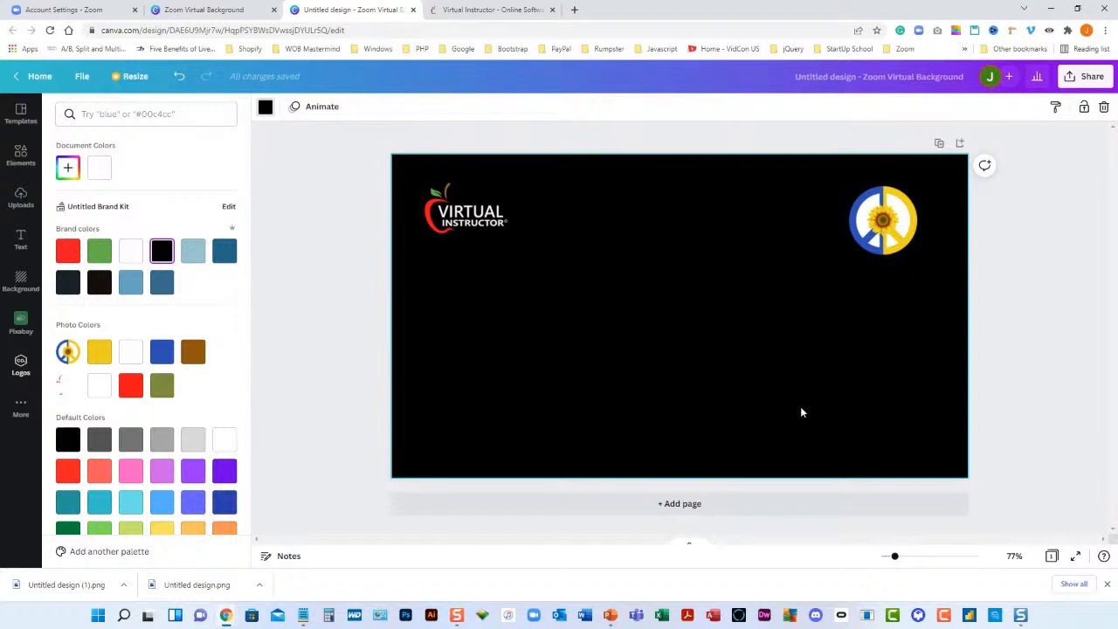
{"action": "mouse_move", "coordinate": [536, 404]}
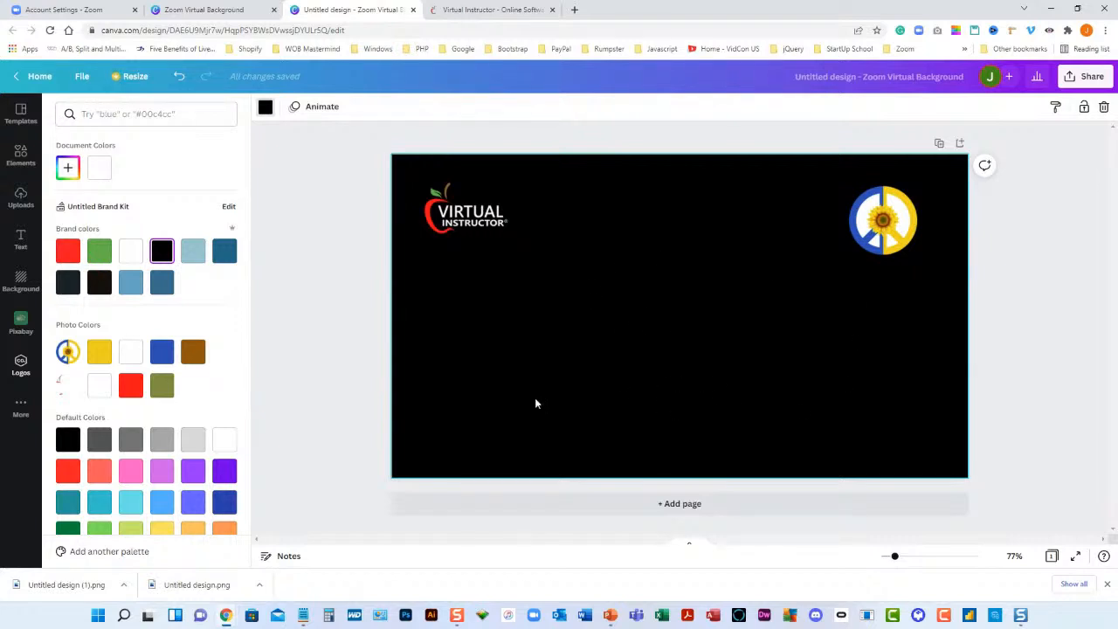
Download the design as PNG with Transparent background enabled, then dismiss the notice.
{"action": "left_click", "coordinate": [81, 76]}
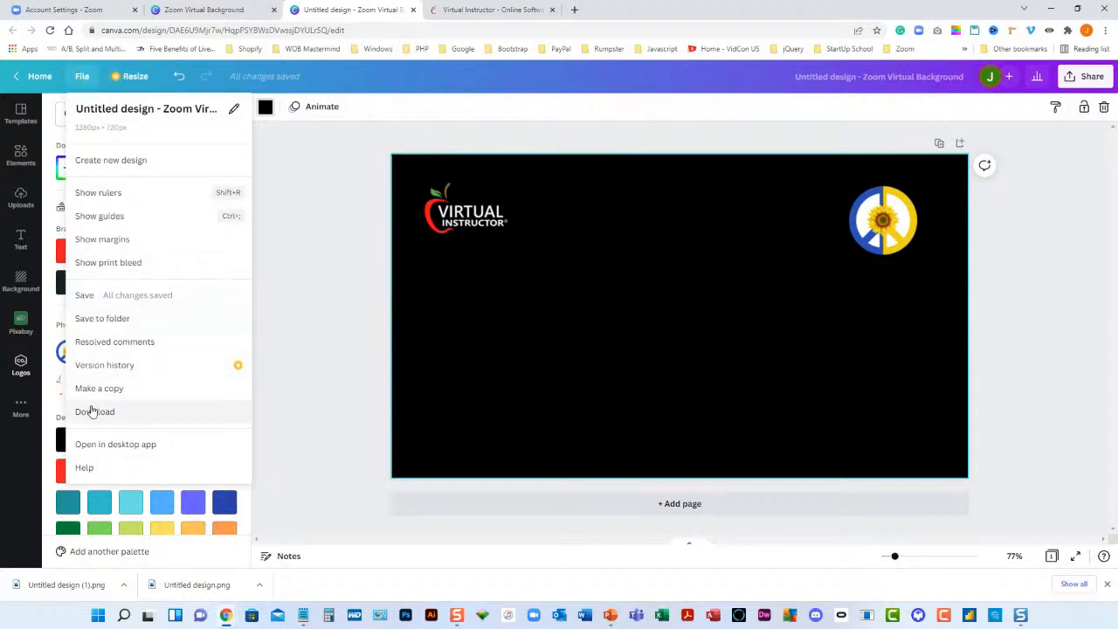
{"action": "left_click", "coordinate": [95, 412]}
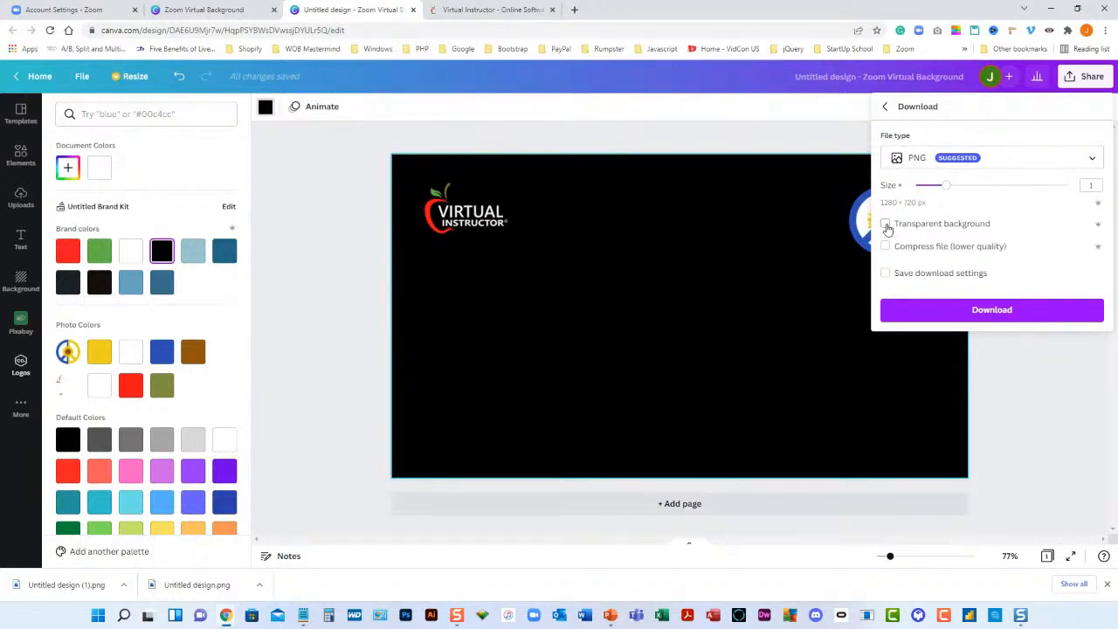
{"action": "left_click", "coordinate": [885, 223]}
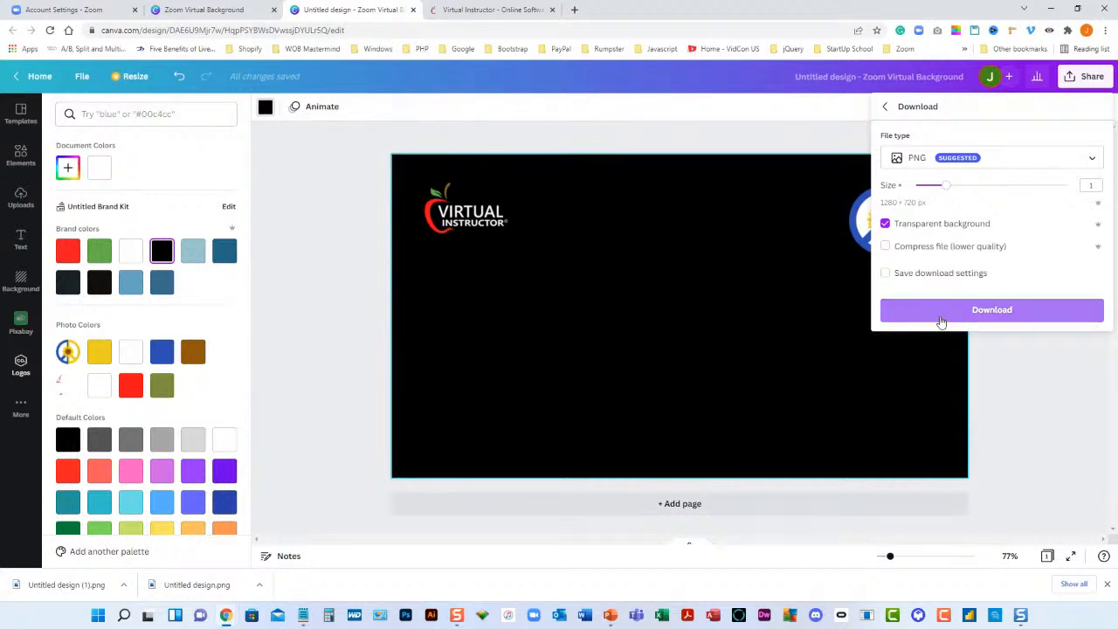
{"action": "left_click", "coordinate": [992, 309]}
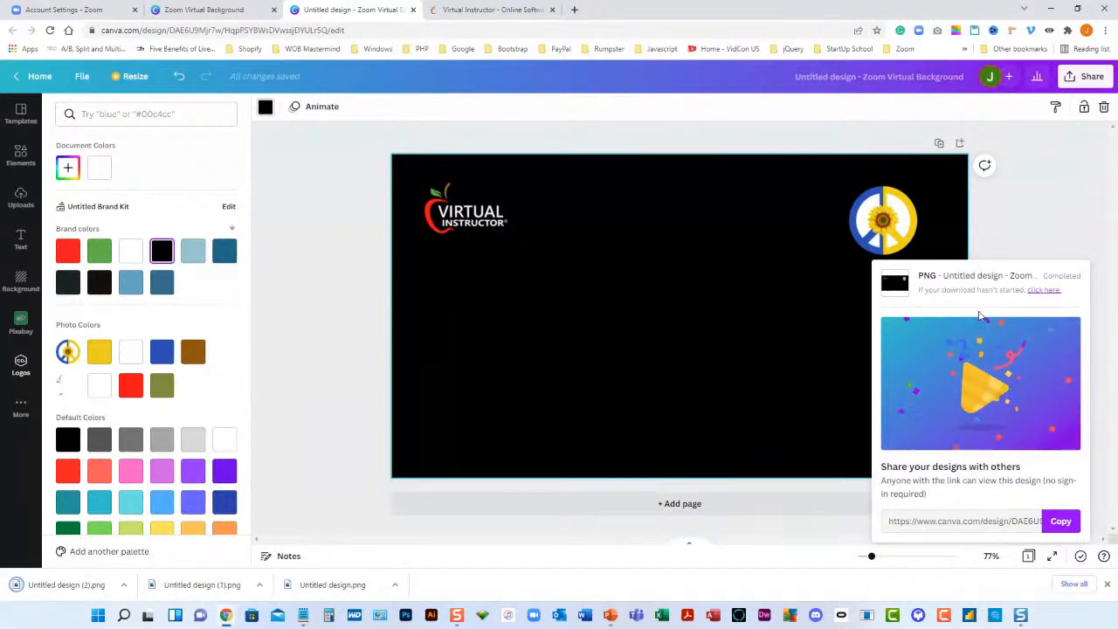
{"action": "left_click", "coordinate": [20, 361]}
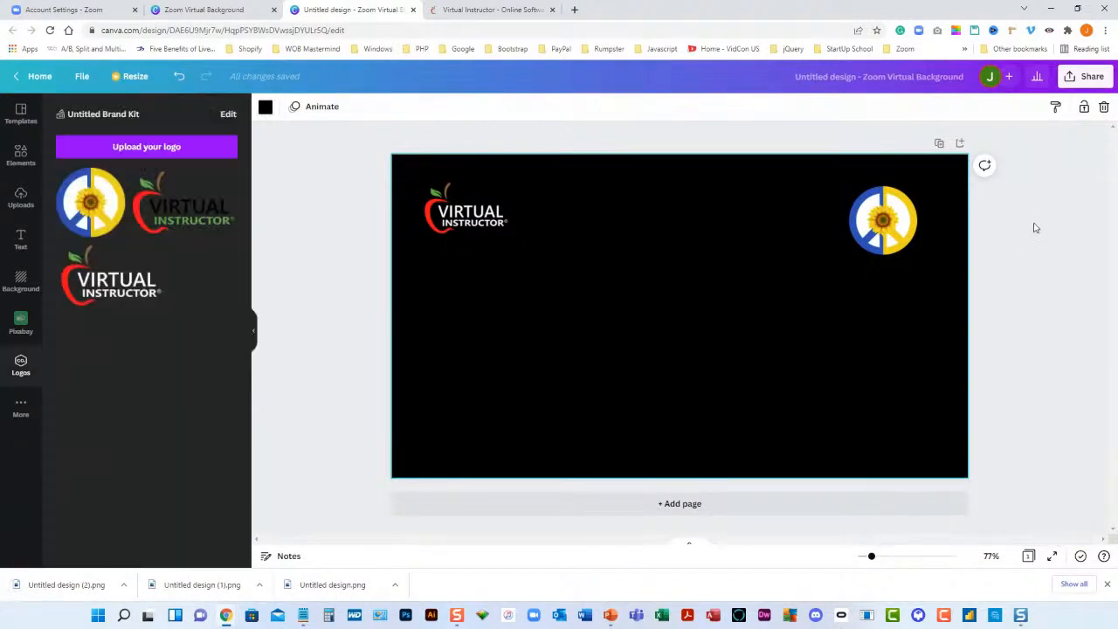
{"action": "mouse_move", "coordinate": [323, 266]}
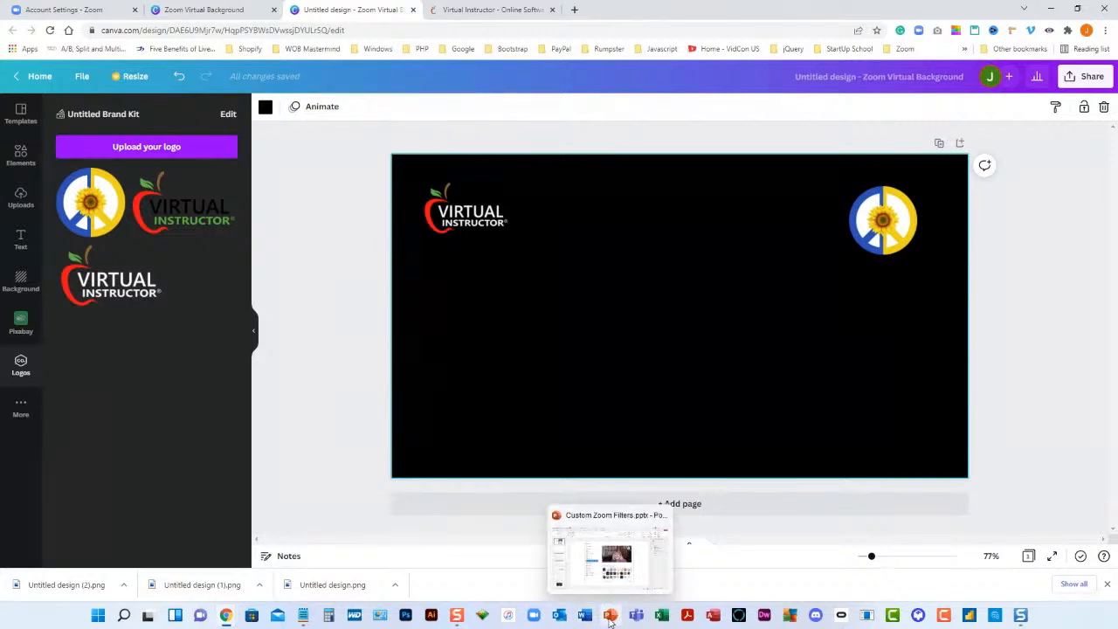
{"action": "mouse_move", "coordinate": [610, 614]}
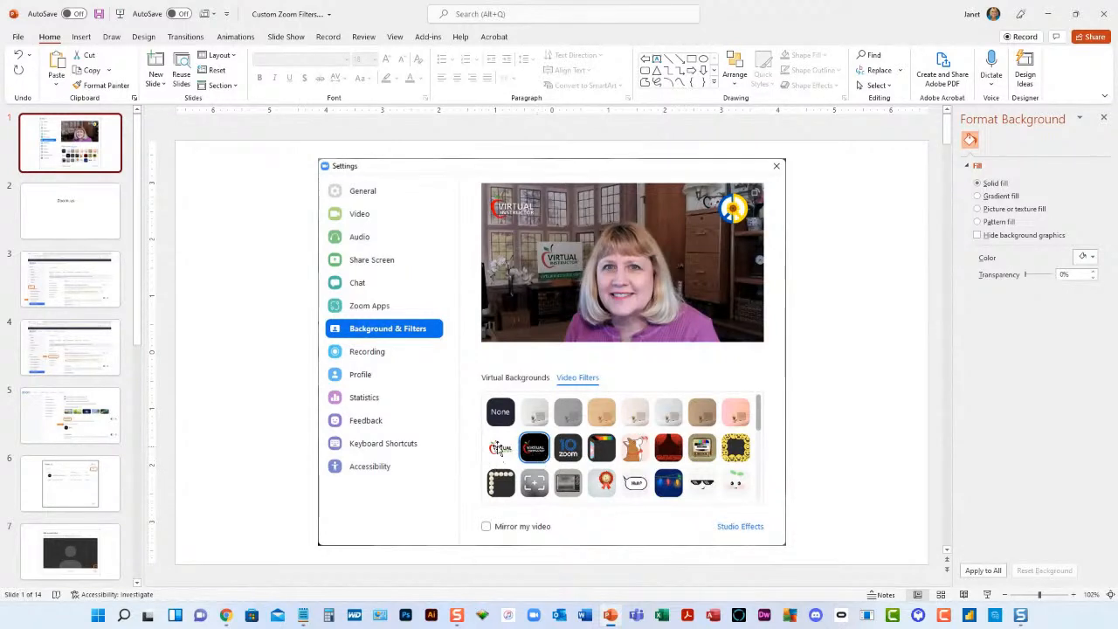
{"action": "mouse_move", "coordinate": [567, 482]}
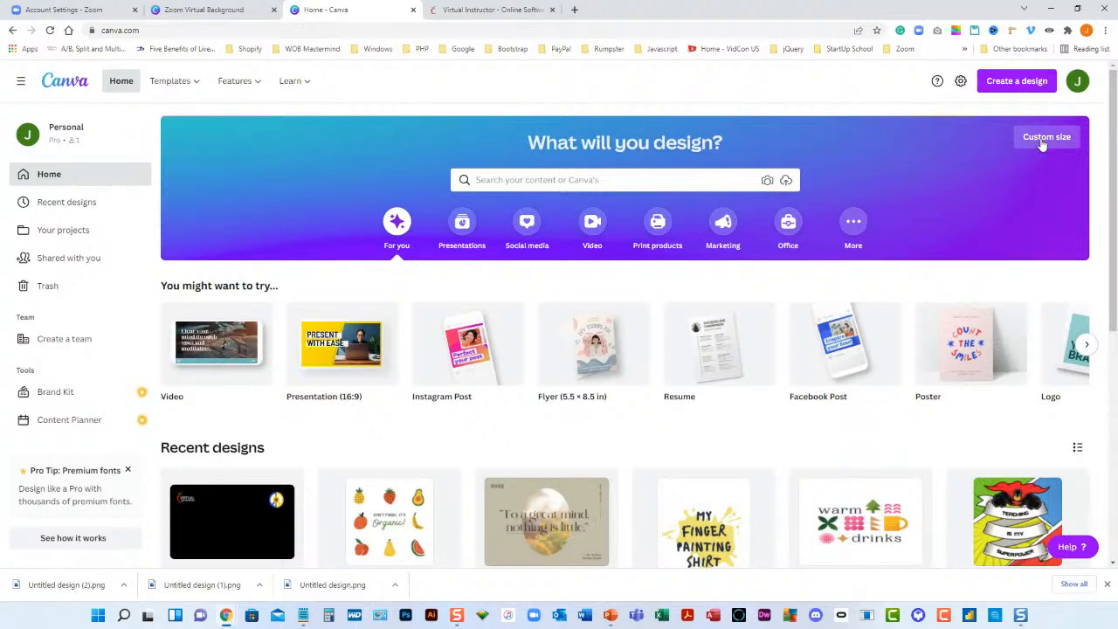
Create a new custom-size design of 80 × 80 px.
{"action": "left_click", "coordinate": [1047, 137]}
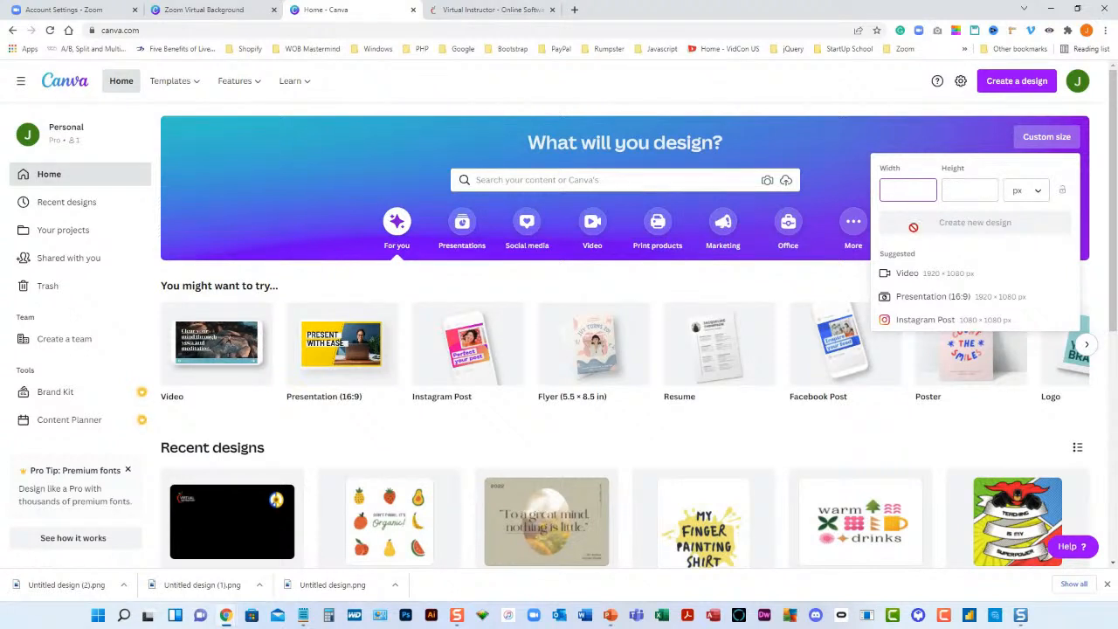
{"action": "type", "text": "80"}
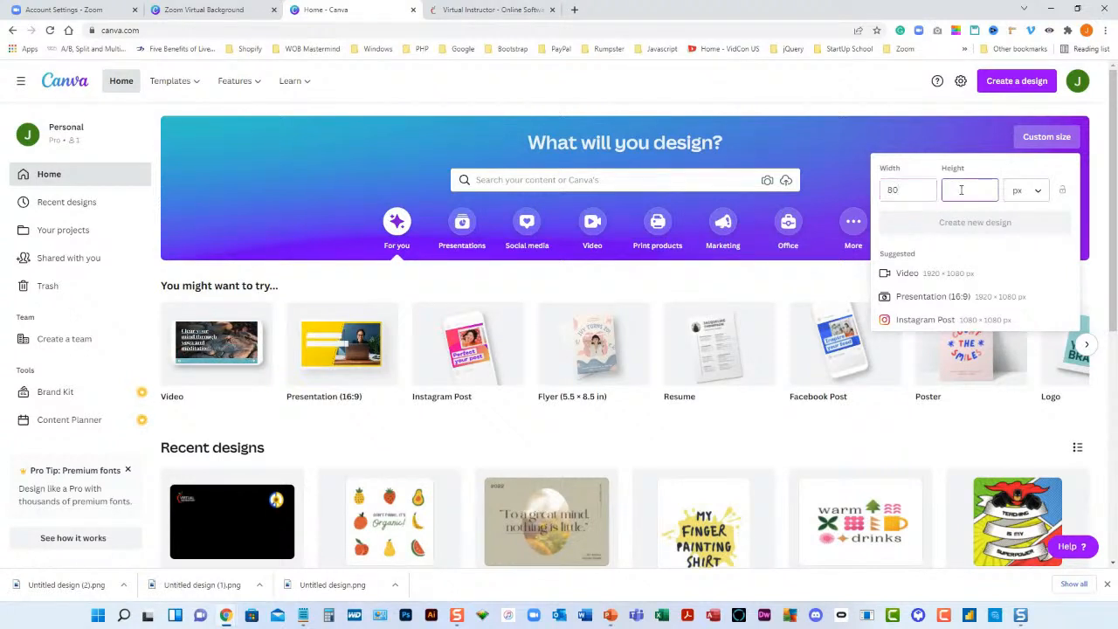
{"action": "type", "text": "80"}
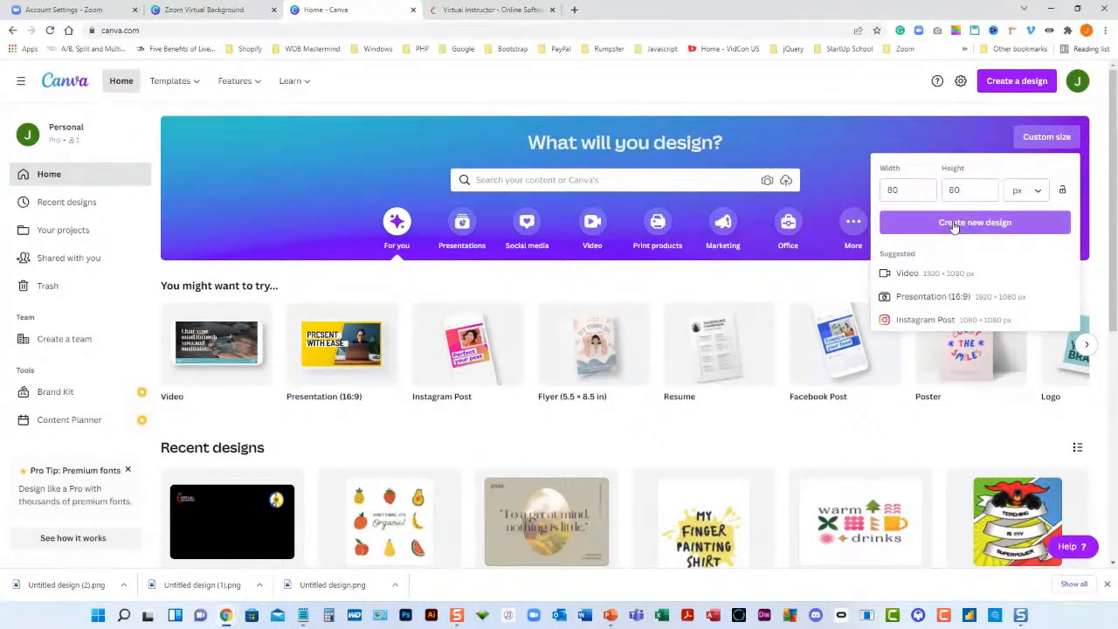
{"action": "left_click", "coordinate": [974, 222]}
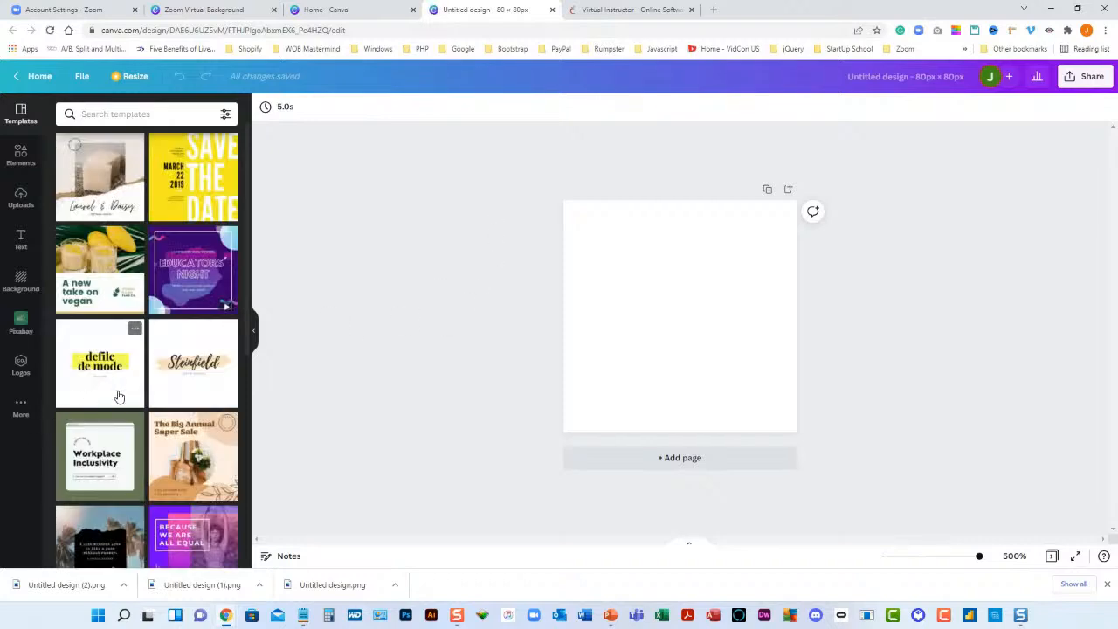
Place the brand logo on the 80 × 80 page, download it as PNG, return home.
{"action": "left_click", "coordinate": [20, 364]}
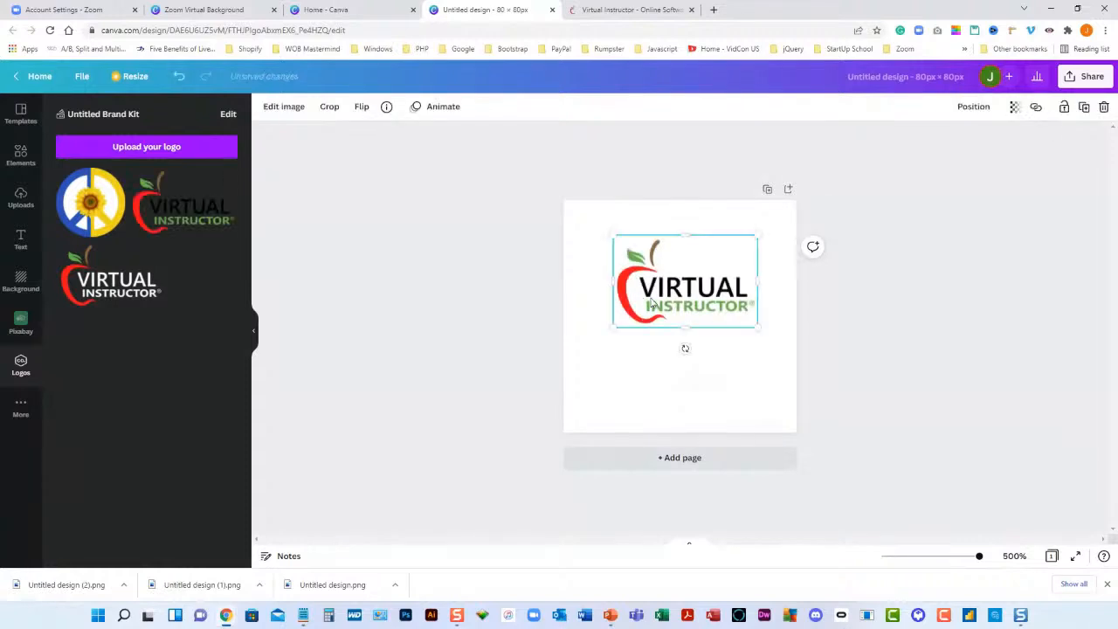
{"action": "left_click_drag", "start_coordinate": [685, 282], "coordinate": [674, 301]}
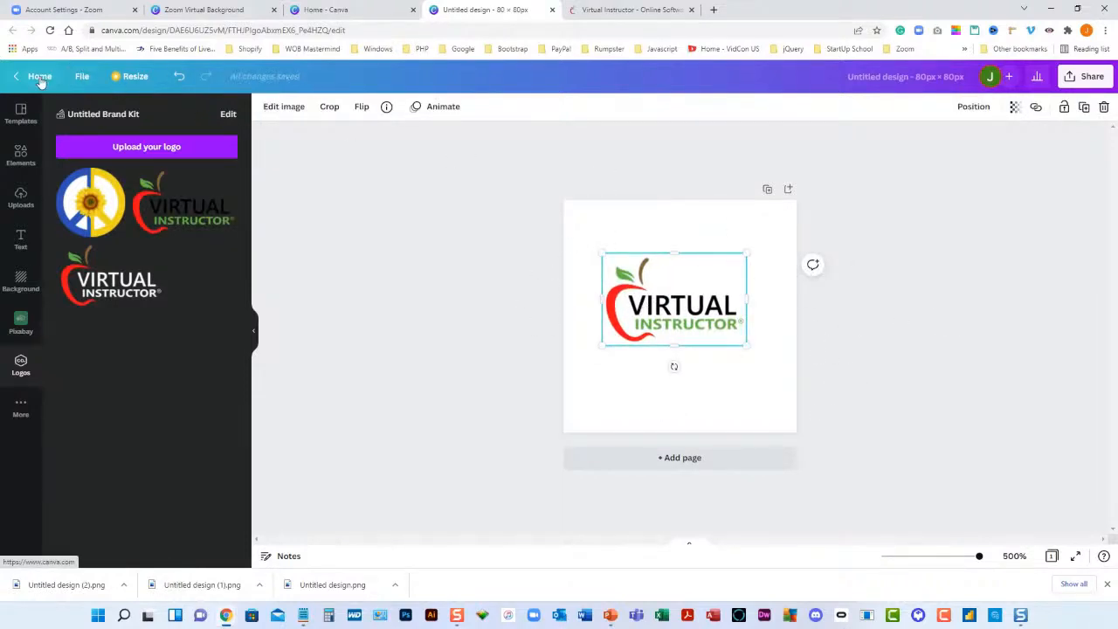
{"action": "left_click", "coordinate": [81, 76]}
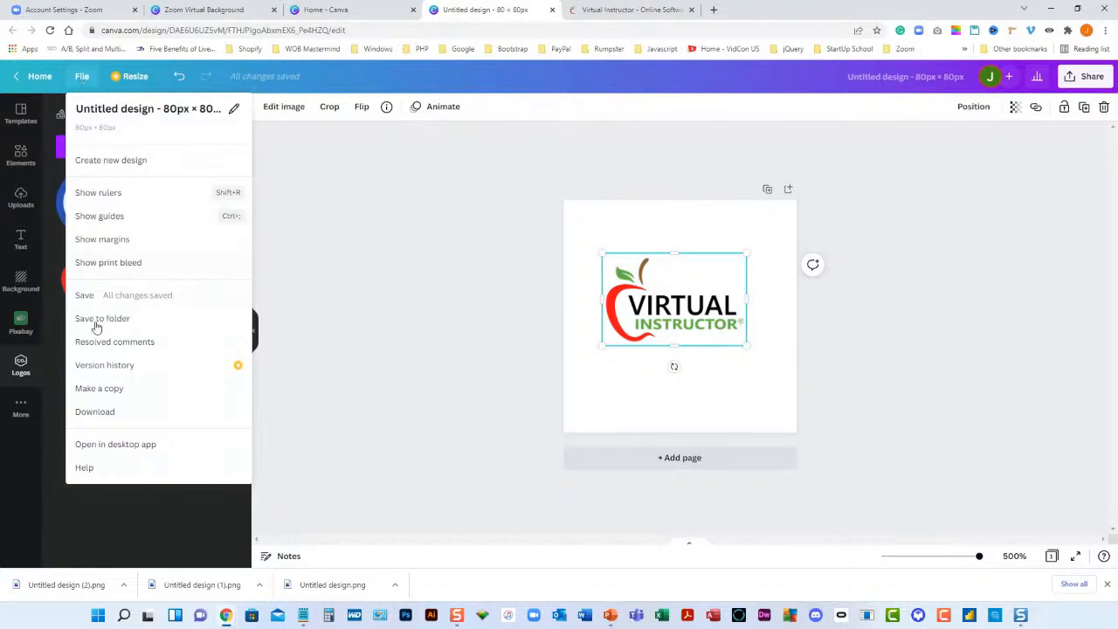
{"action": "mouse_move", "coordinate": [94, 412]}
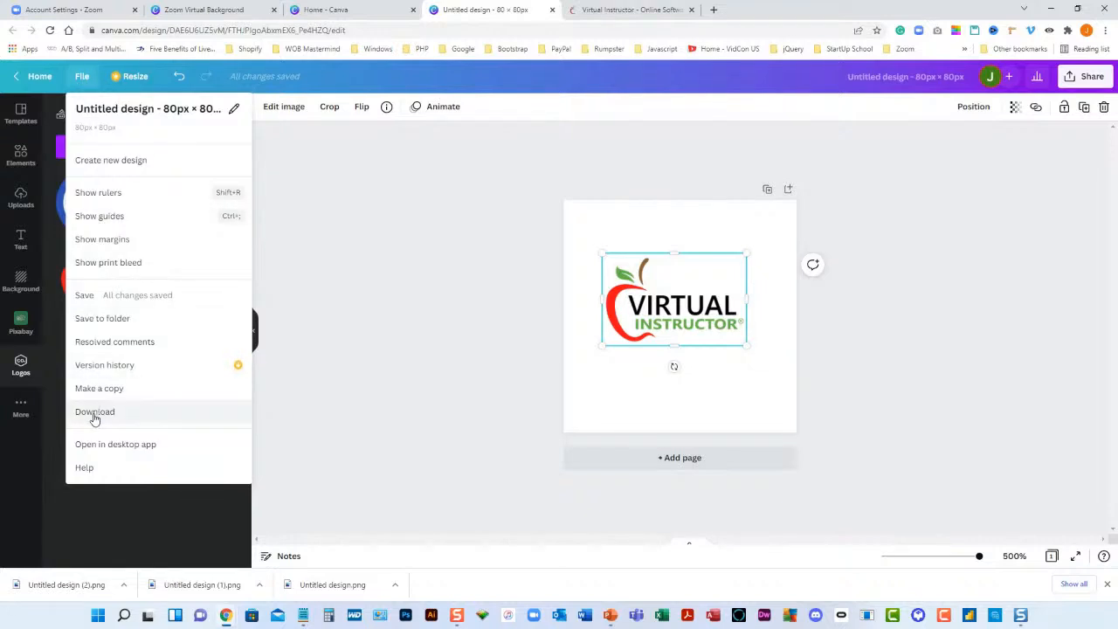
{"action": "left_click", "coordinate": [94, 411]}
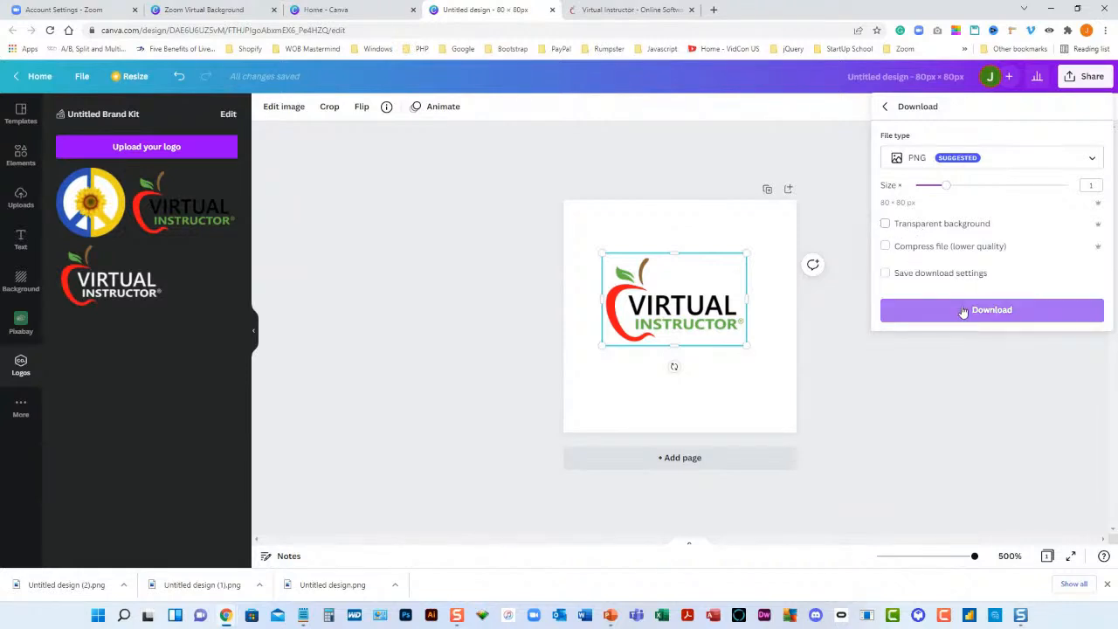
{"action": "left_click", "coordinate": [992, 311]}
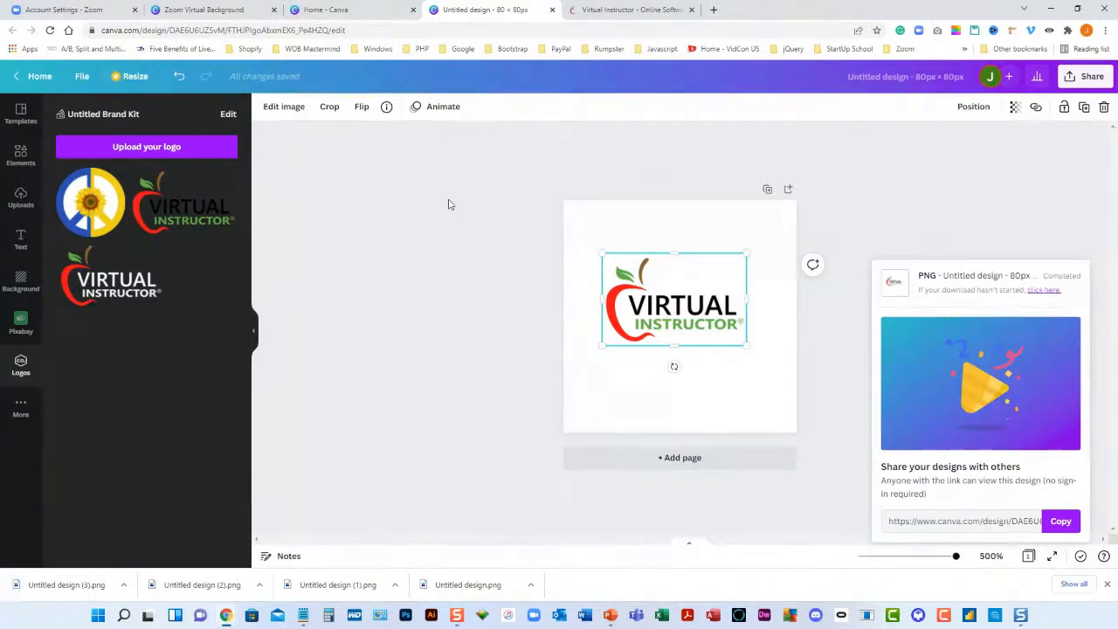
{"action": "mouse_move", "coordinate": [69, 87]}
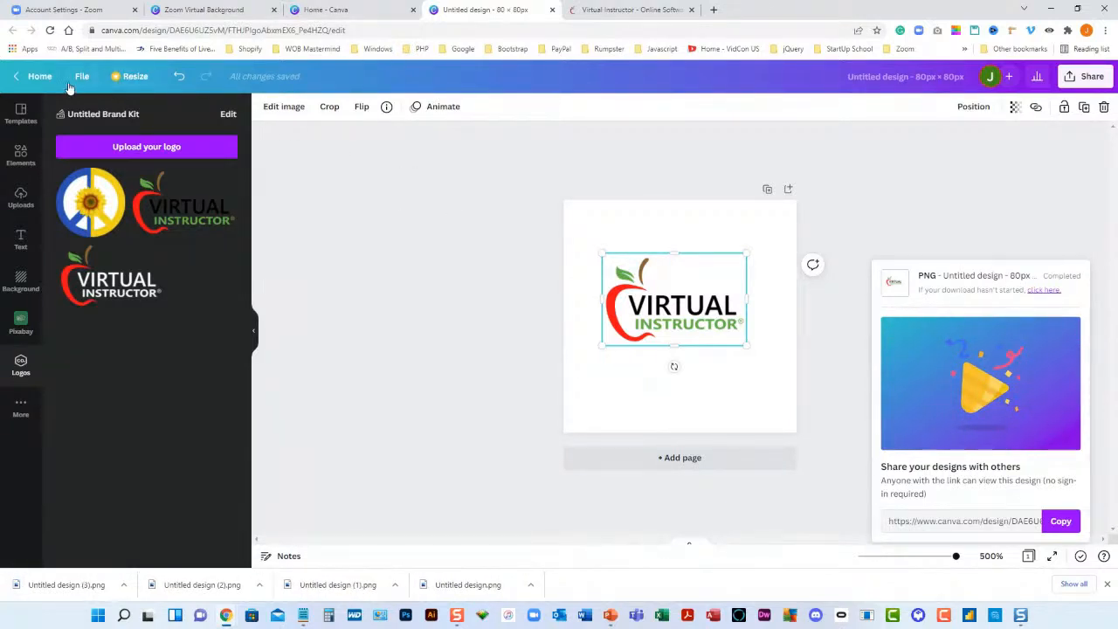
{"action": "left_click", "coordinate": [39, 76]}
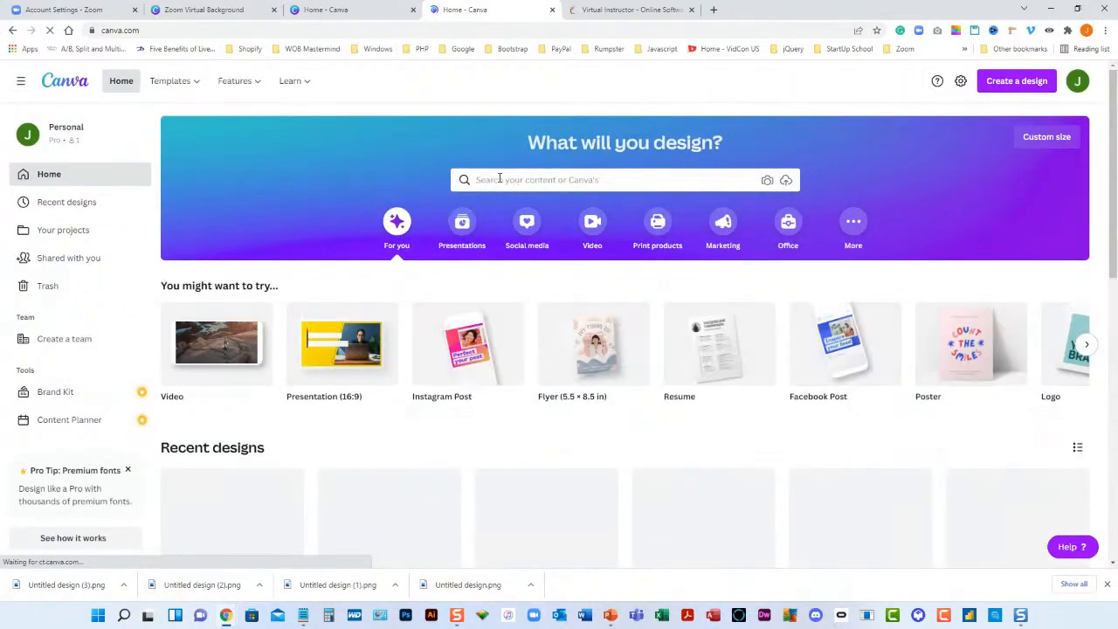
Search the Canva home page for 'zoom' to check the 1280 × 720 px background size.
{"action": "left_click", "coordinate": [612, 179]}
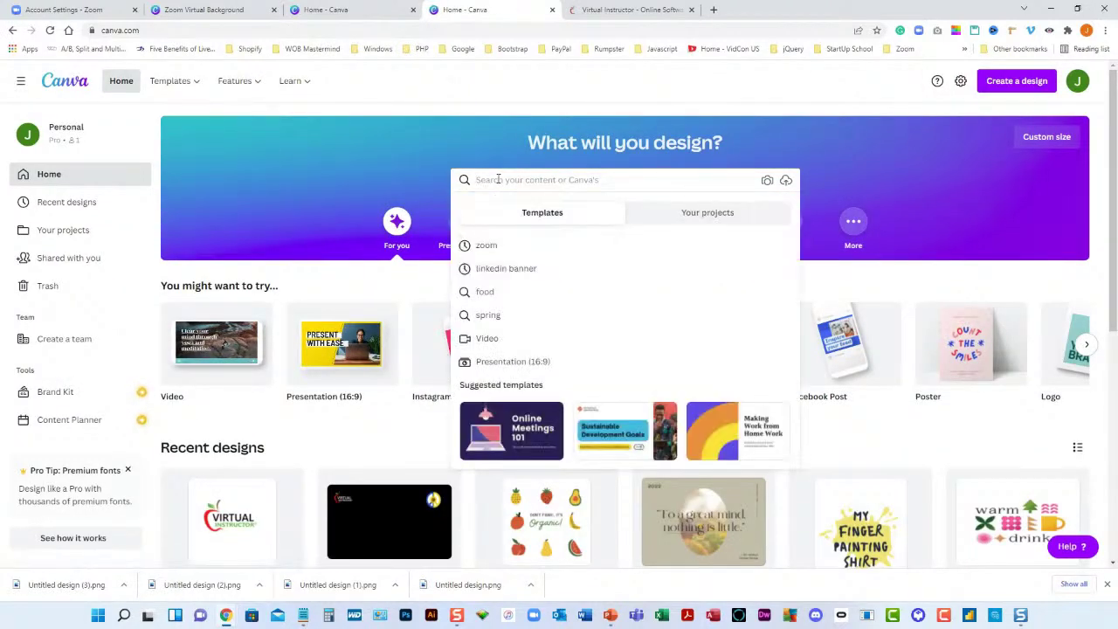
{"action": "type", "text": "zoom"}
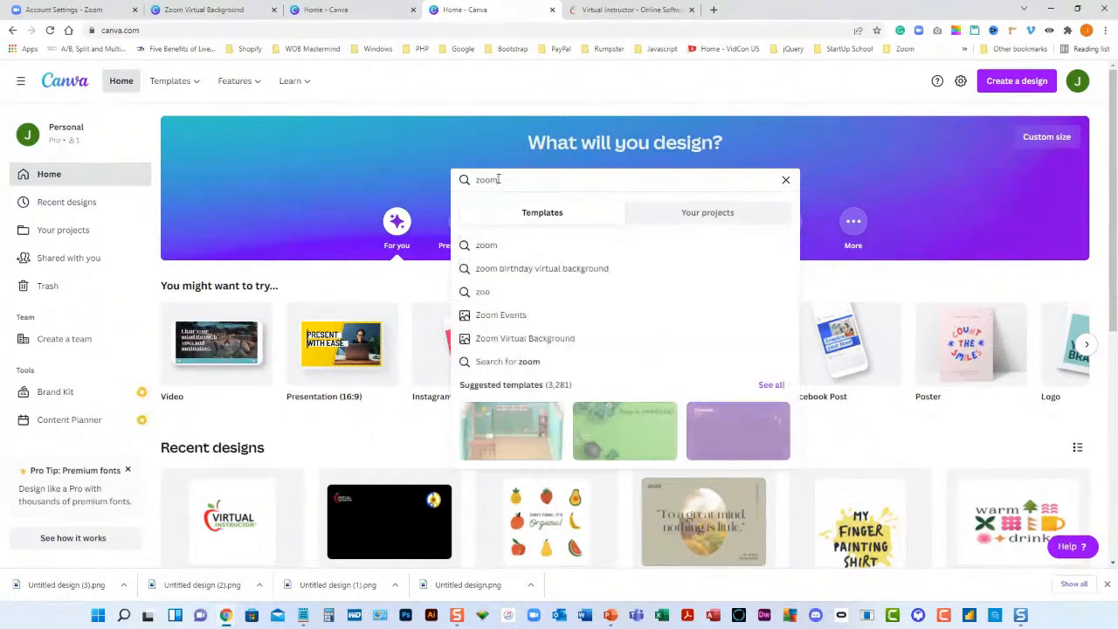
{"action": "mouse_move", "coordinate": [574, 345]}
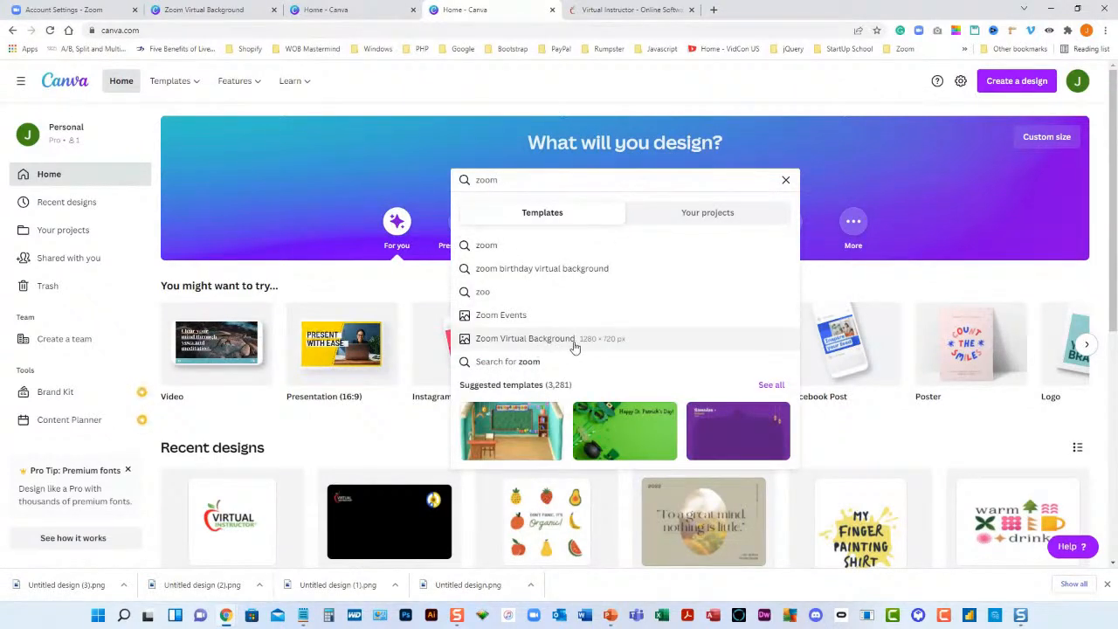
{"action": "mouse_move", "coordinate": [808, 213]}
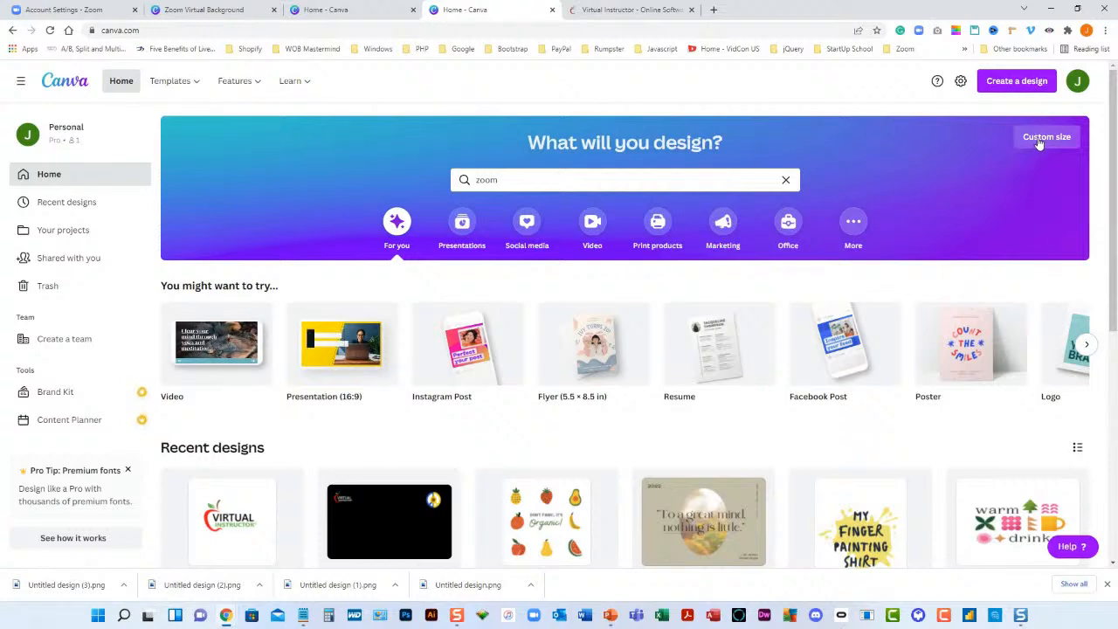
{"action": "left_click", "coordinate": [1046, 136]}
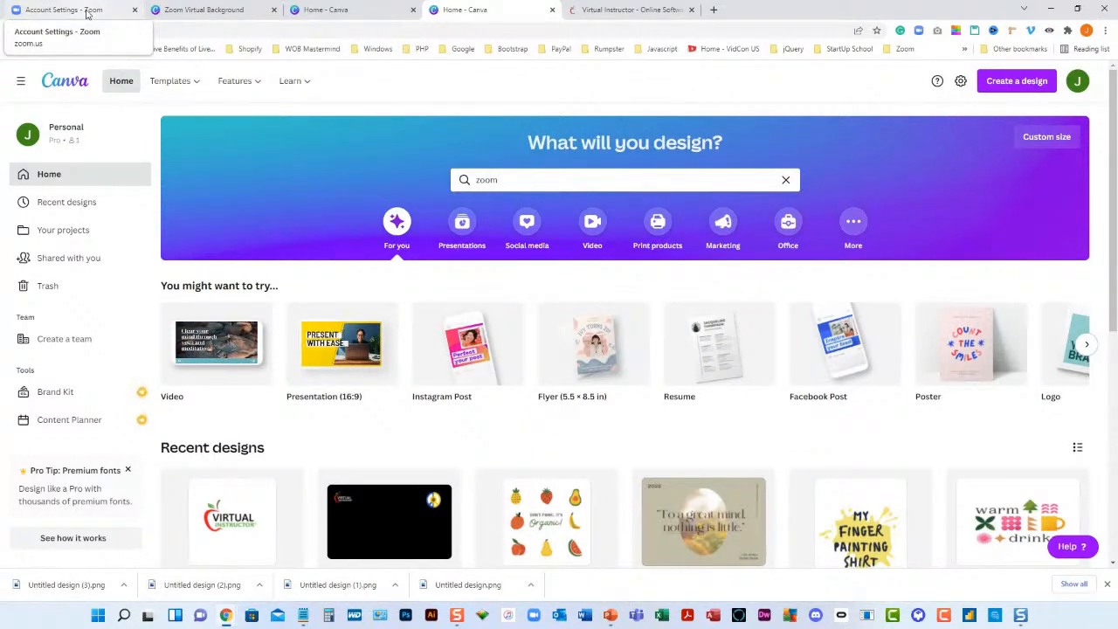
Switch to the Zoom portal and view Account Settings' meeting security options like Waiting Room.
{"action": "left_click", "coordinate": [61, 10]}
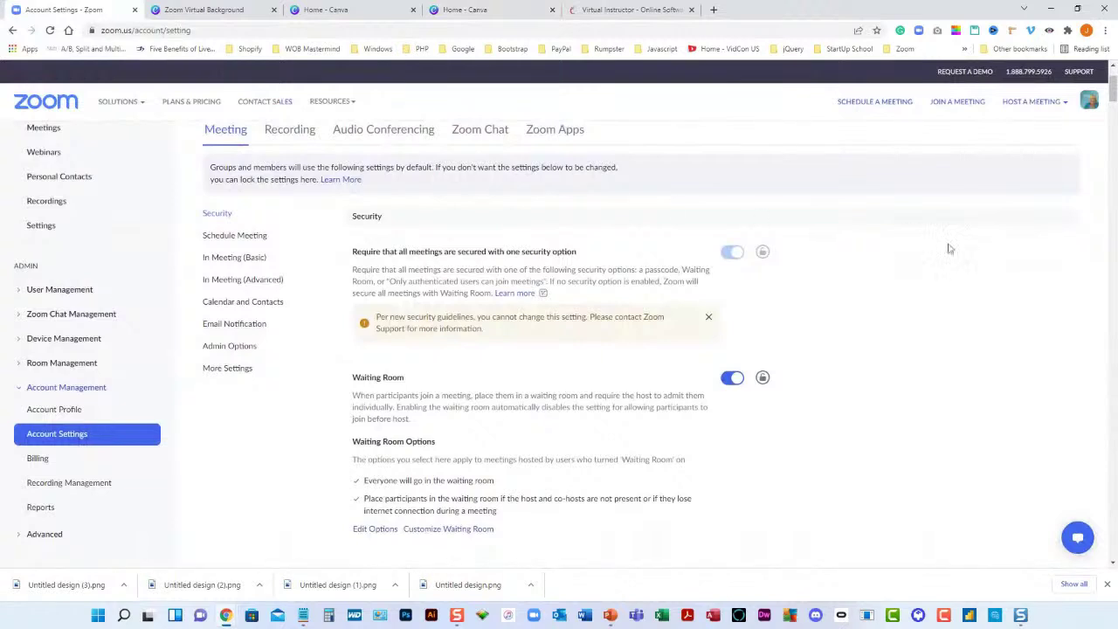
{"action": "mouse_move", "coordinate": [1027, 159]}
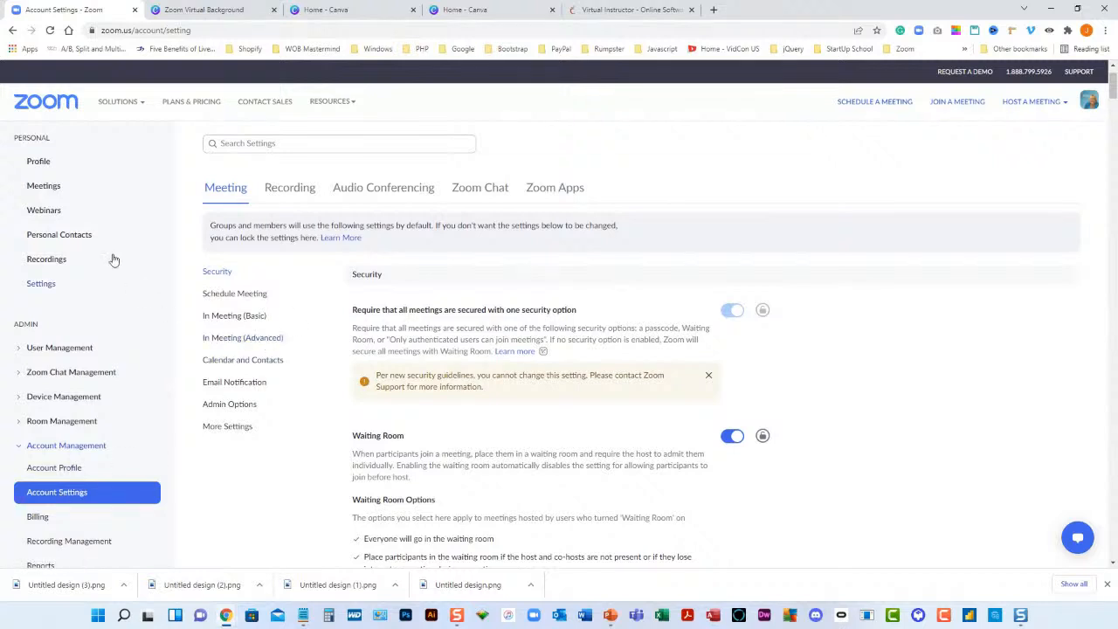
{"action": "mouse_move", "coordinate": [30, 316]}
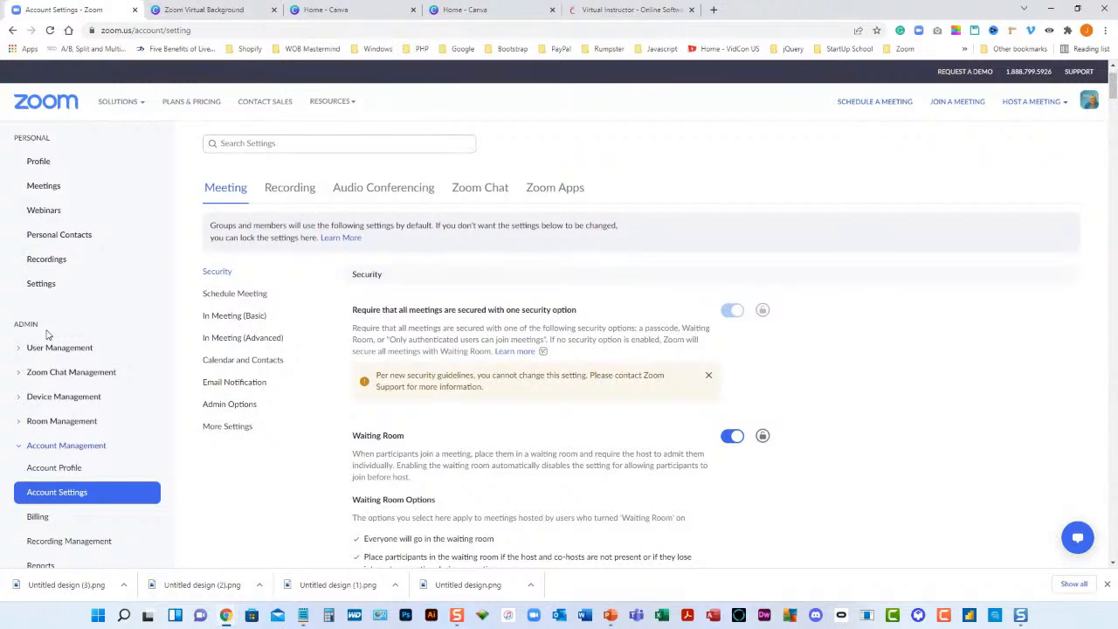
{"action": "scroll", "scroll_direction": "down", "scroll_amount": 3}
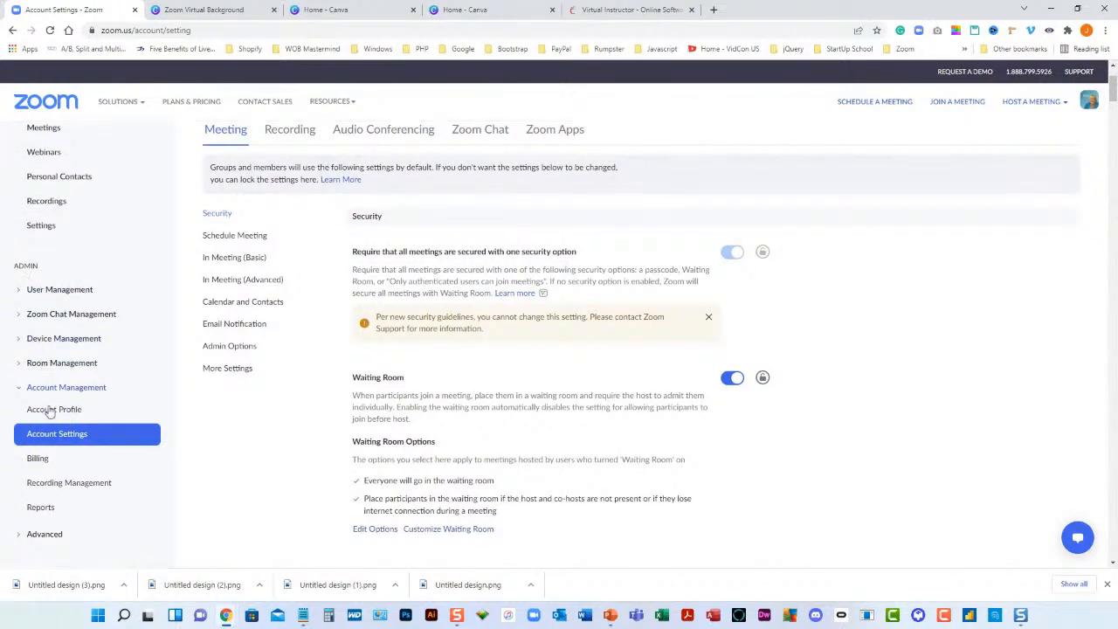
{"action": "left_click", "coordinate": [56, 435]}
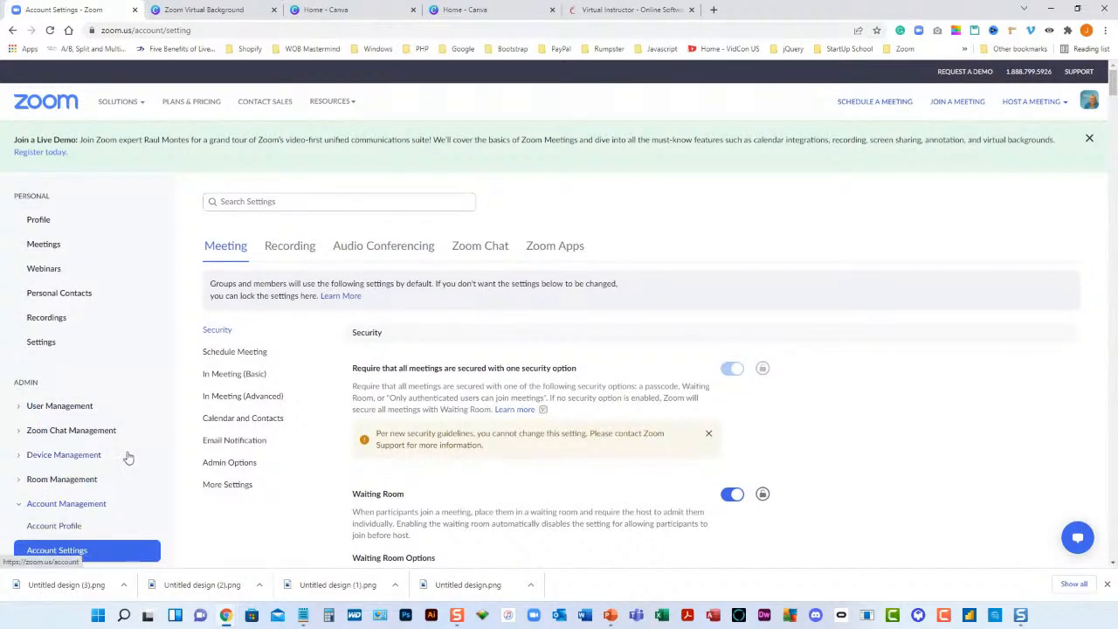
Scroll down to the Virtual background and Video filters settings, showing two custom filters.
{"action": "scroll", "scroll_direction": "down", "scroll_amount": 3}
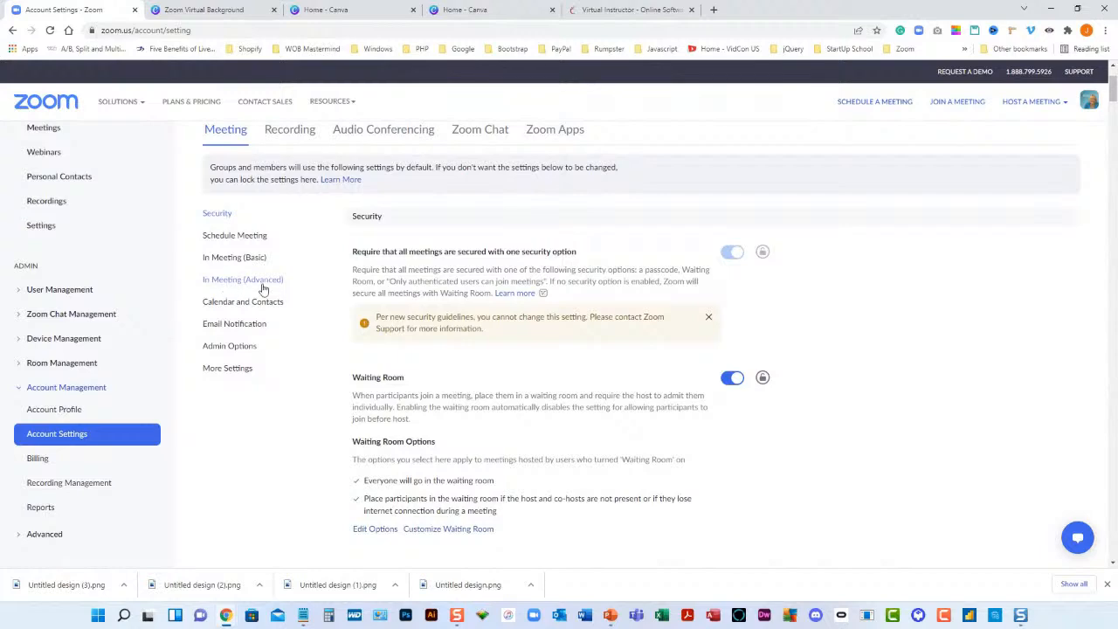
{"action": "mouse_move", "coordinate": [230, 285]}
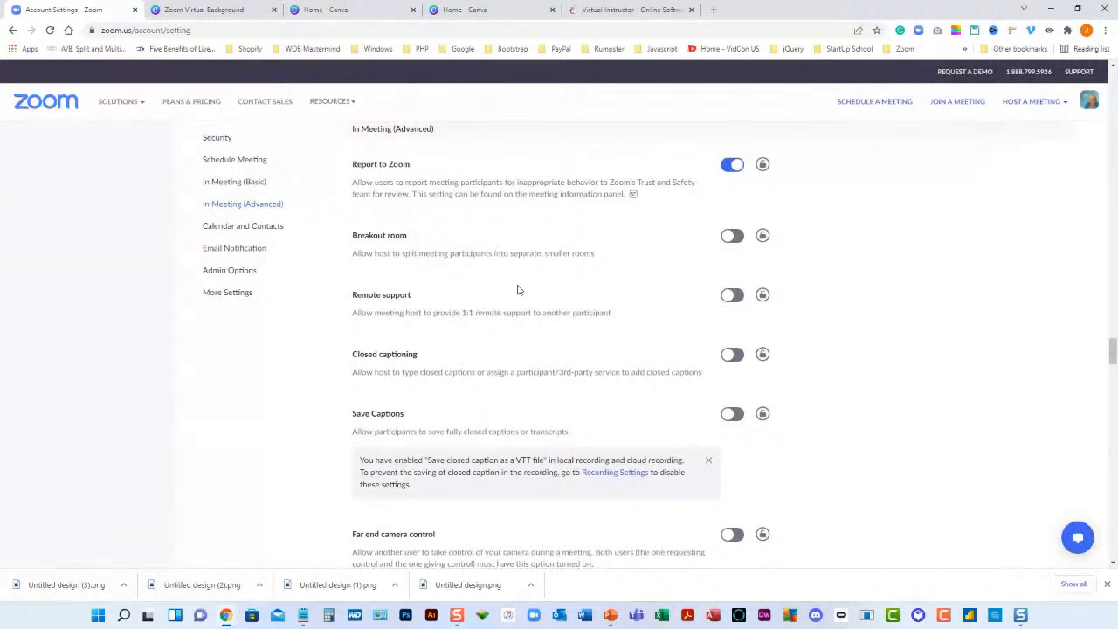
{"action": "scroll", "scroll_direction": "down", "scroll_amount": 3}
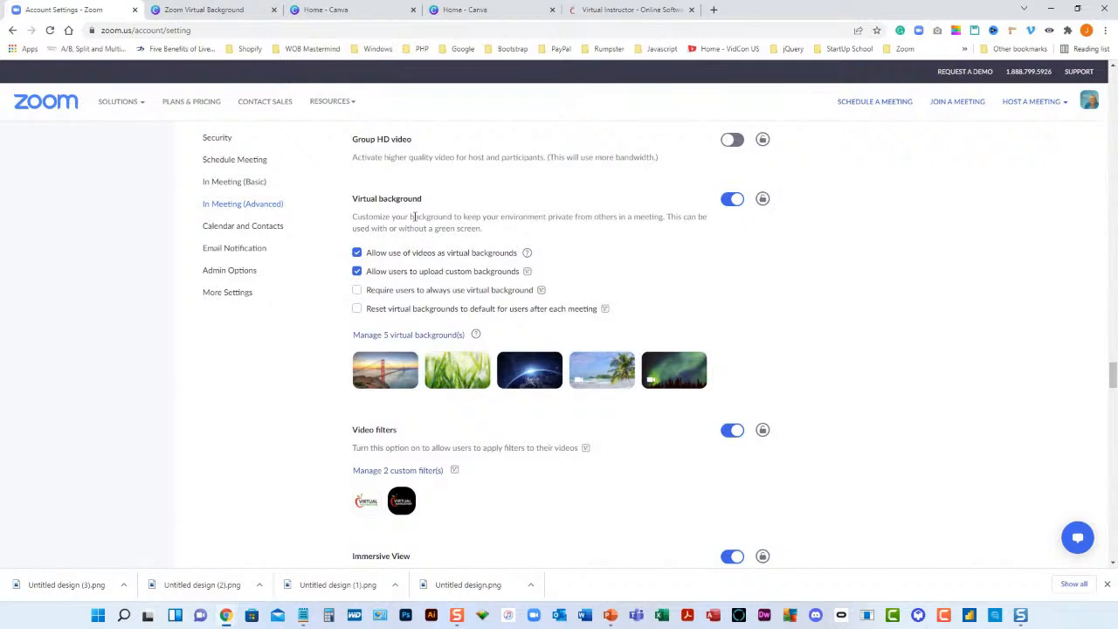
{"action": "mouse_move", "coordinate": [488, 393]}
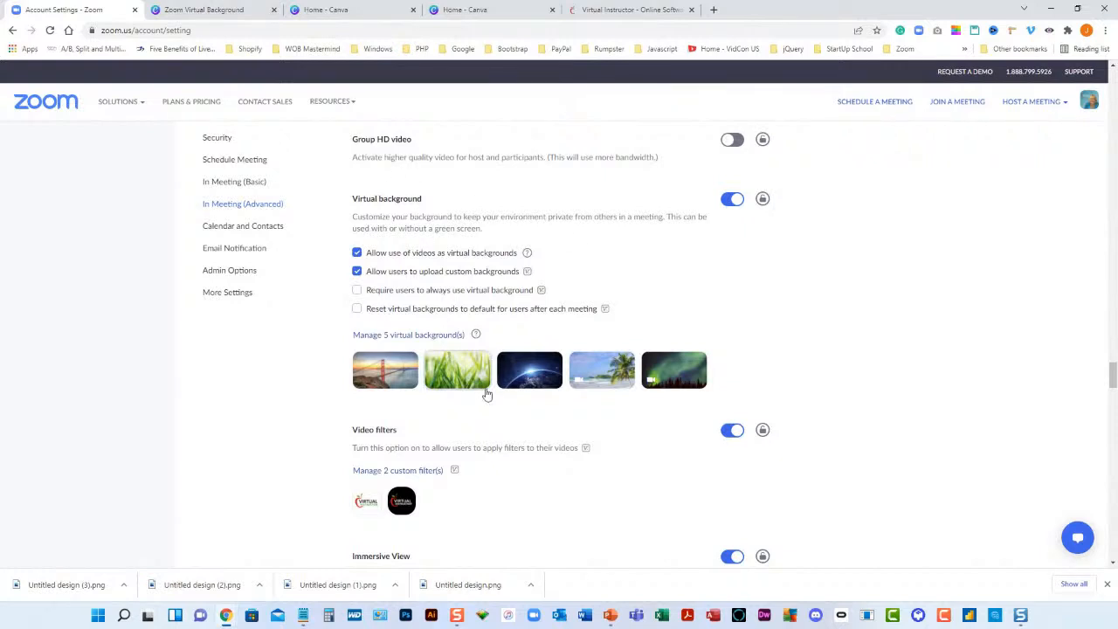
{"action": "scroll", "scroll_direction": "down", "scroll_amount": 3}
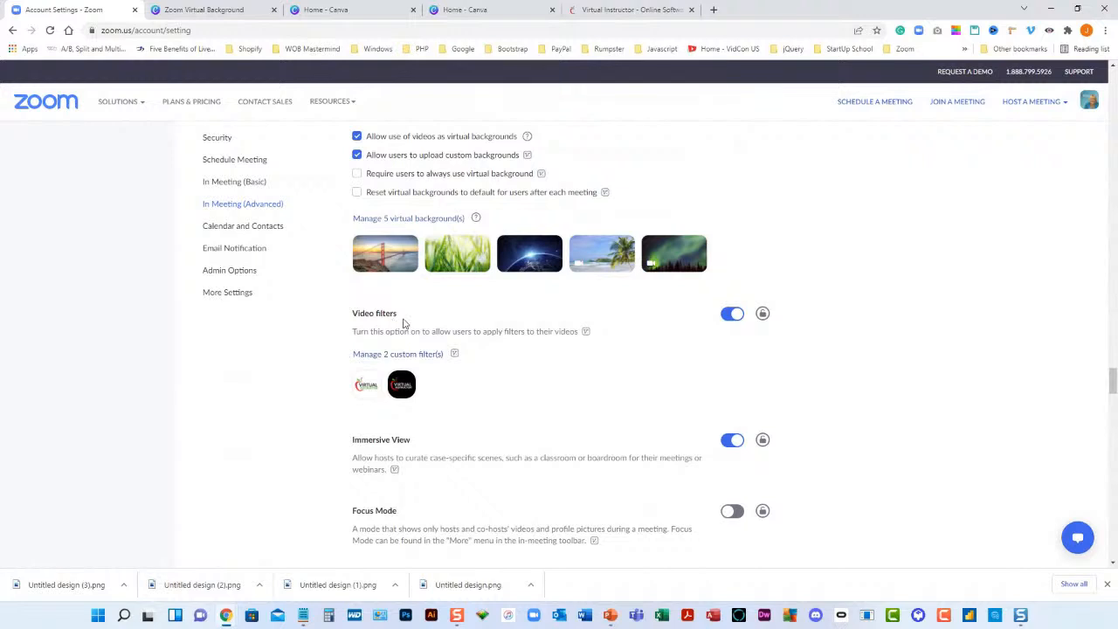
{"action": "mouse_move", "coordinate": [402, 385]}
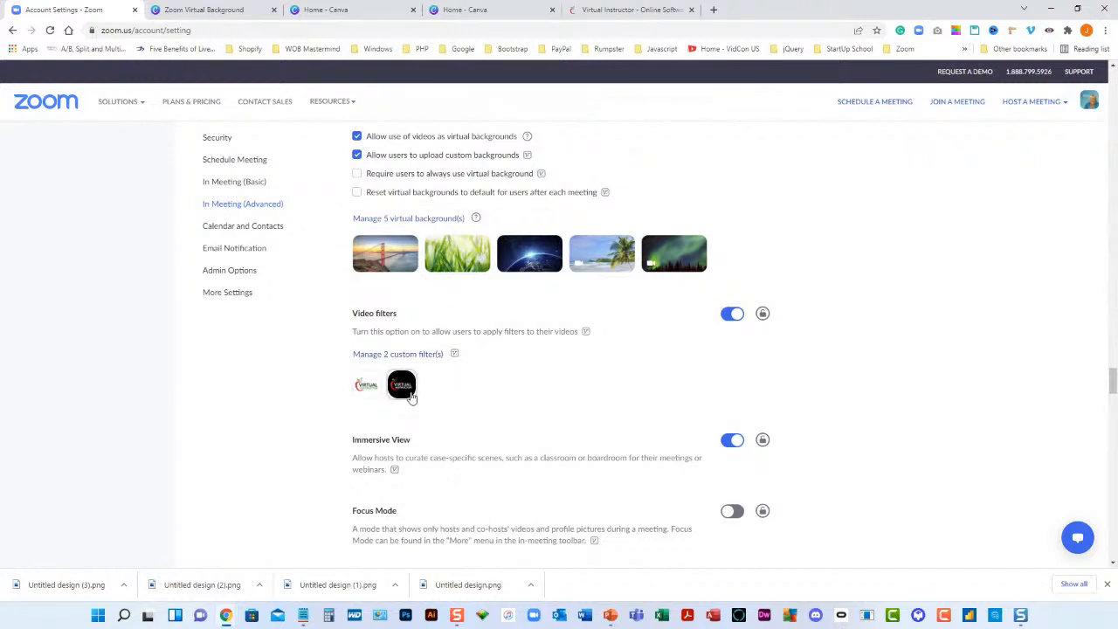
{"action": "mouse_move", "coordinate": [424, 359]}
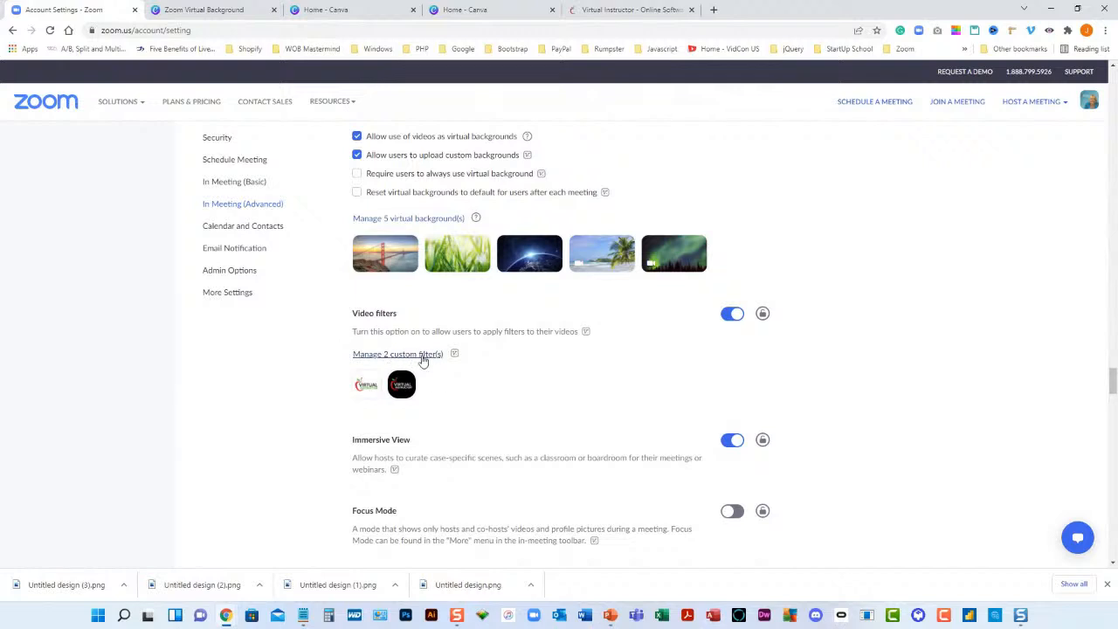
{"action": "mouse_move", "coordinate": [475, 365]}
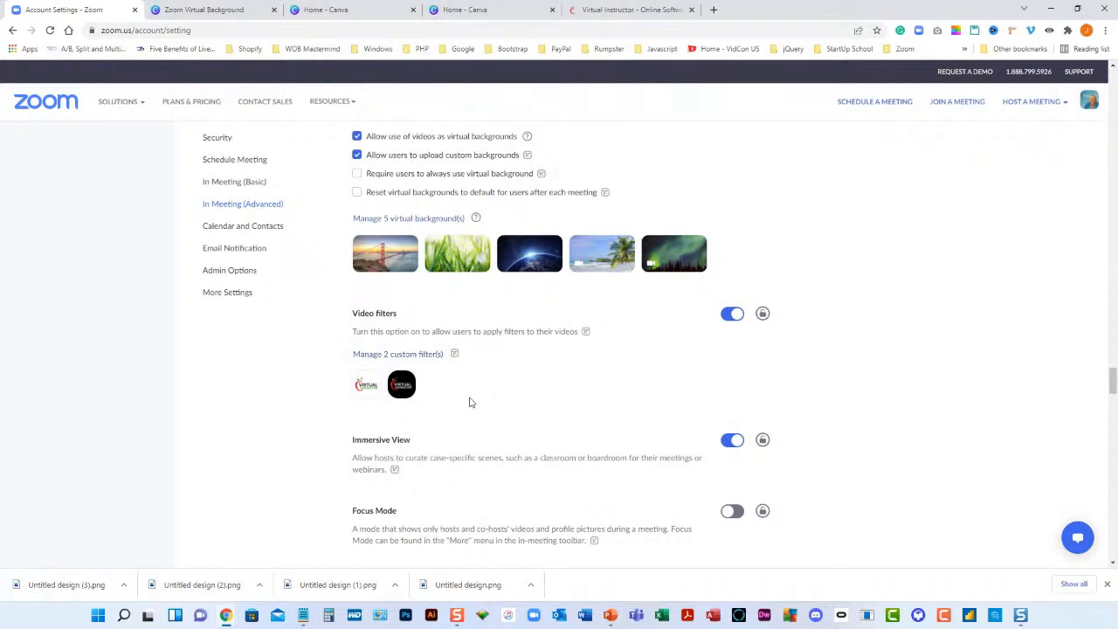
Upload 'Untitled design (2).png' from Downloads as a new custom video filter image.
{"action": "left_click", "coordinate": [395, 353]}
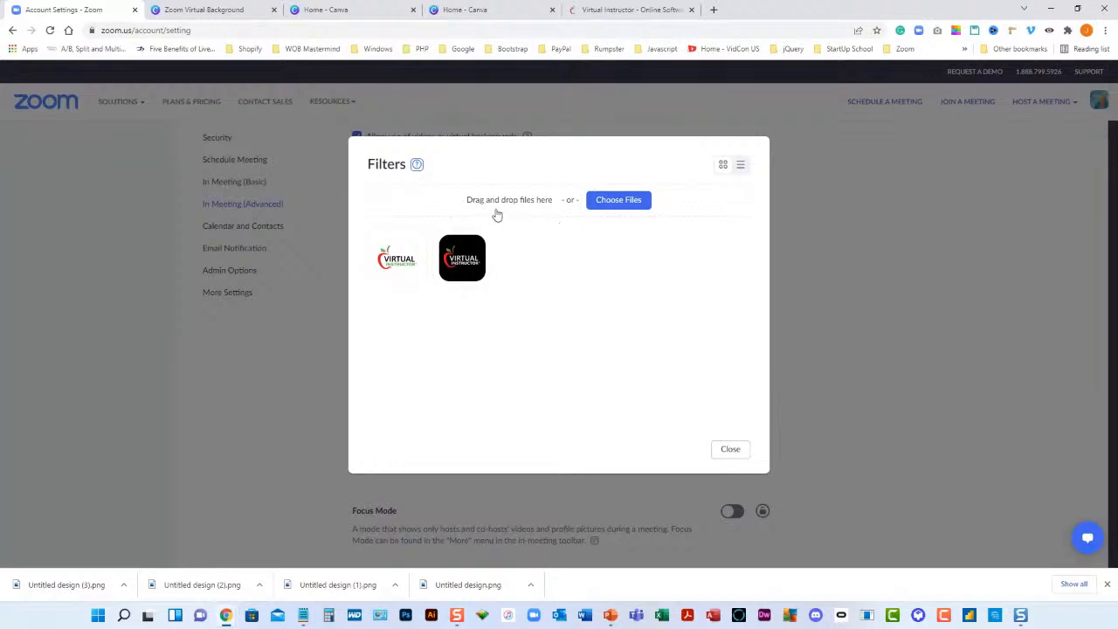
{"action": "mouse_move", "coordinate": [618, 199]}
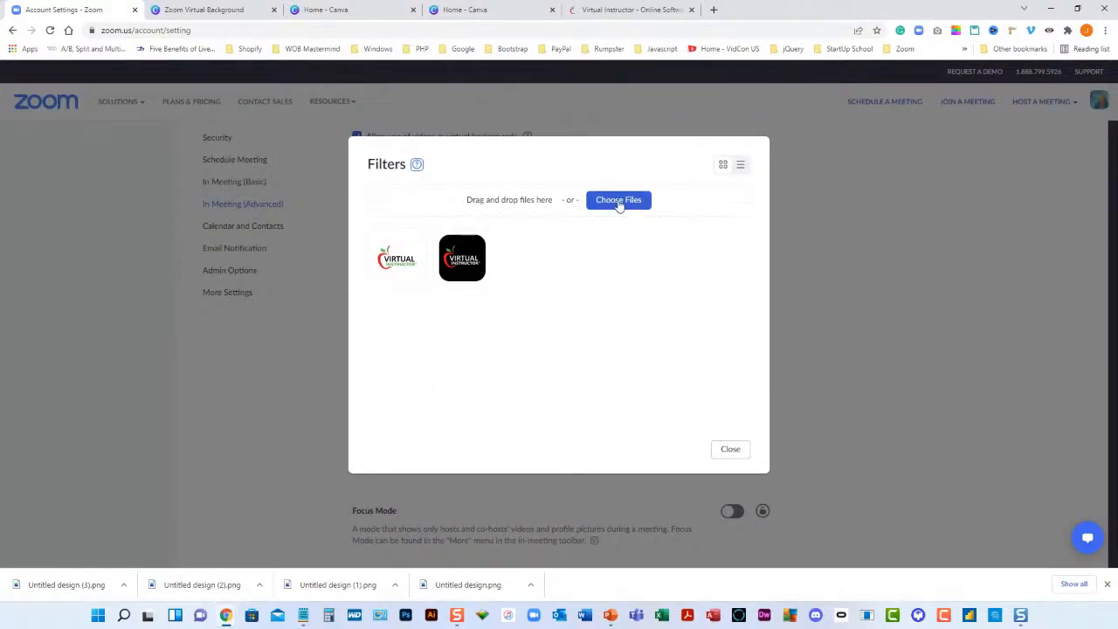
{"action": "left_click", "coordinate": [618, 200]}
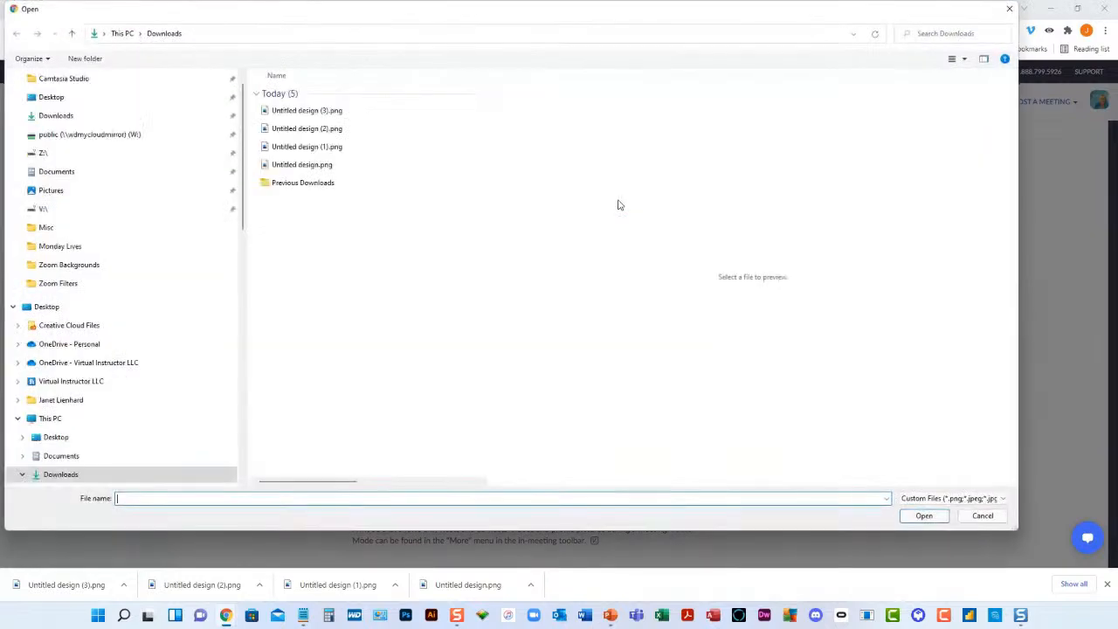
{"action": "left_click", "coordinate": [307, 110]}
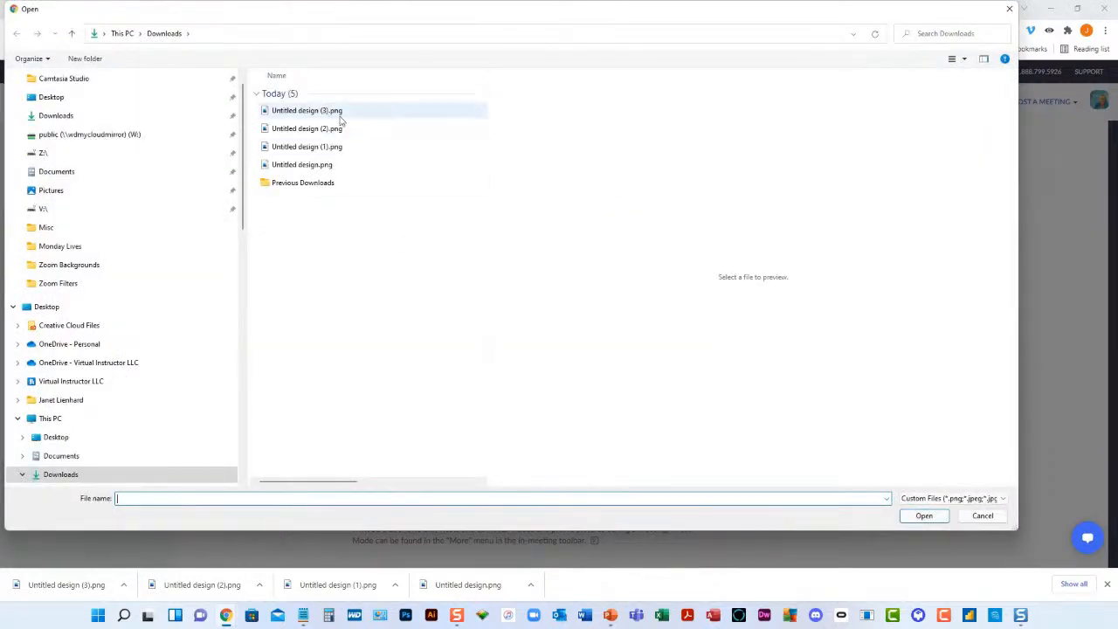
{"action": "left_click", "coordinate": [965, 60]}
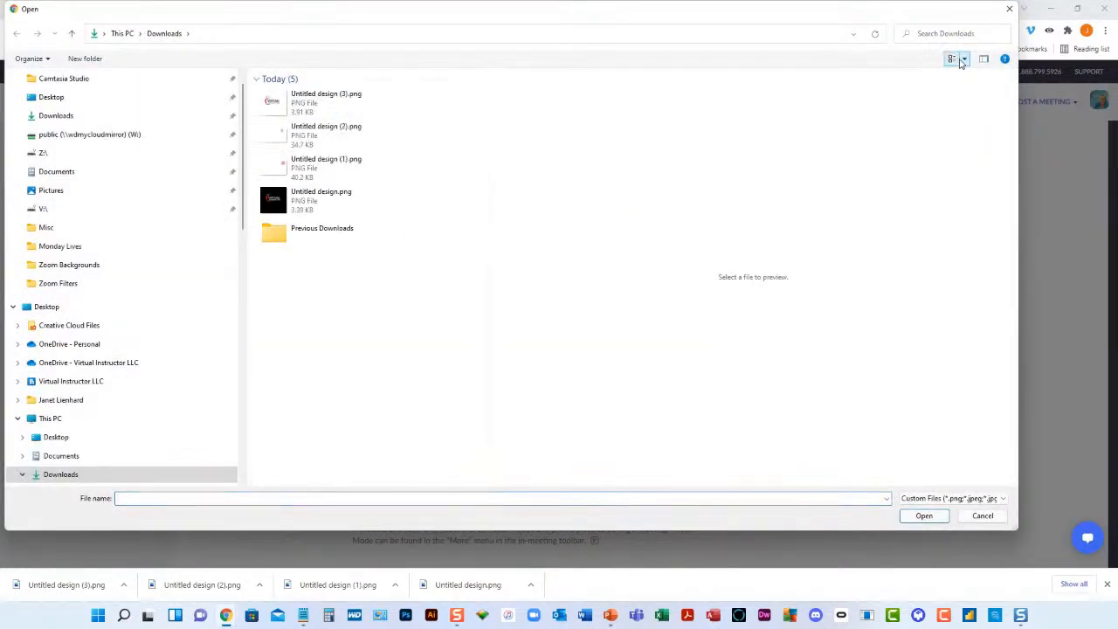
{"action": "left_click", "coordinate": [967, 59]}
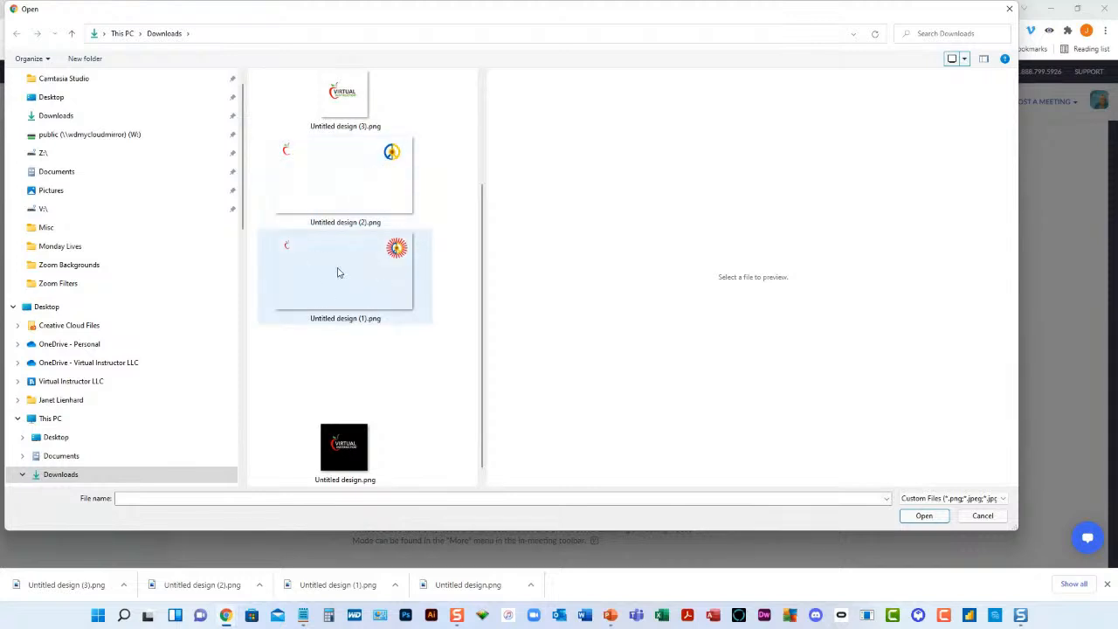
{"action": "mouse_move", "coordinate": [337, 168]}
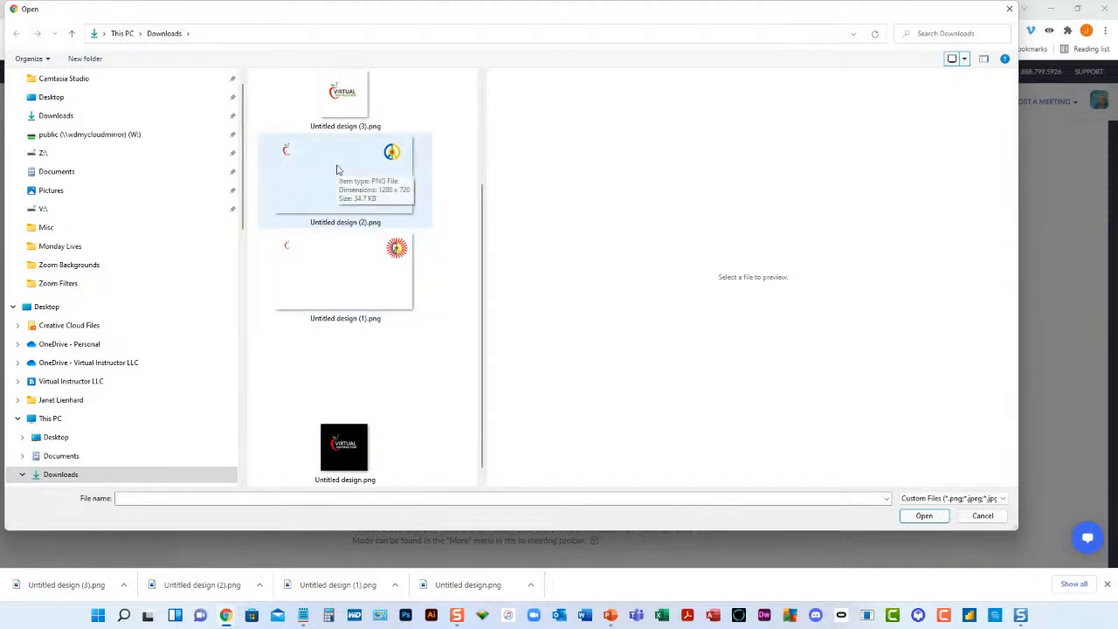
{"action": "left_click", "coordinate": [344, 179]}
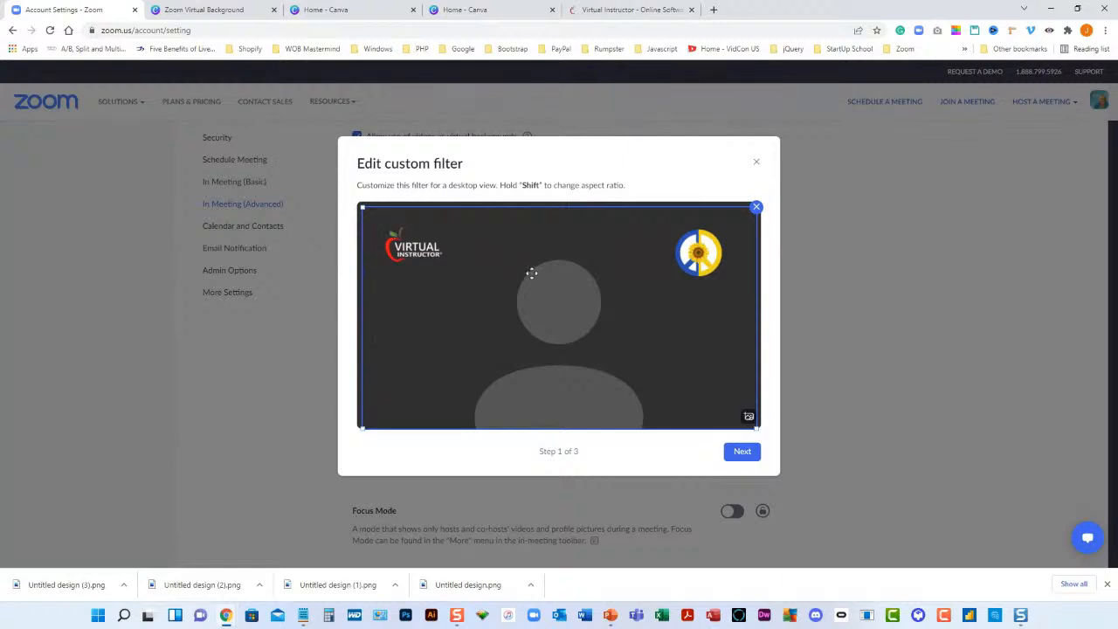
{"action": "mouse_move", "coordinate": [531, 293]}
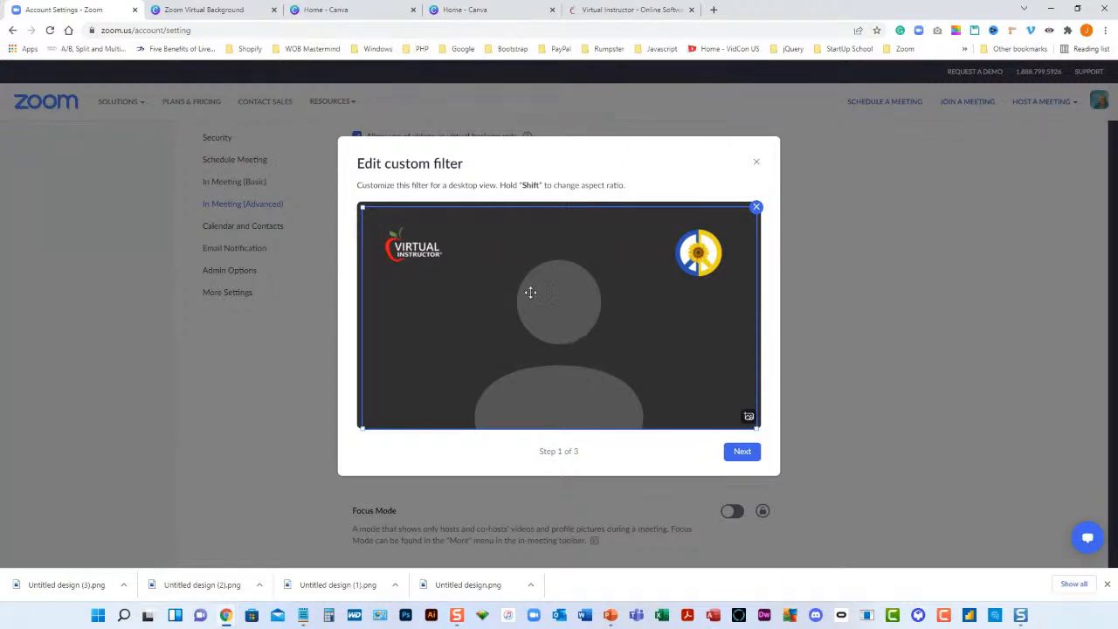
{"action": "mouse_move", "coordinate": [532, 279]}
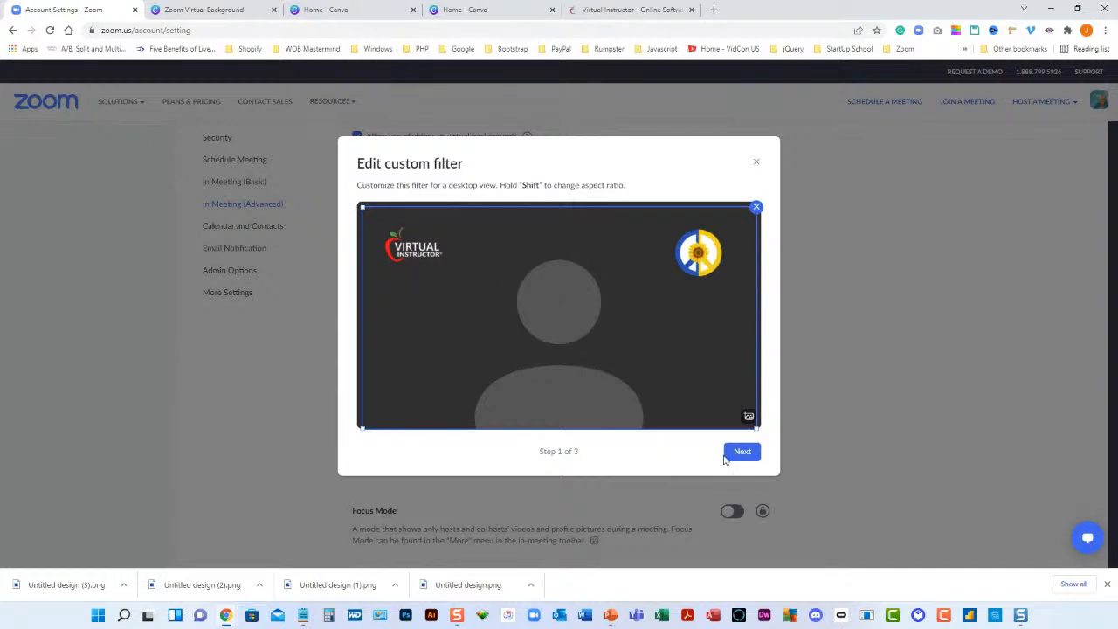
Accept the desktop layout and reach the mobile view, cancelling an extra image upload.
{"action": "left_click", "coordinate": [742, 452]}
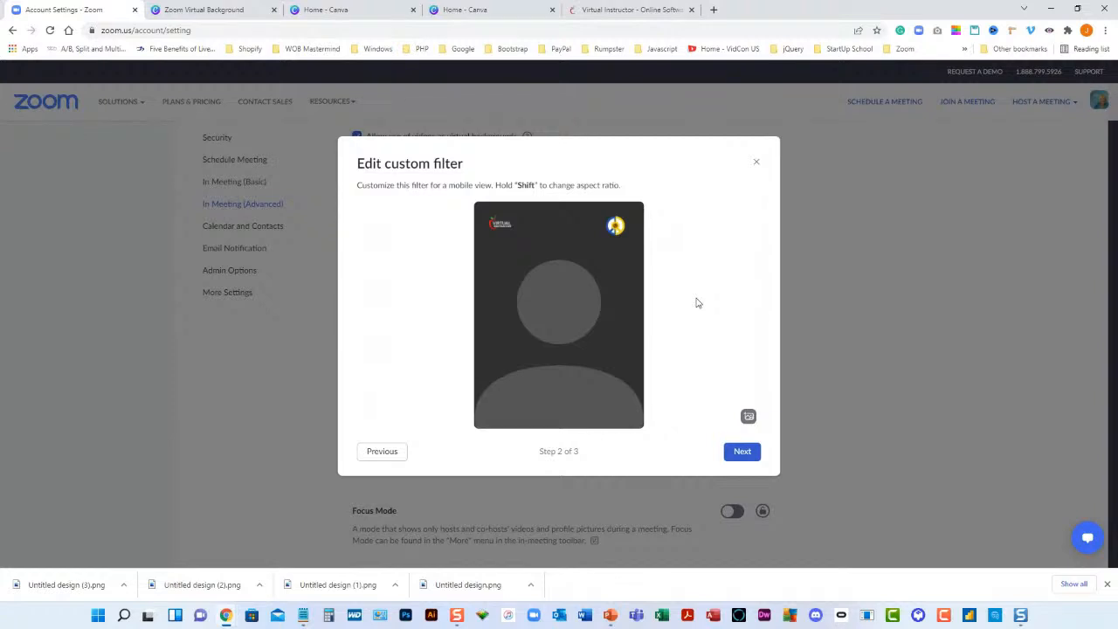
{"action": "mouse_move", "coordinate": [736, 402]}
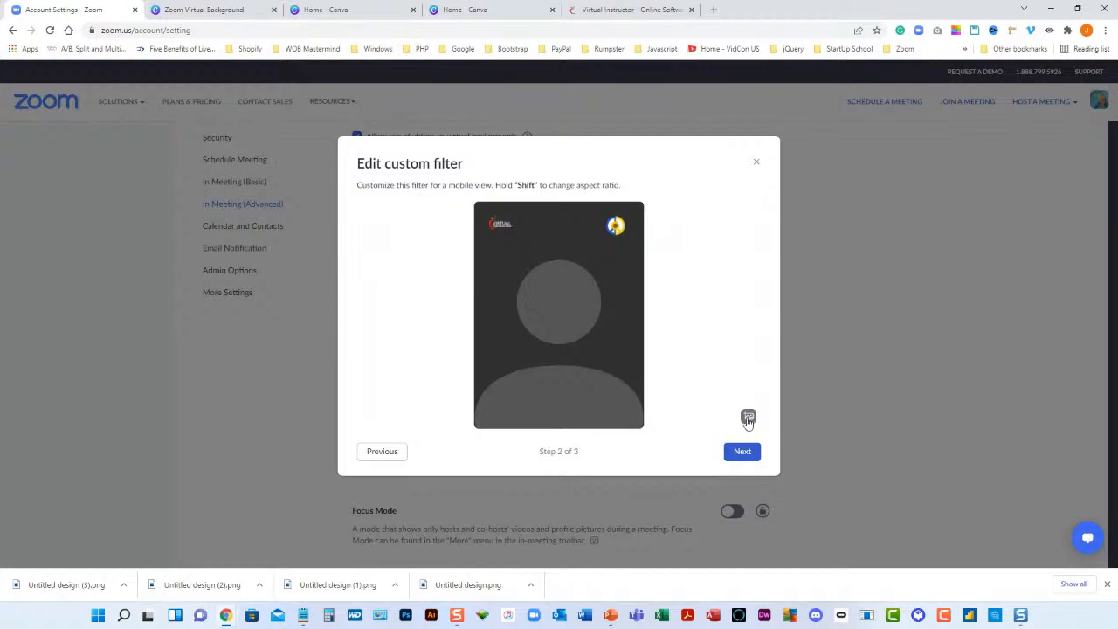
{"action": "mouse_move", "coordinate": [748, 419]}
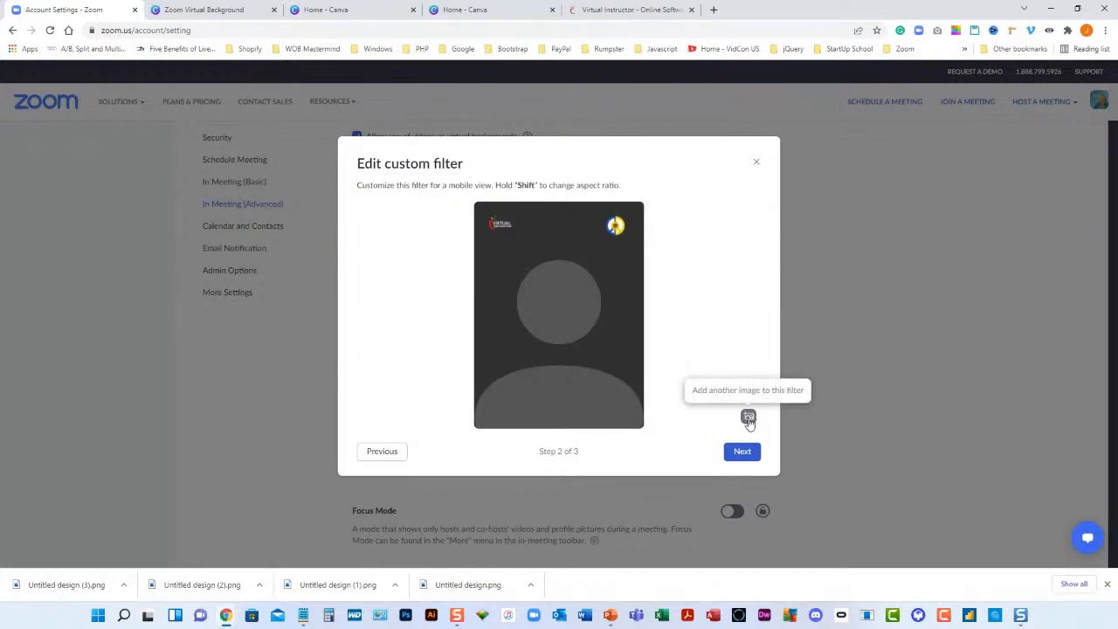
{"action": "left_click", "coordinate": [749, 418]}
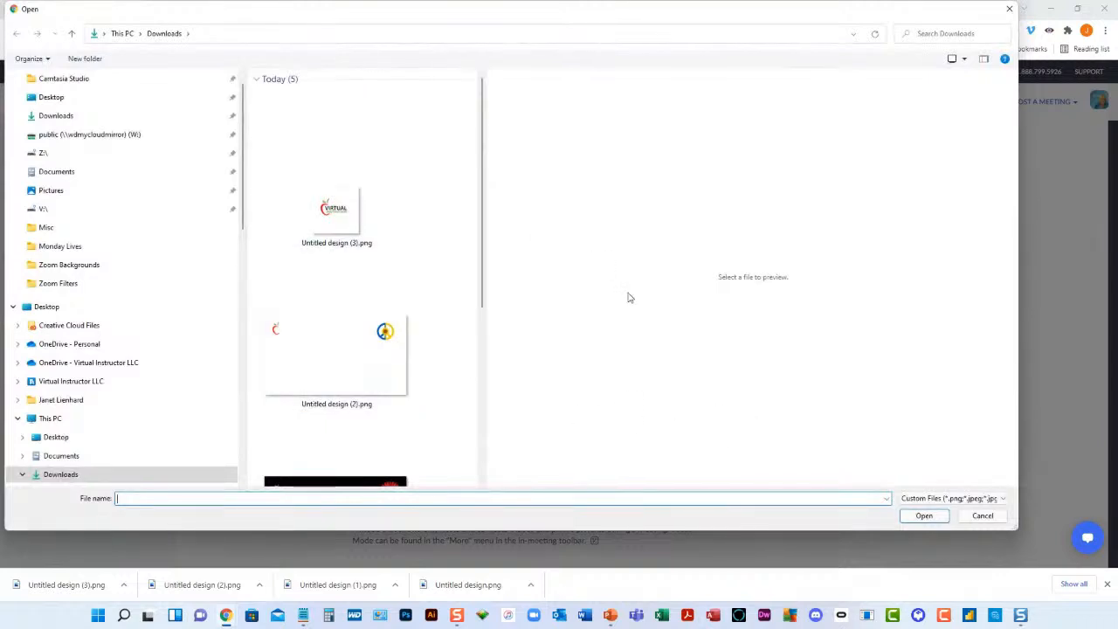
{"action": "left_click", "coordinate": [924, 515]}
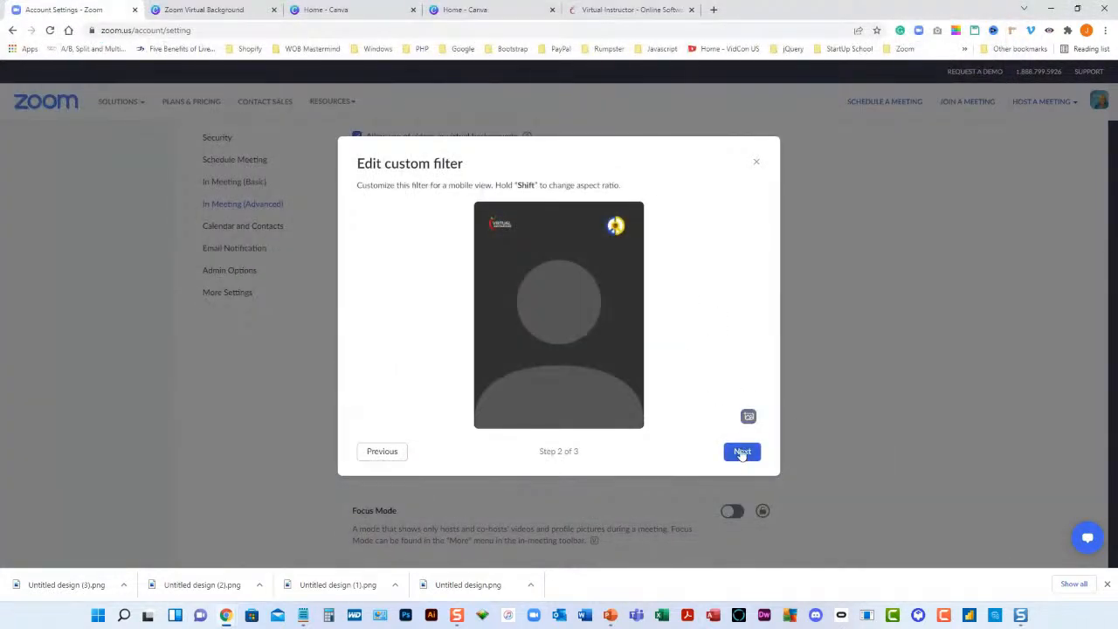
Name the filter 'Canva', set the logo image as its thumbnail, and save.
{"action": "left_click", "coordinate": [742, 451]}
{"action": "type", "text": "Canva"}
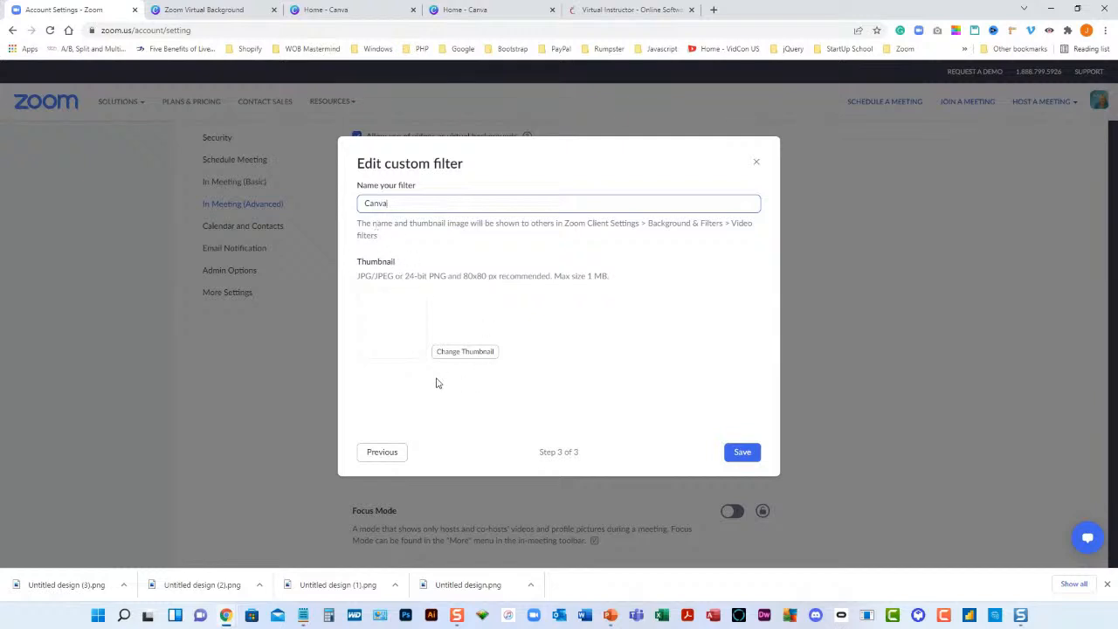
{"action": "mouse_move", "coordinate": [507, 386]}
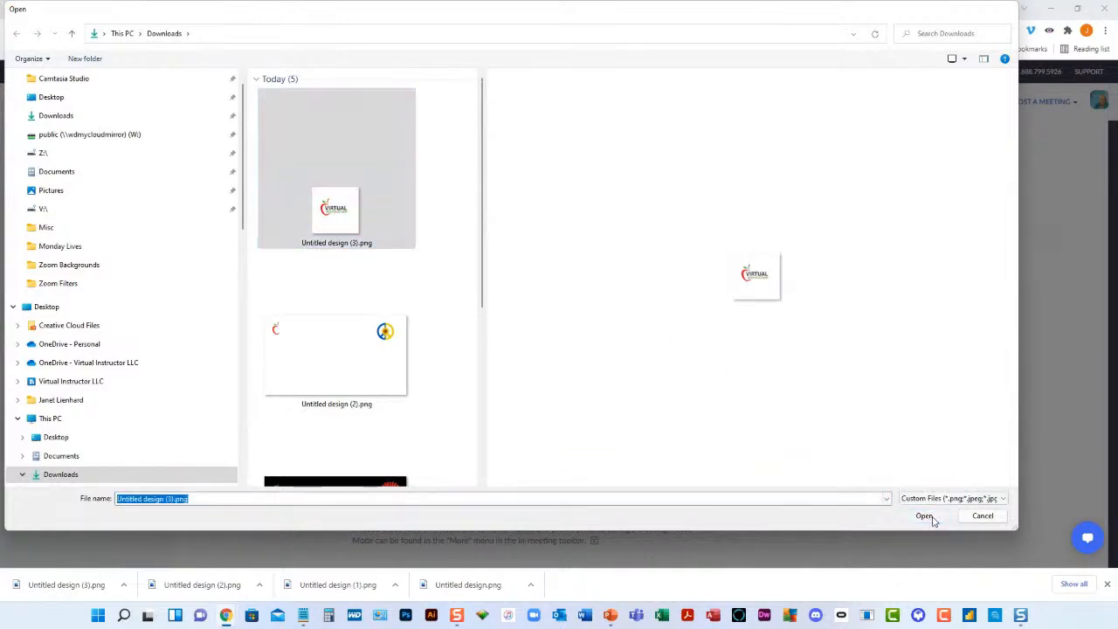
{"action": "left_click", "coordinate": [926, 515]}
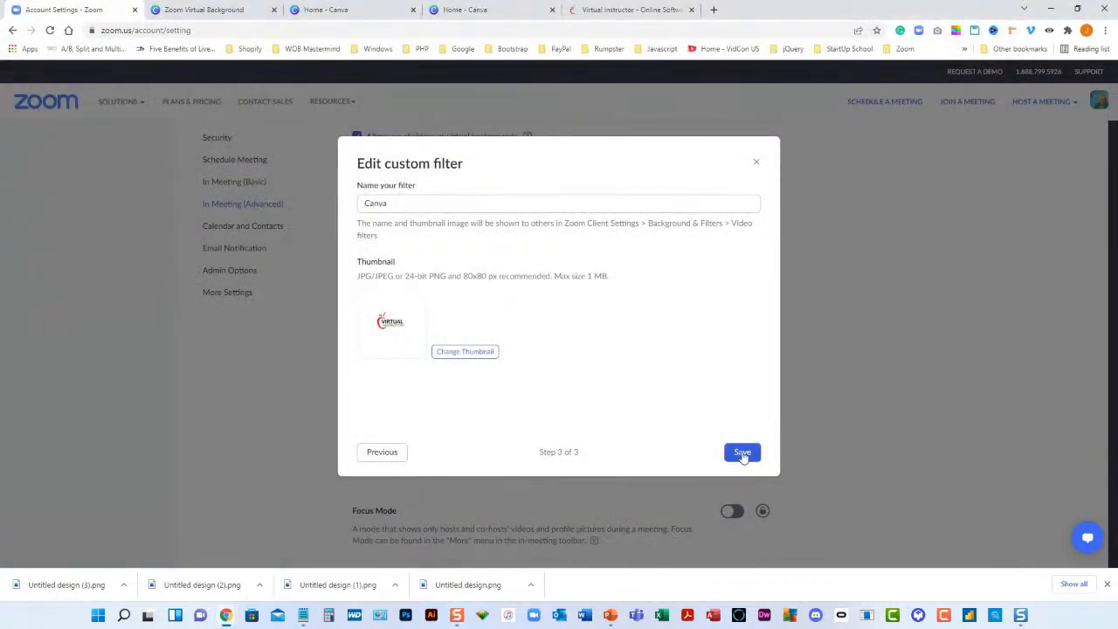
{"action": "left_click", "coordinate": [742, 453]}
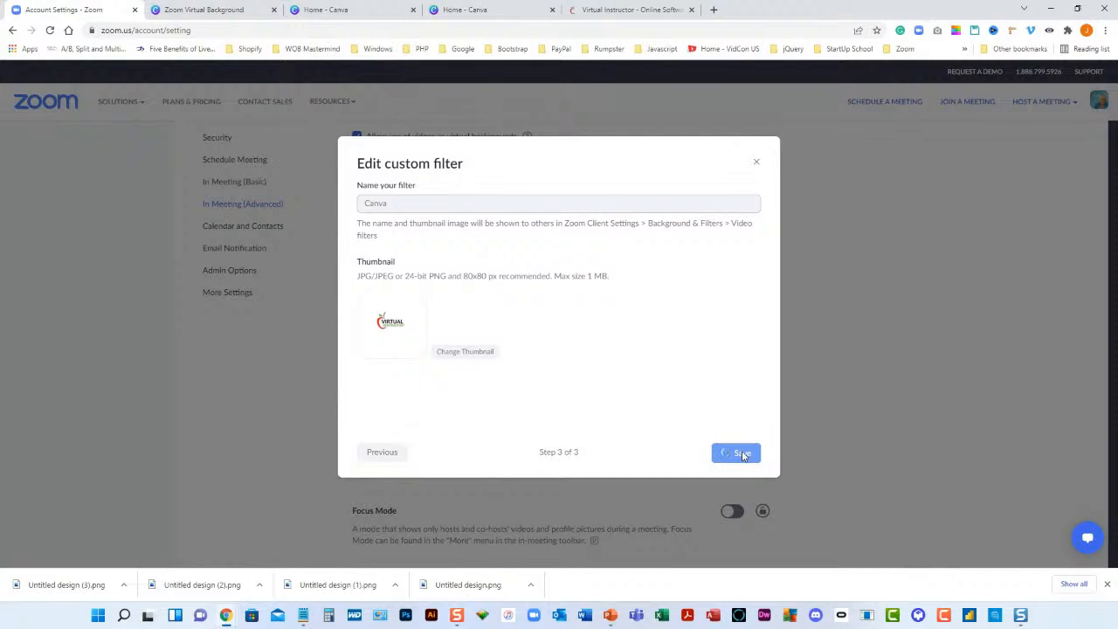
{"action": "left_click", "coordinate": [735, 454]}
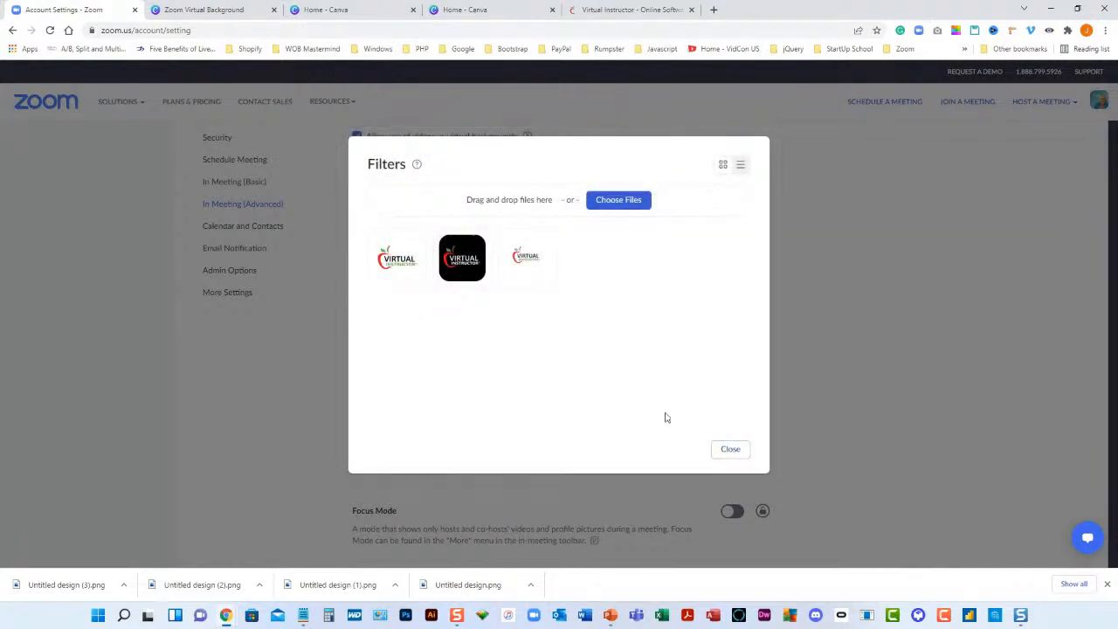
Close the Filters gallery and scroll through Account Settings with three custom filters saved.
{"action": "left_click", "coordinate": [730, 450]}
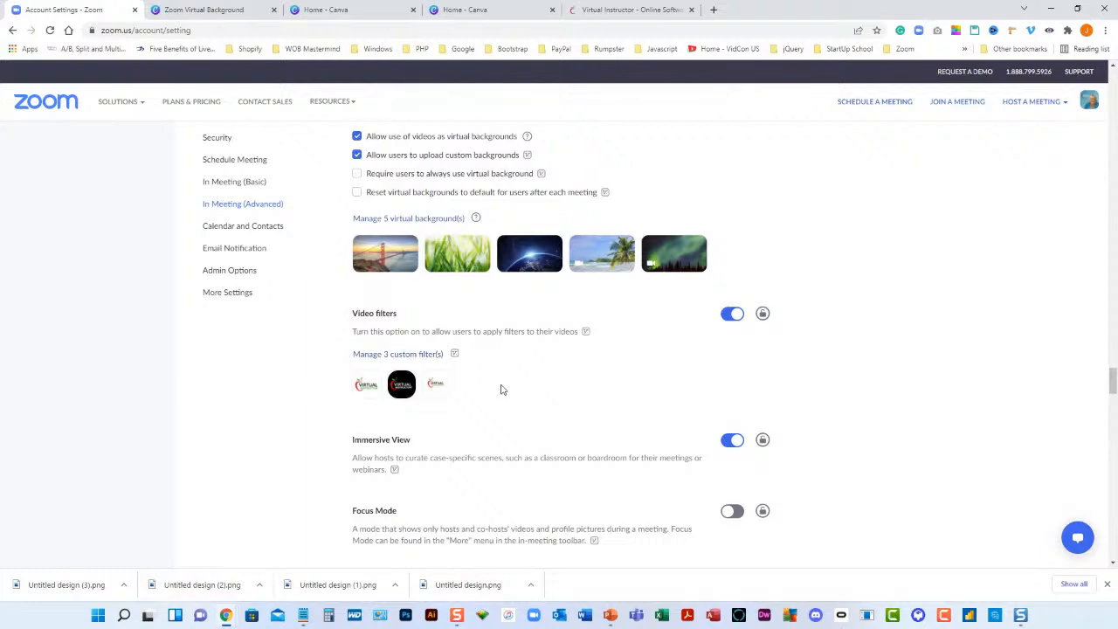
{"action": "mouse_move", "coordinate": [129, 243]}
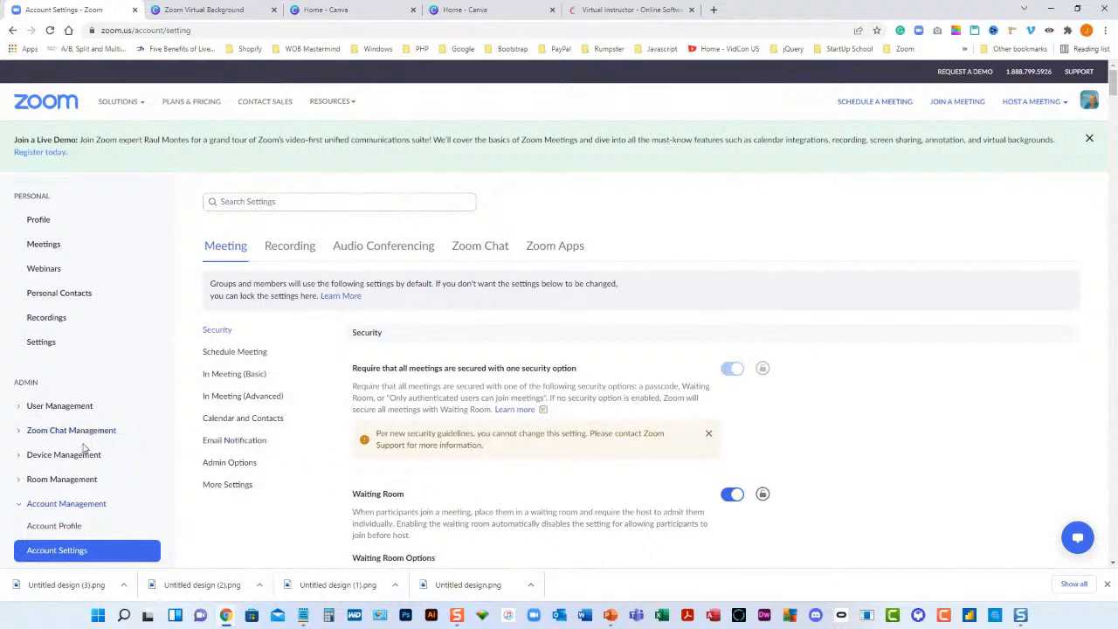
{"action": "scroll", "scroll_direction": "down", "scroll_amount": 3}
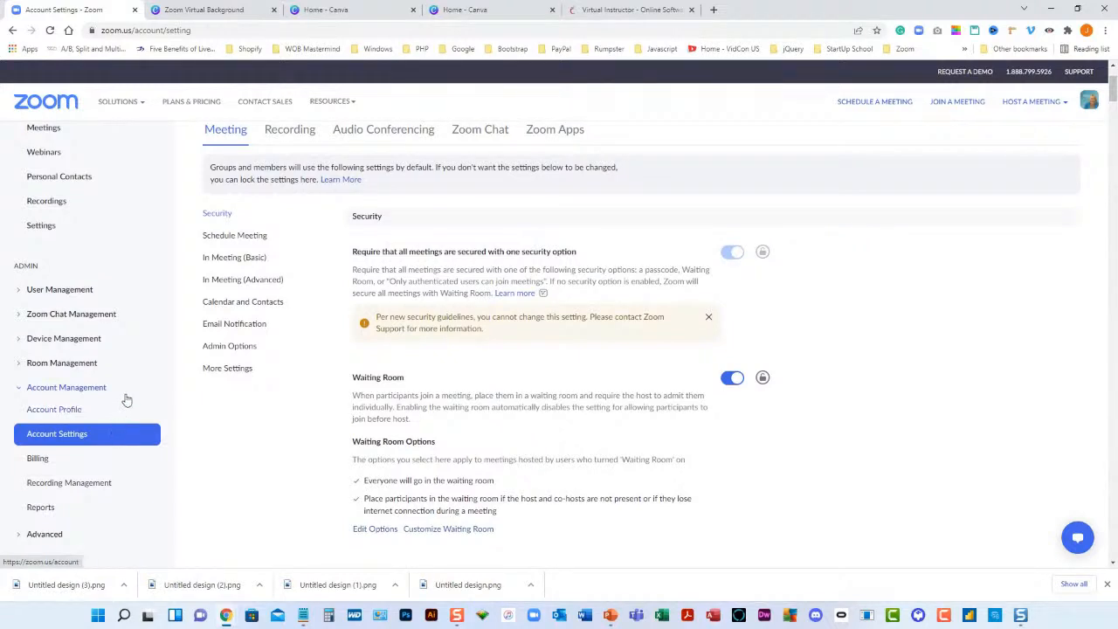
{"action": "mouse_move", "coordinate": [328, 416]}
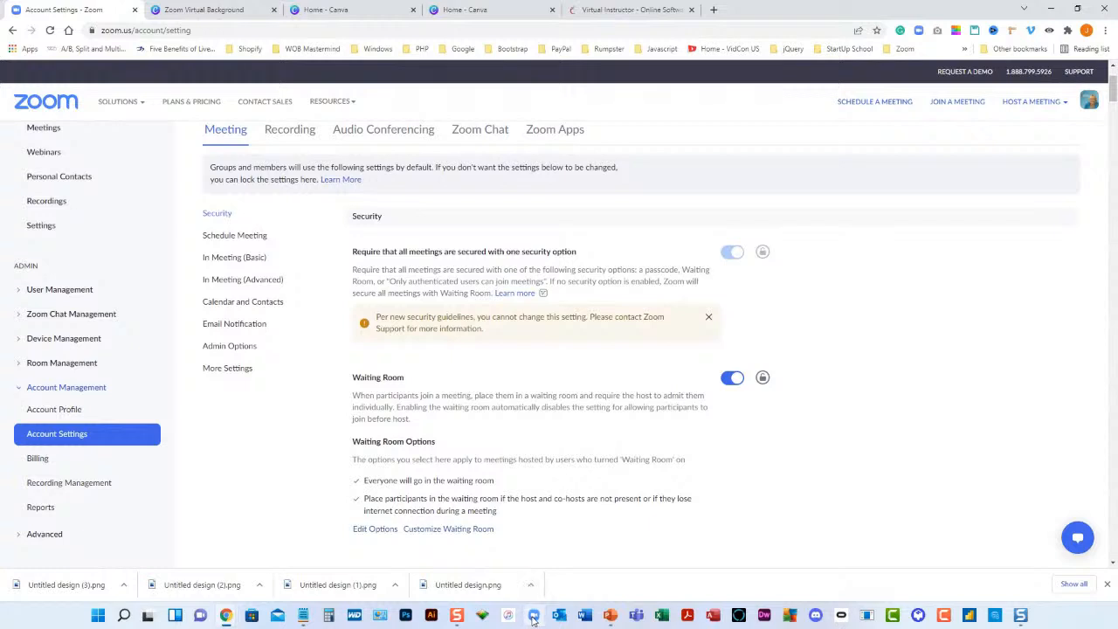
Apply the new logo filter in Zoom's Background & Filters settings, then close Settings.
{"action": "left_click", "coordinate": [533, 618]}
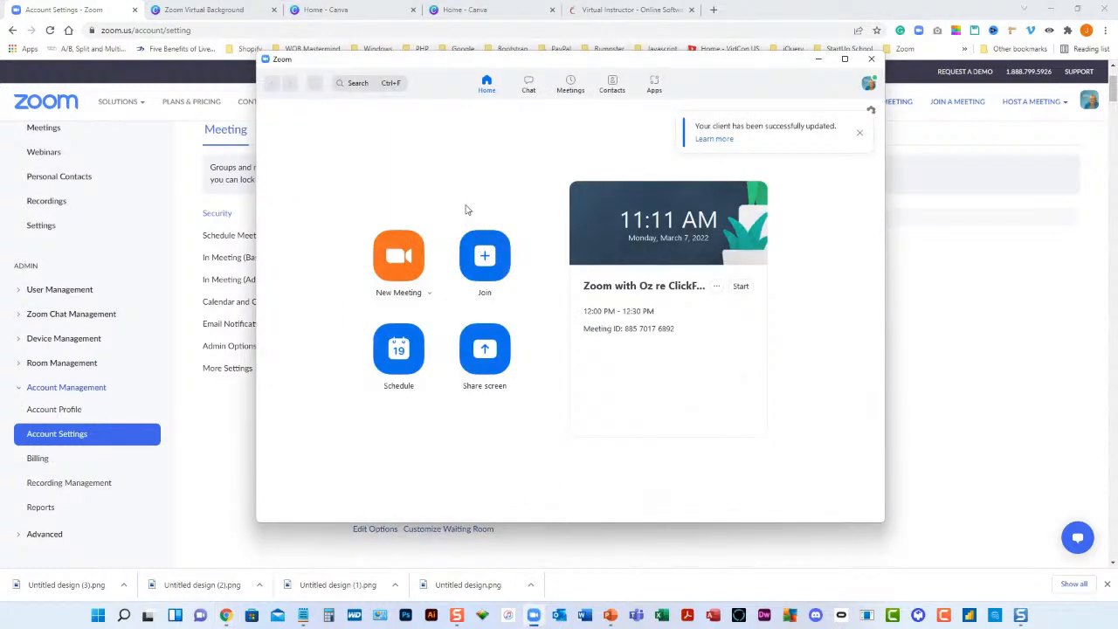
{"action": "mouse_move", "coordinate": [712, 143]}
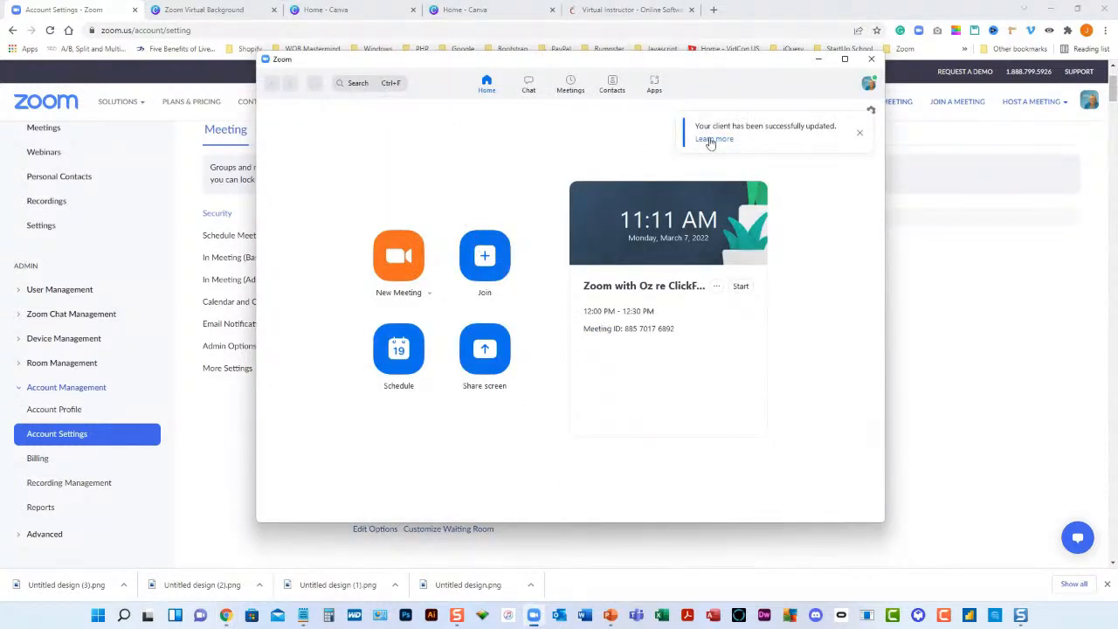
{"action": "mouse_move", "coordinate": [868, 85]}
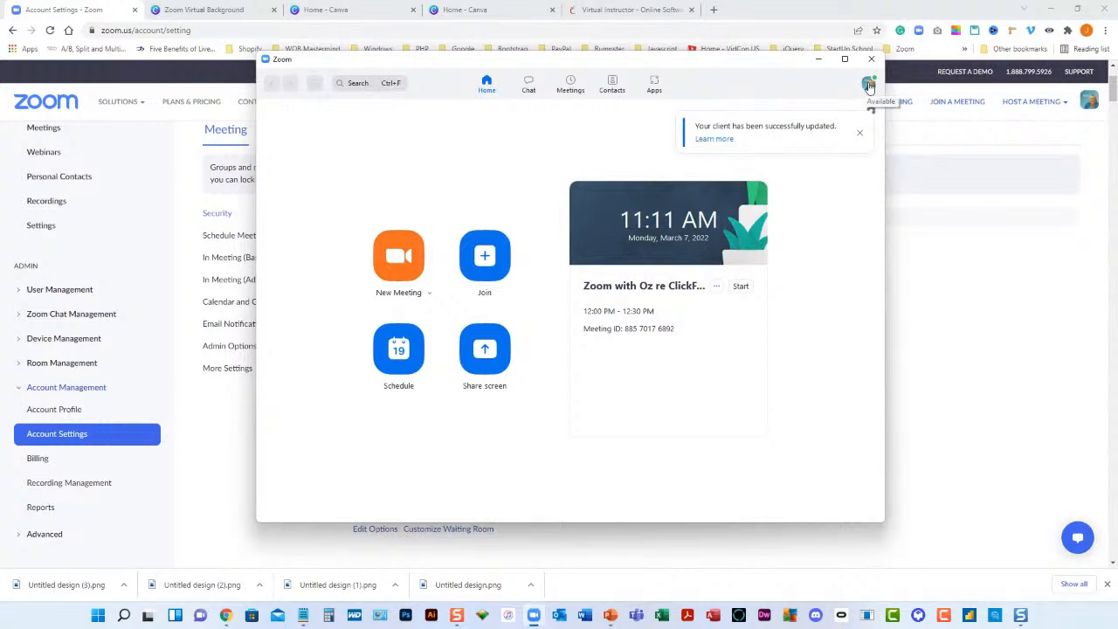
{"action": "left_click", "coordinate": [868, 84]}
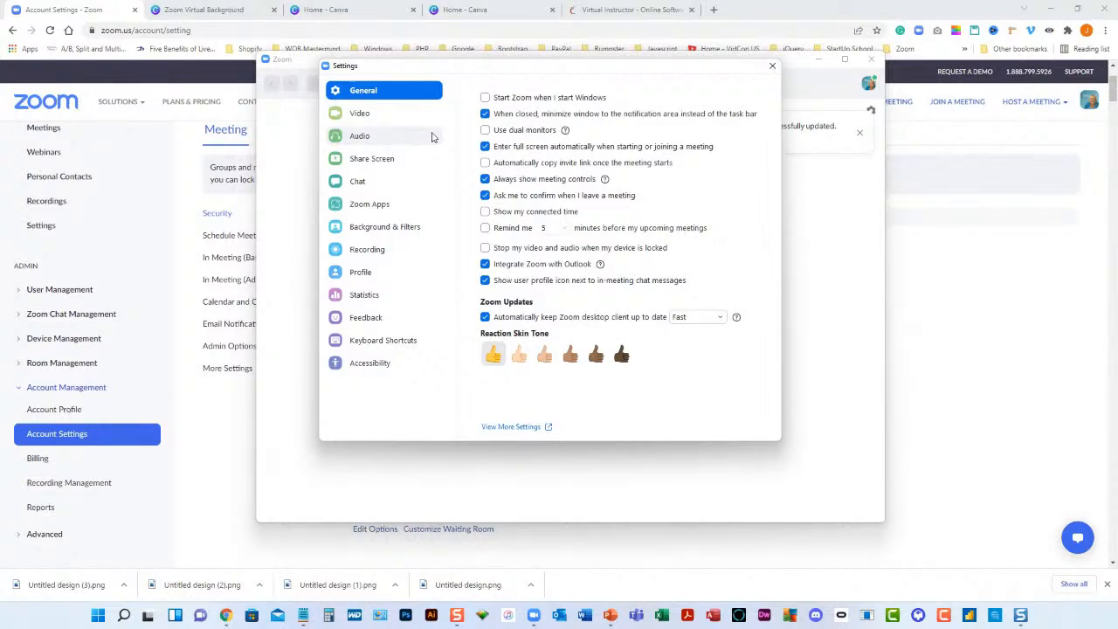
{"action": "mouse_move", "coordinate": [383, 185]}
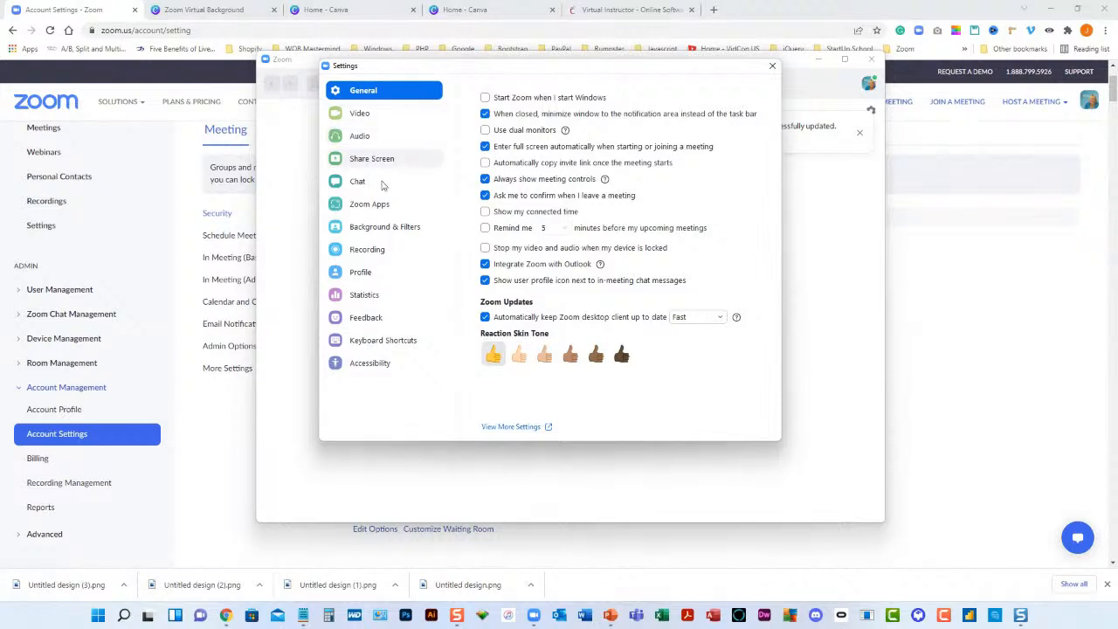
{"action": "left_click", "coordinate": [385, 226]}
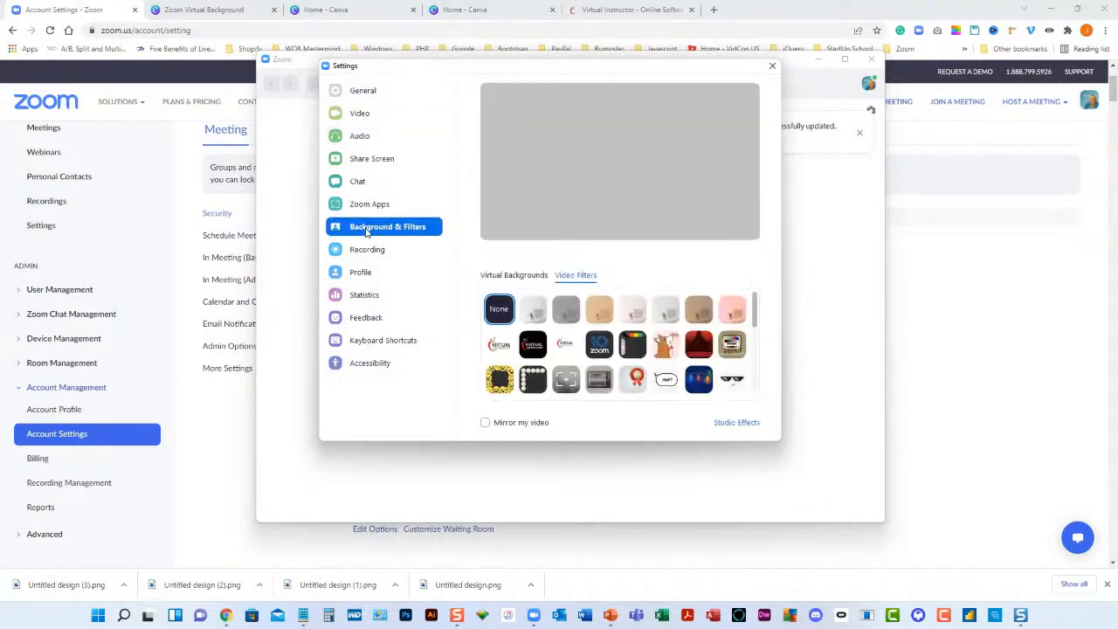
{"action": "mouse_move", "coordinate": [402, 234]}
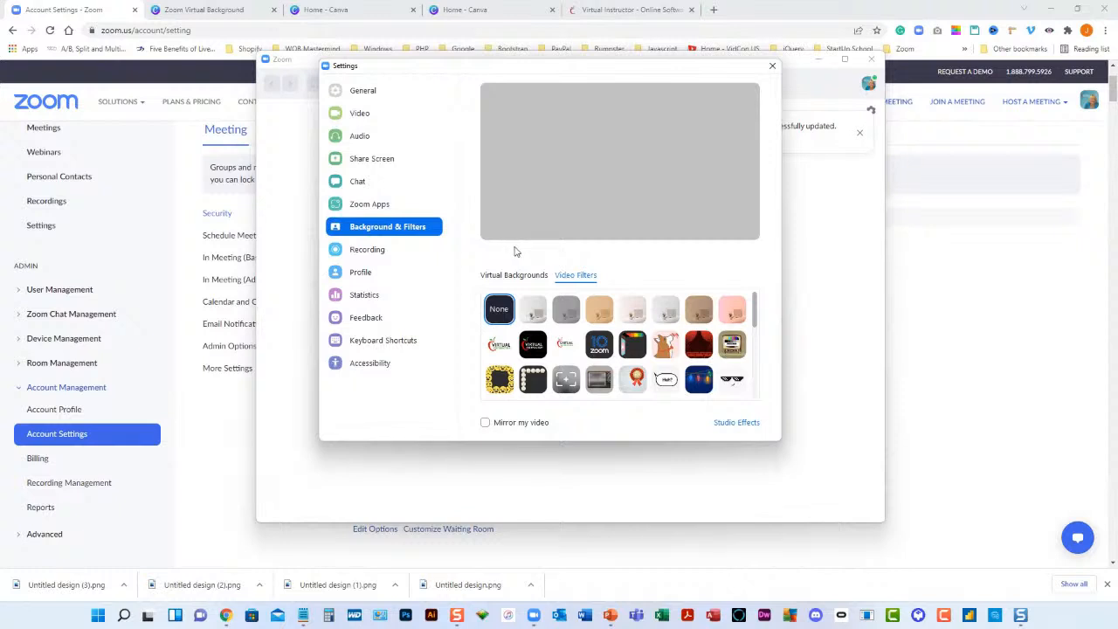
{"action": "mouse_move", "coordinate": [493, 252]}
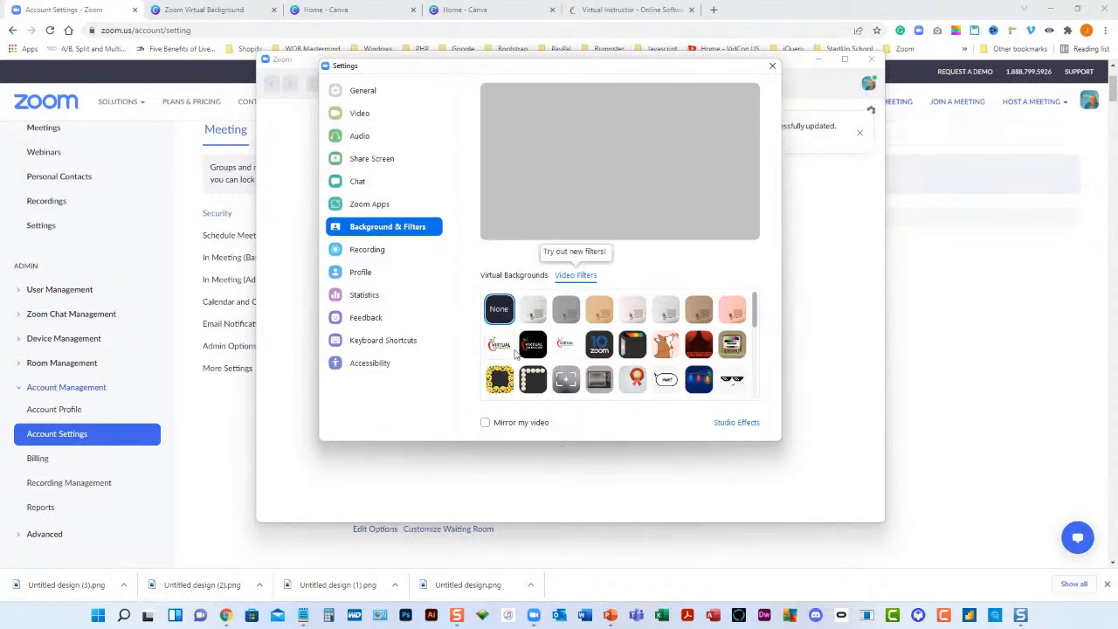
{"action": "mouse_move", "coordinate": [499, 345]}
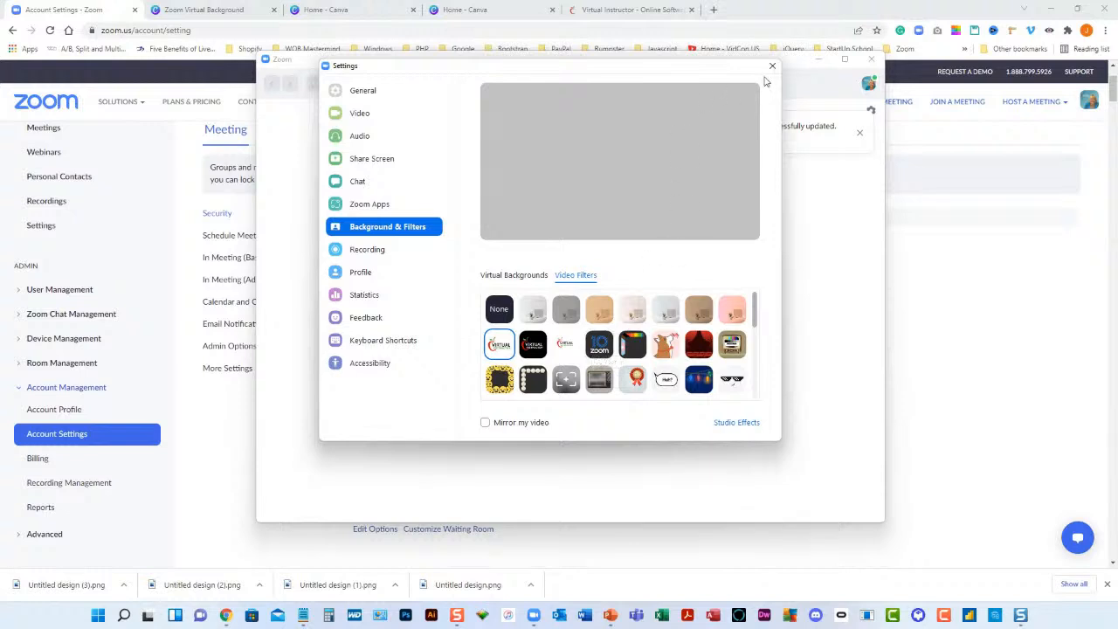
{"action": "mouse_move", "coordinate": [772, 68]}
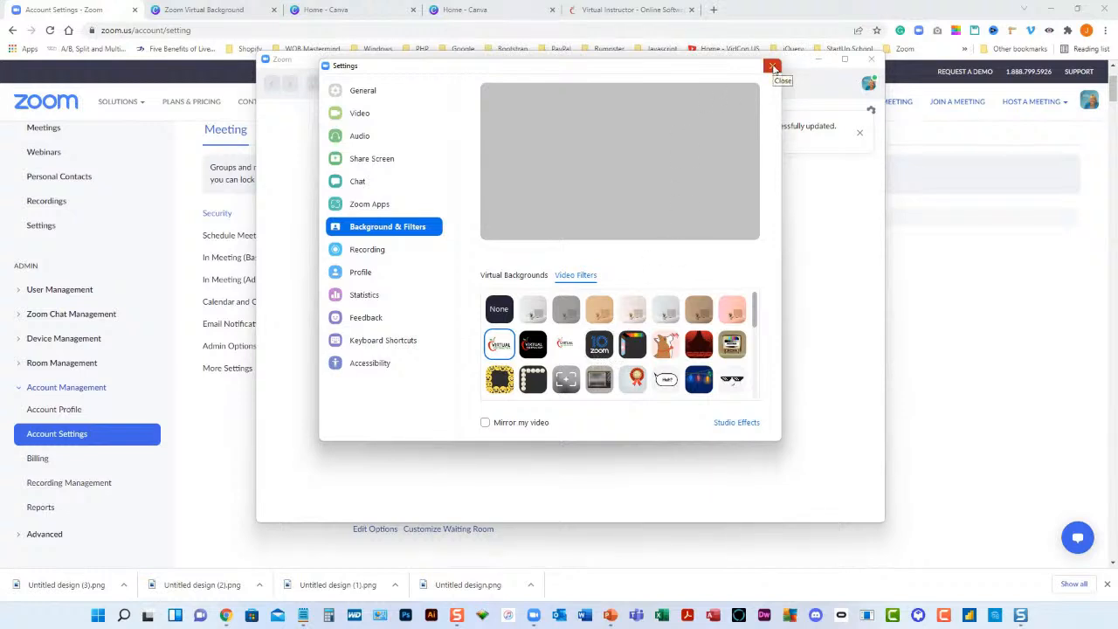
{"action": "left_click", "coordinate": [772, 64]}
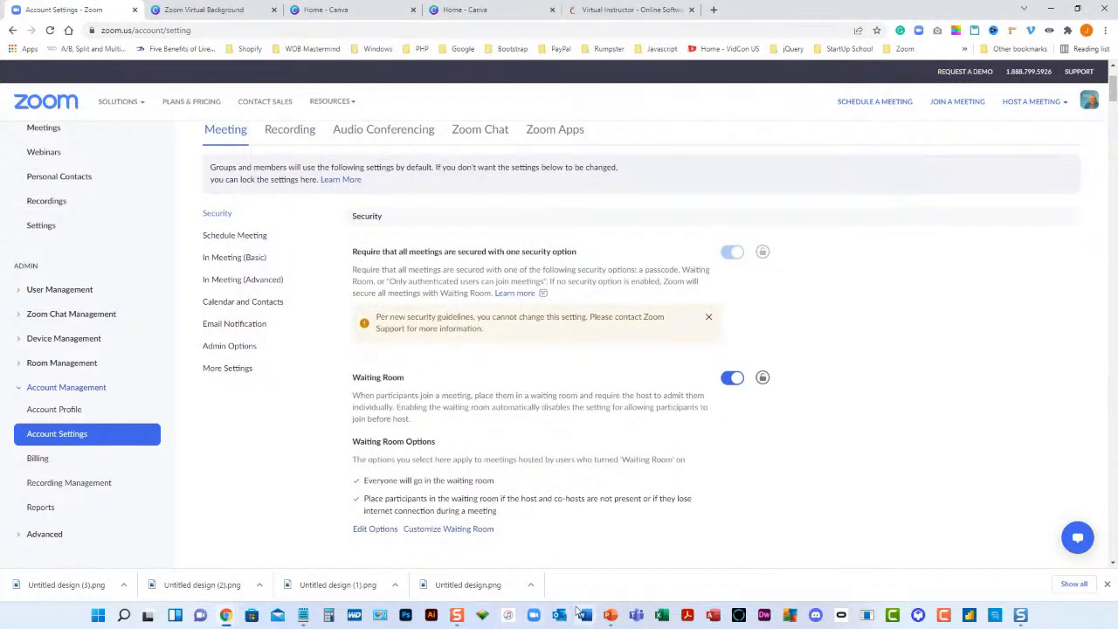
{"action": "mouse_move", "coordinate": [606, 615]}
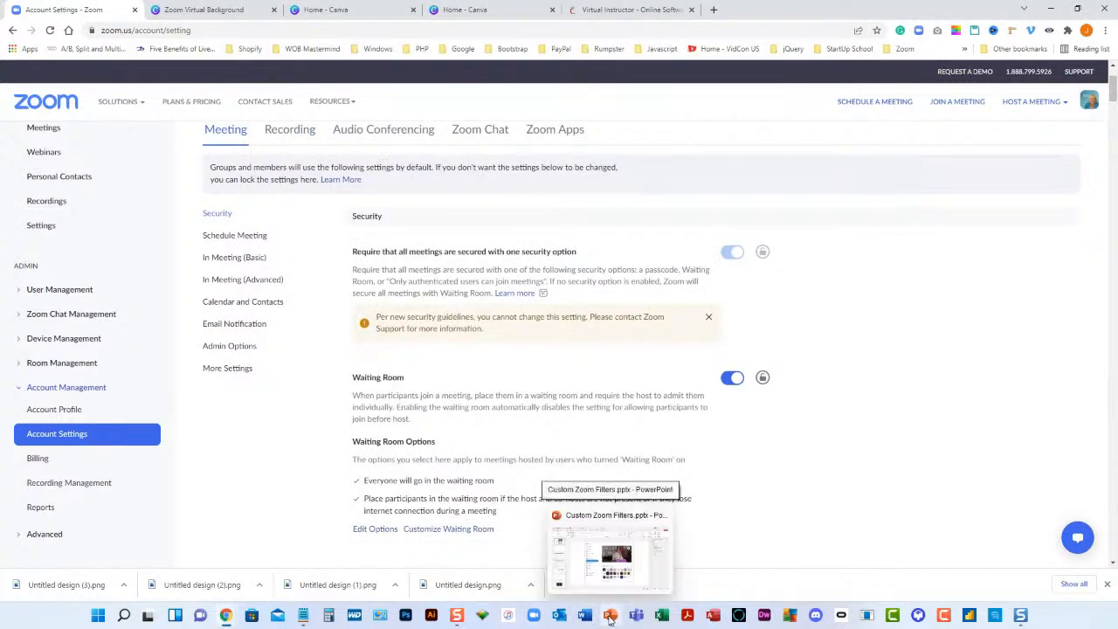
Switch to the Custom Zoom Filters.pptx presentation showing slide 1.
{"action": "left_click", "coordinate": [610, 614]}
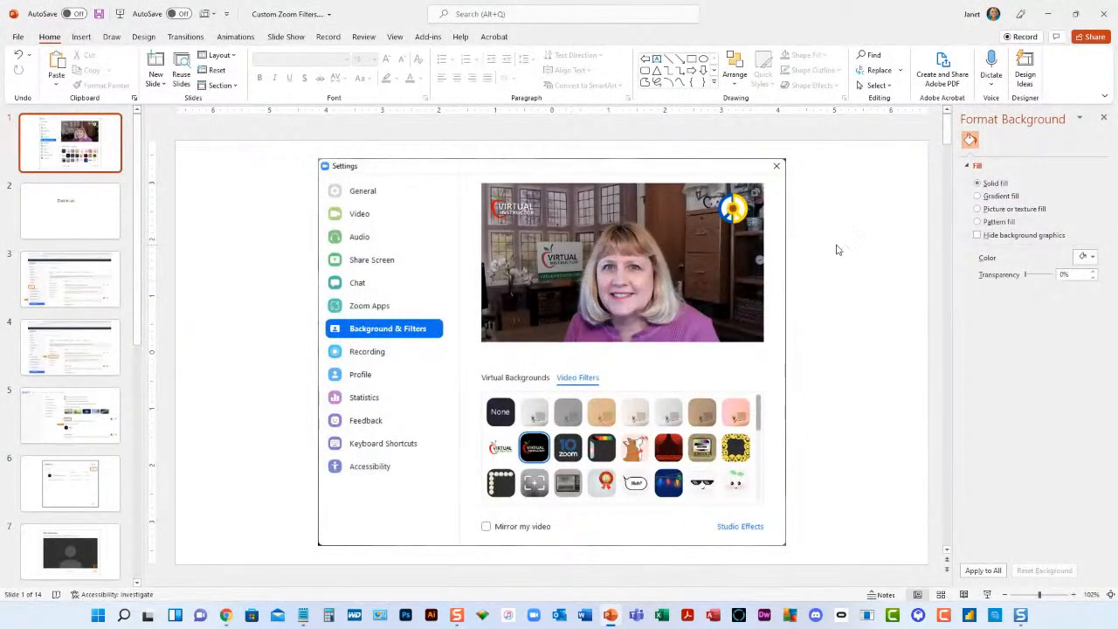
{"action": "mouse_move", "coordinate": [527, 238]}
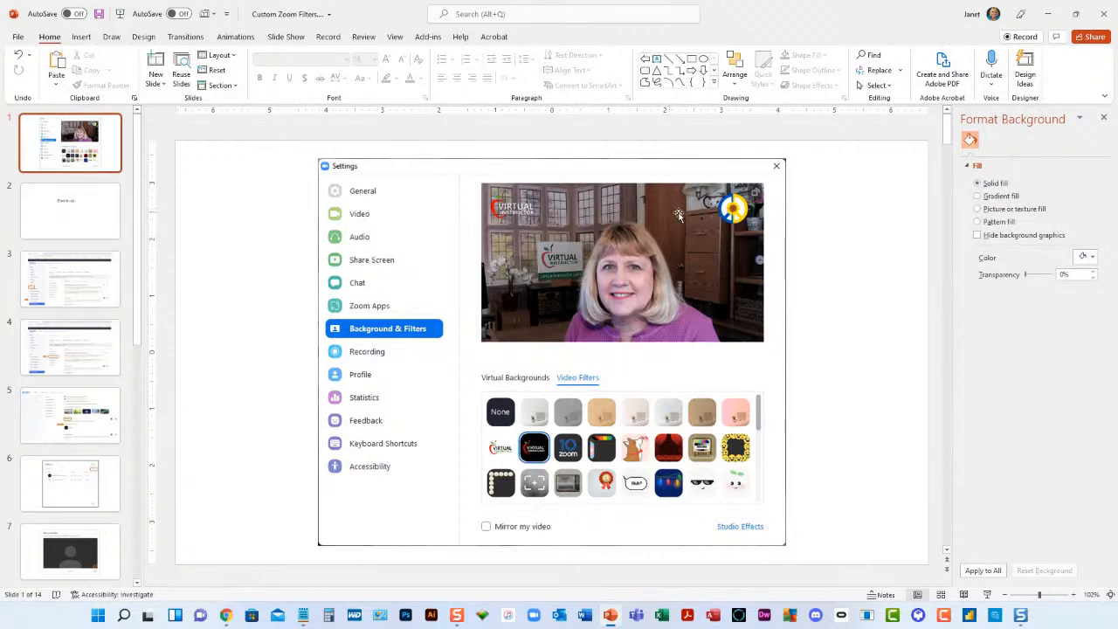
{"action": "mouse_move", "coordinate": [705, 320]}
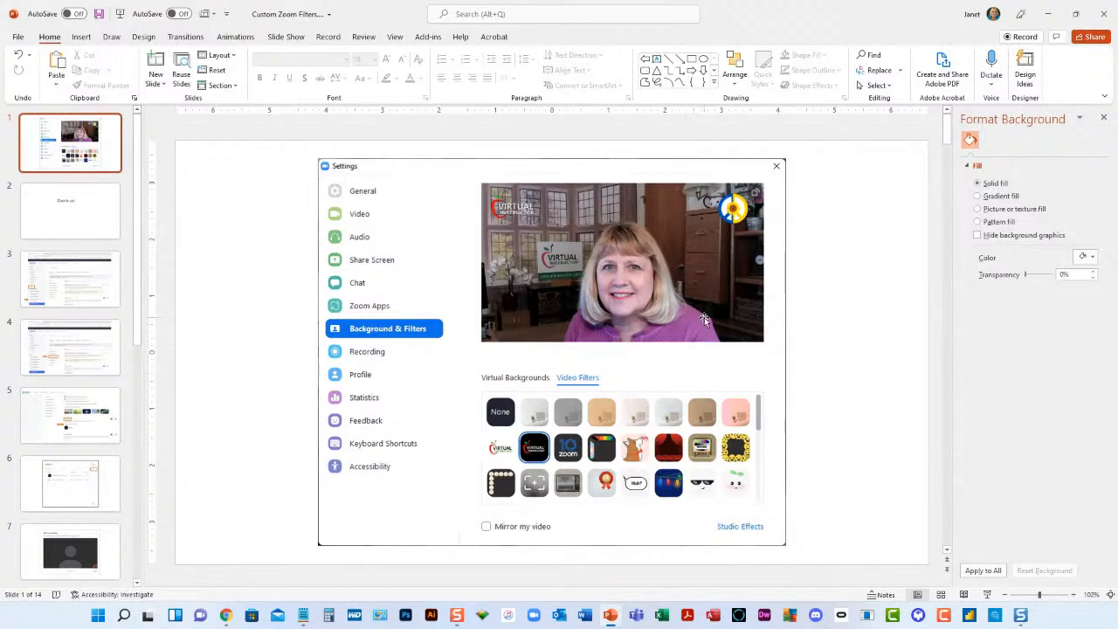